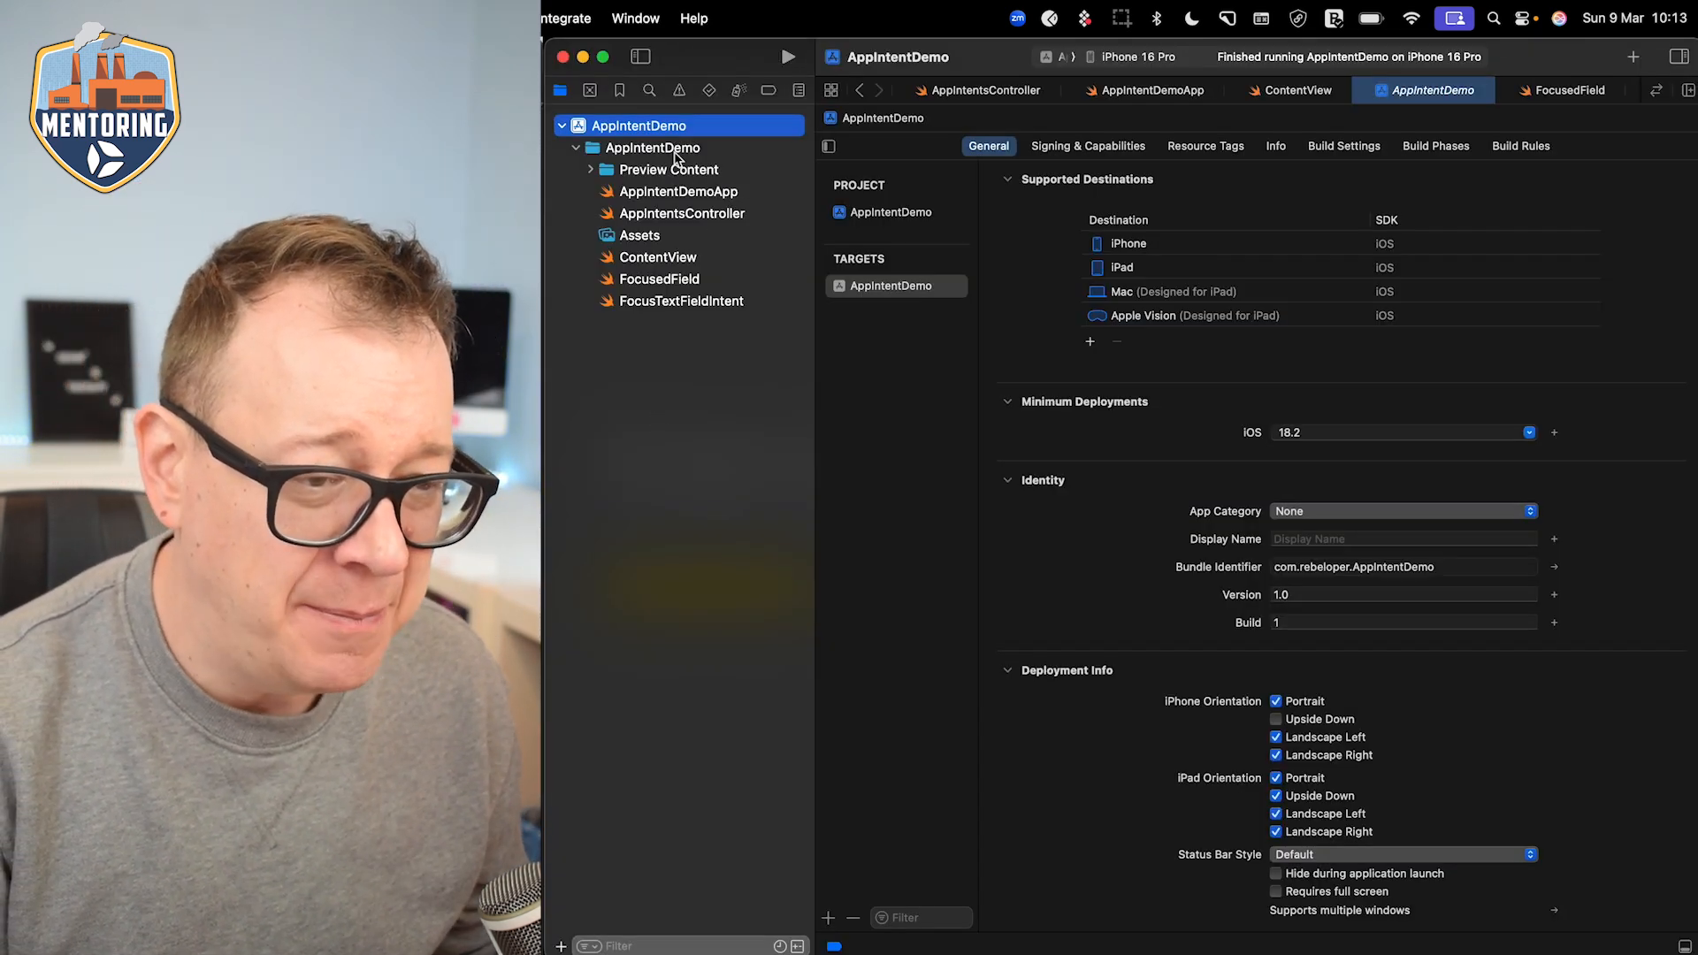
Review ContentView's focus modifier and the FocusedField enum, then switch to AppIntentsController.swift
left_click(656, 256)
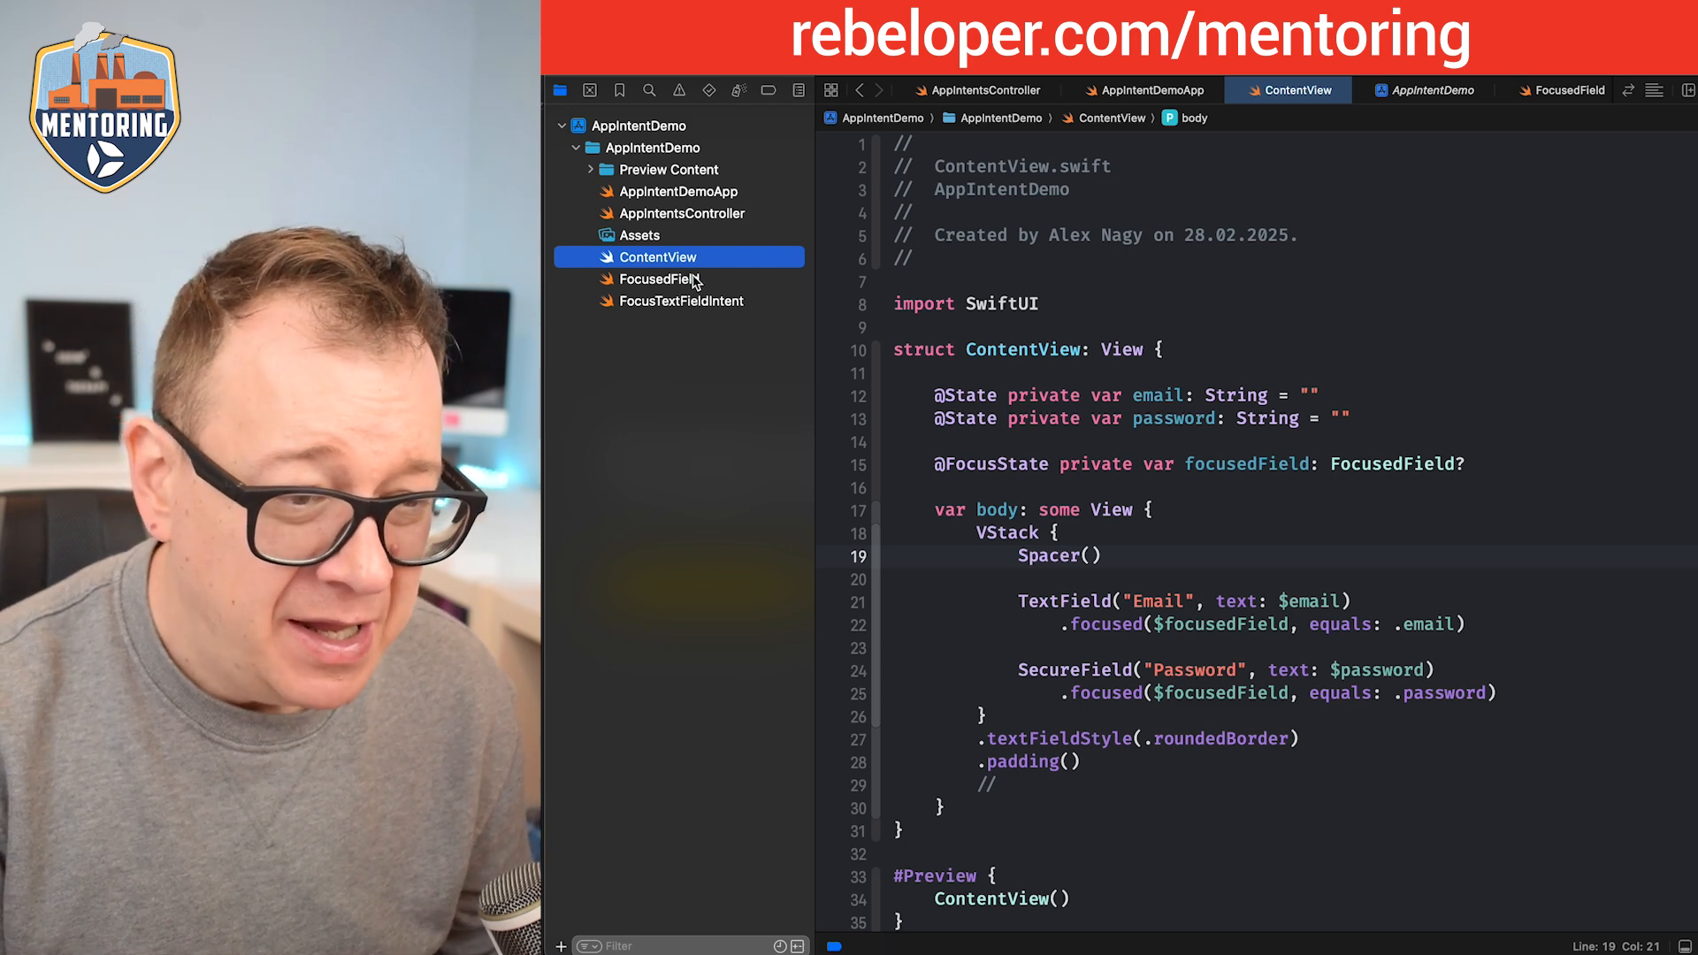
left_click(658, 278)
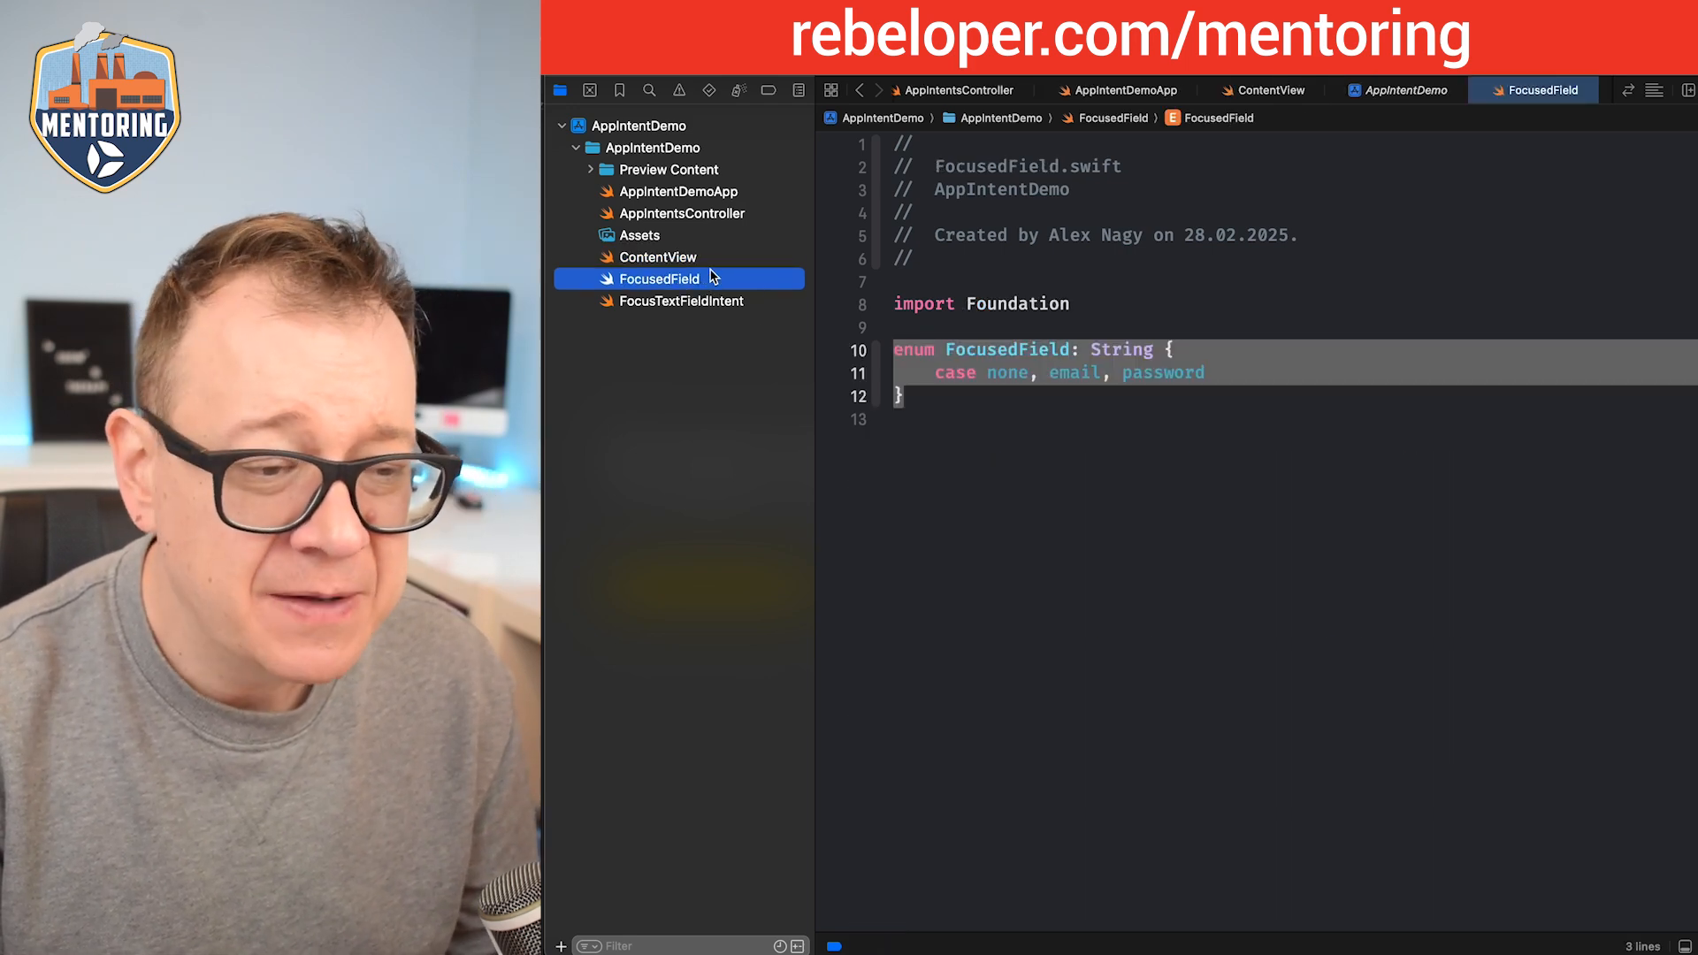
left_click(658, 256)
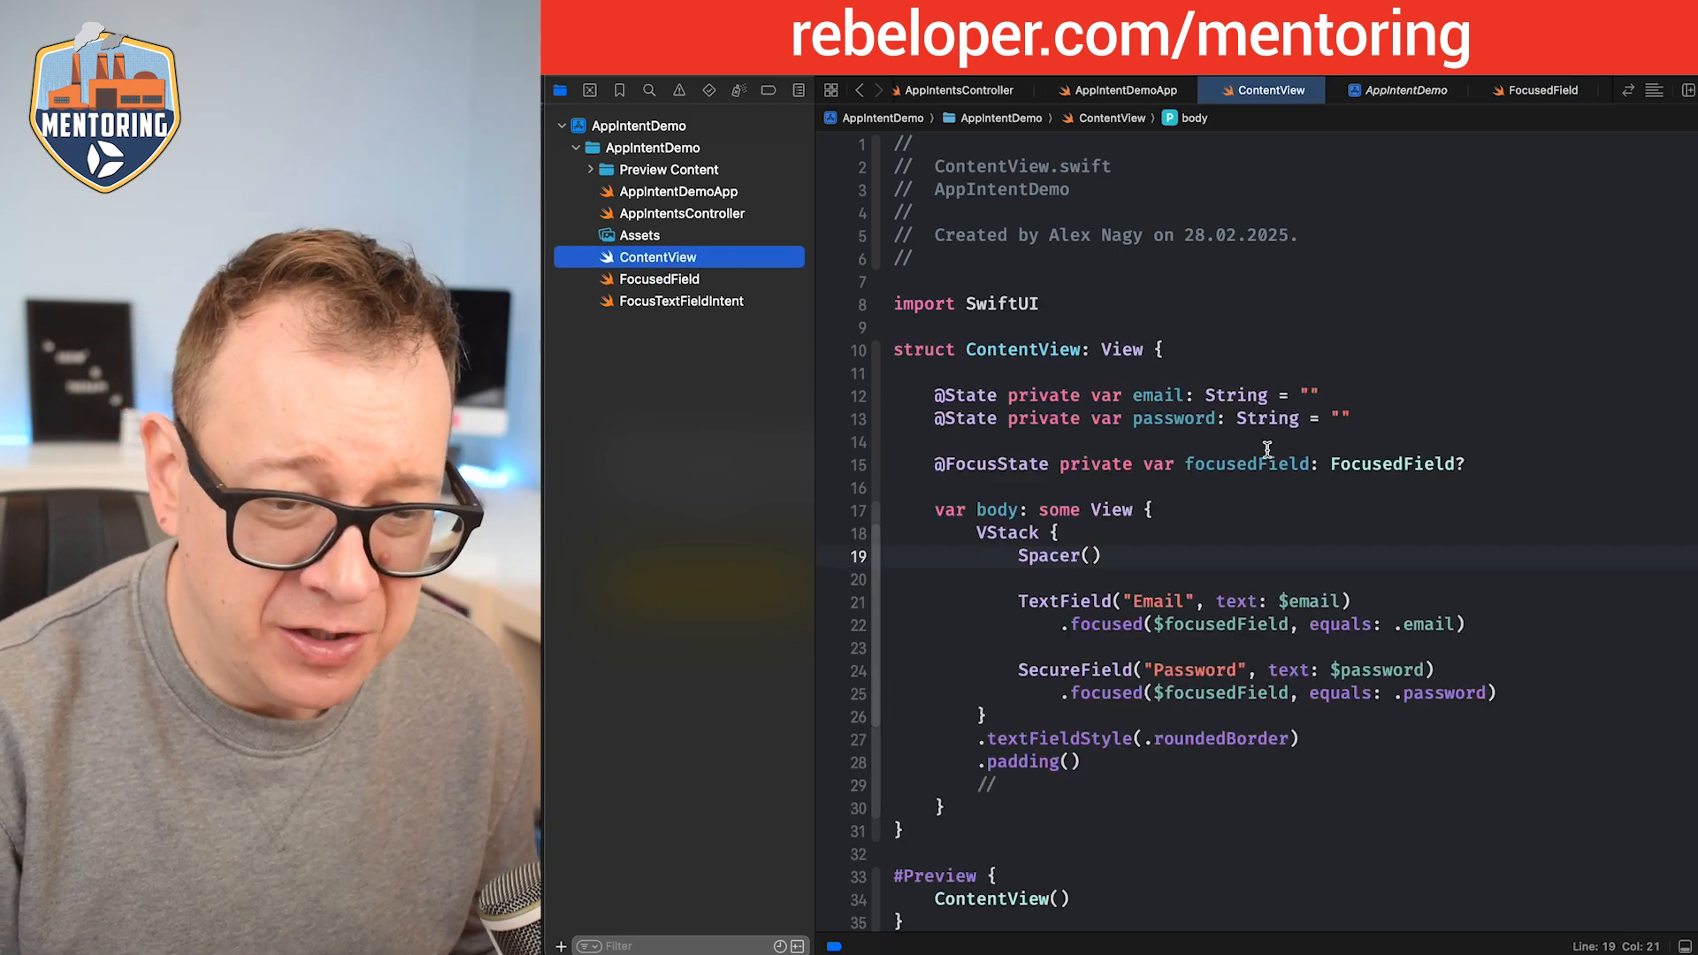
double_click(1245, 463)
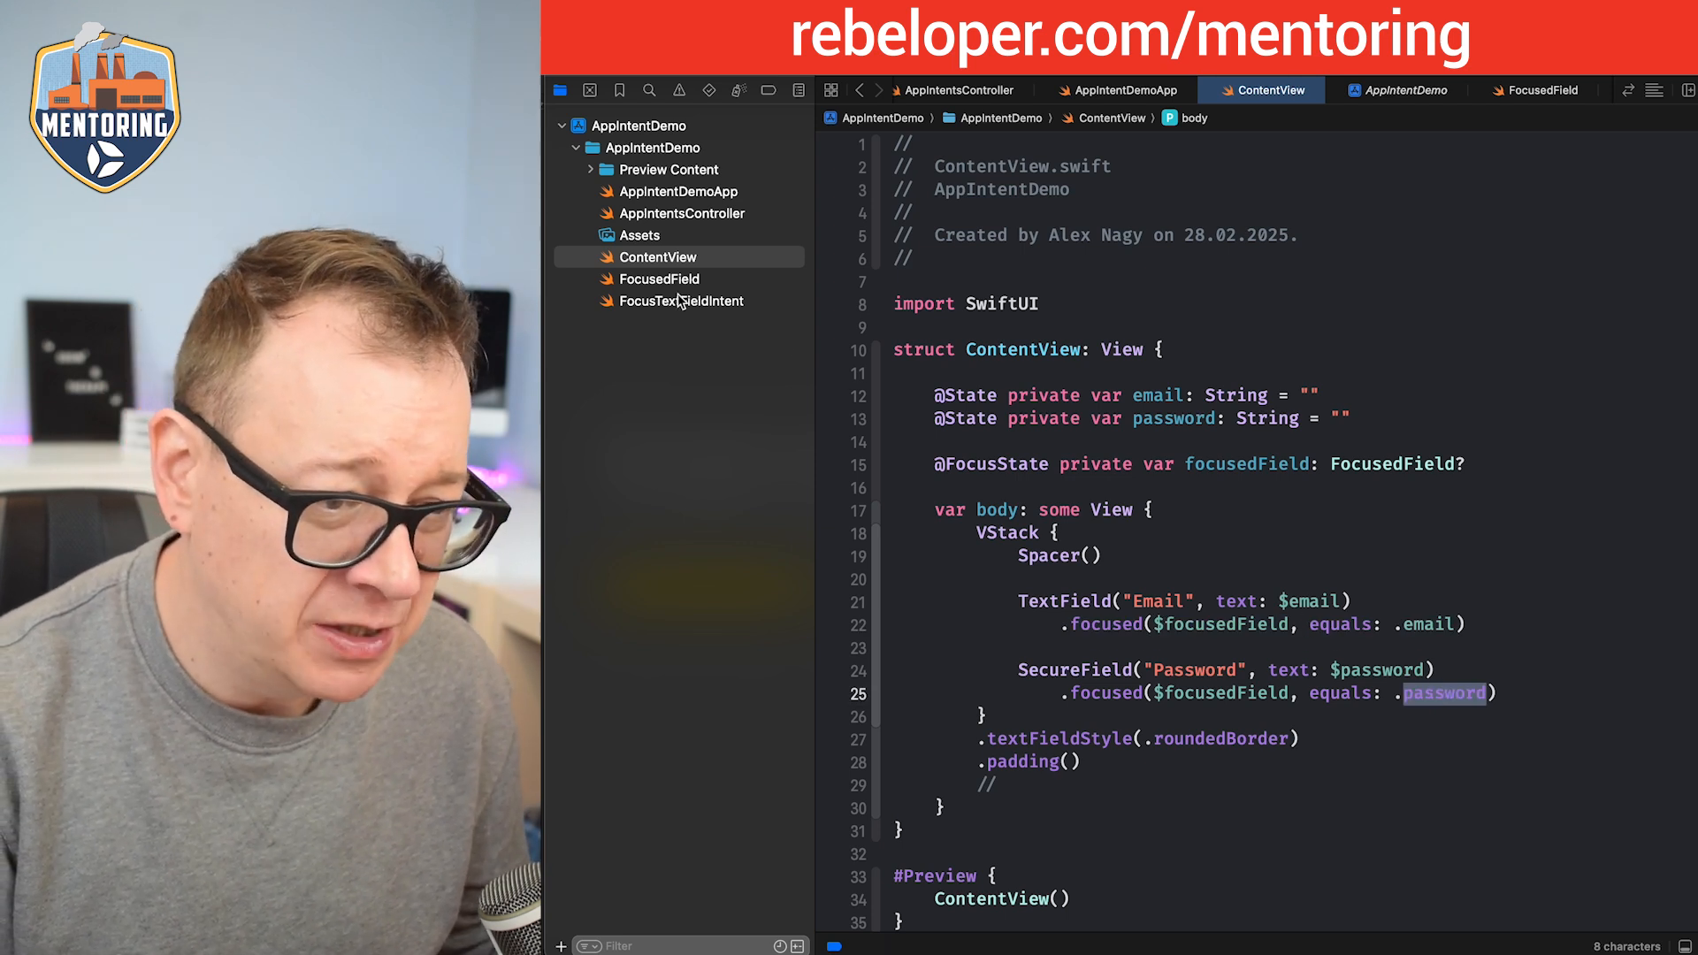
left_click(683, 214)
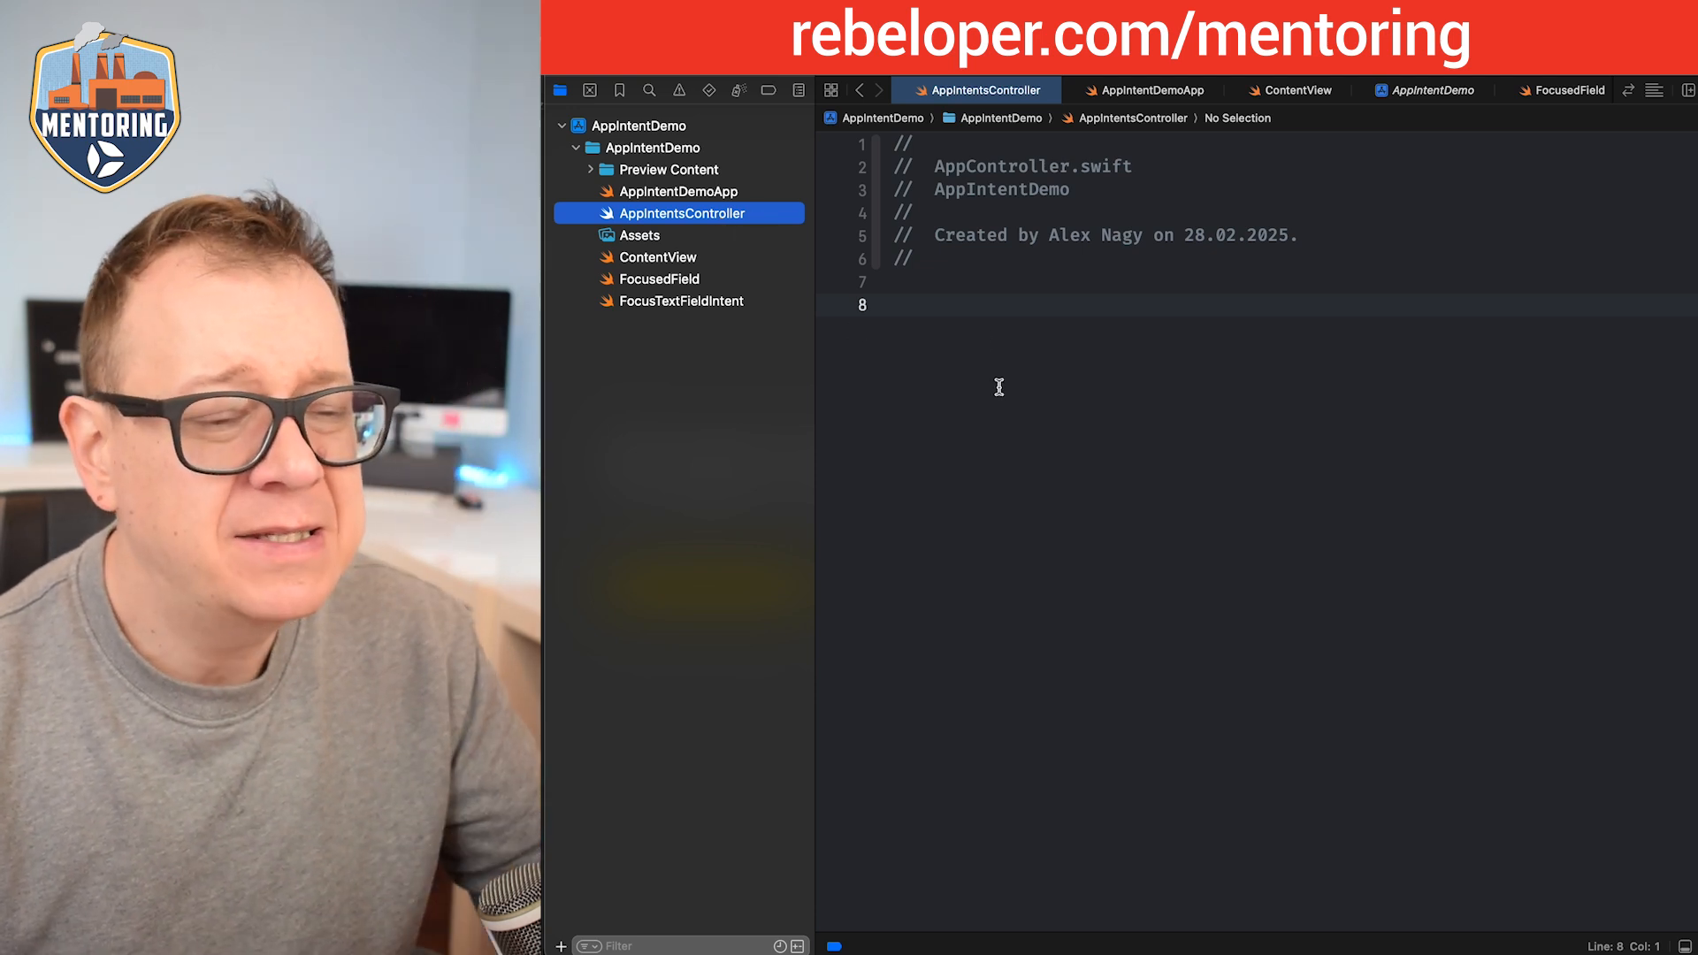
left_click(968, 307)
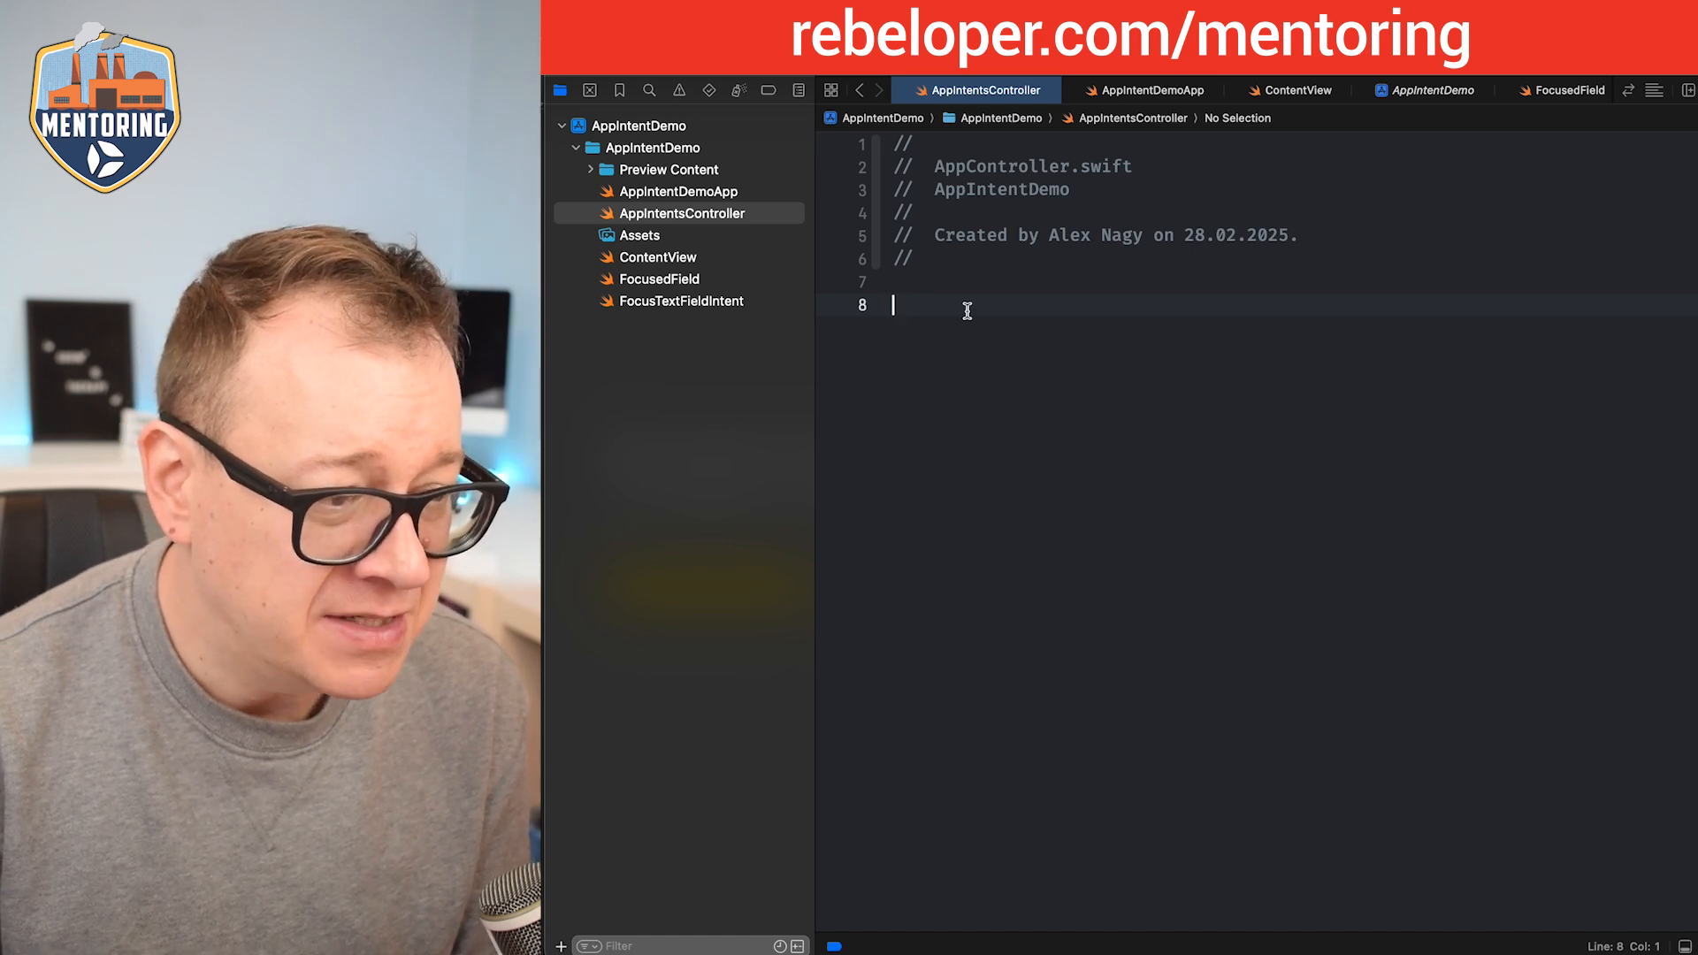
type("import SwiftUI")
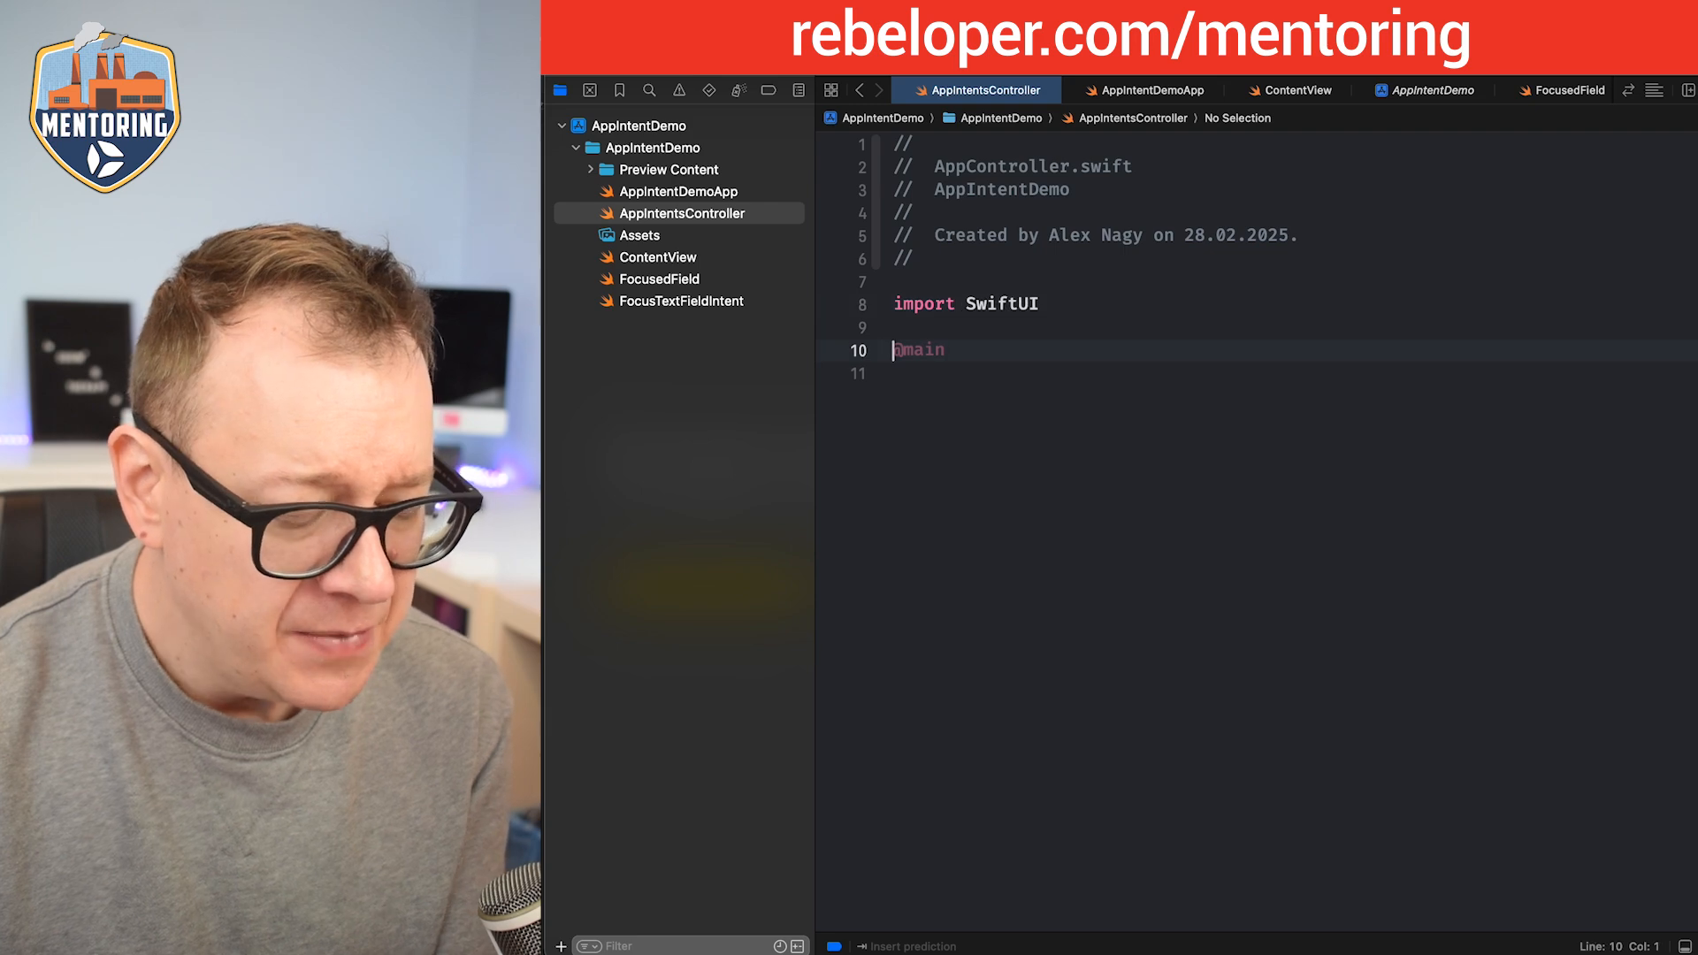
type("B")
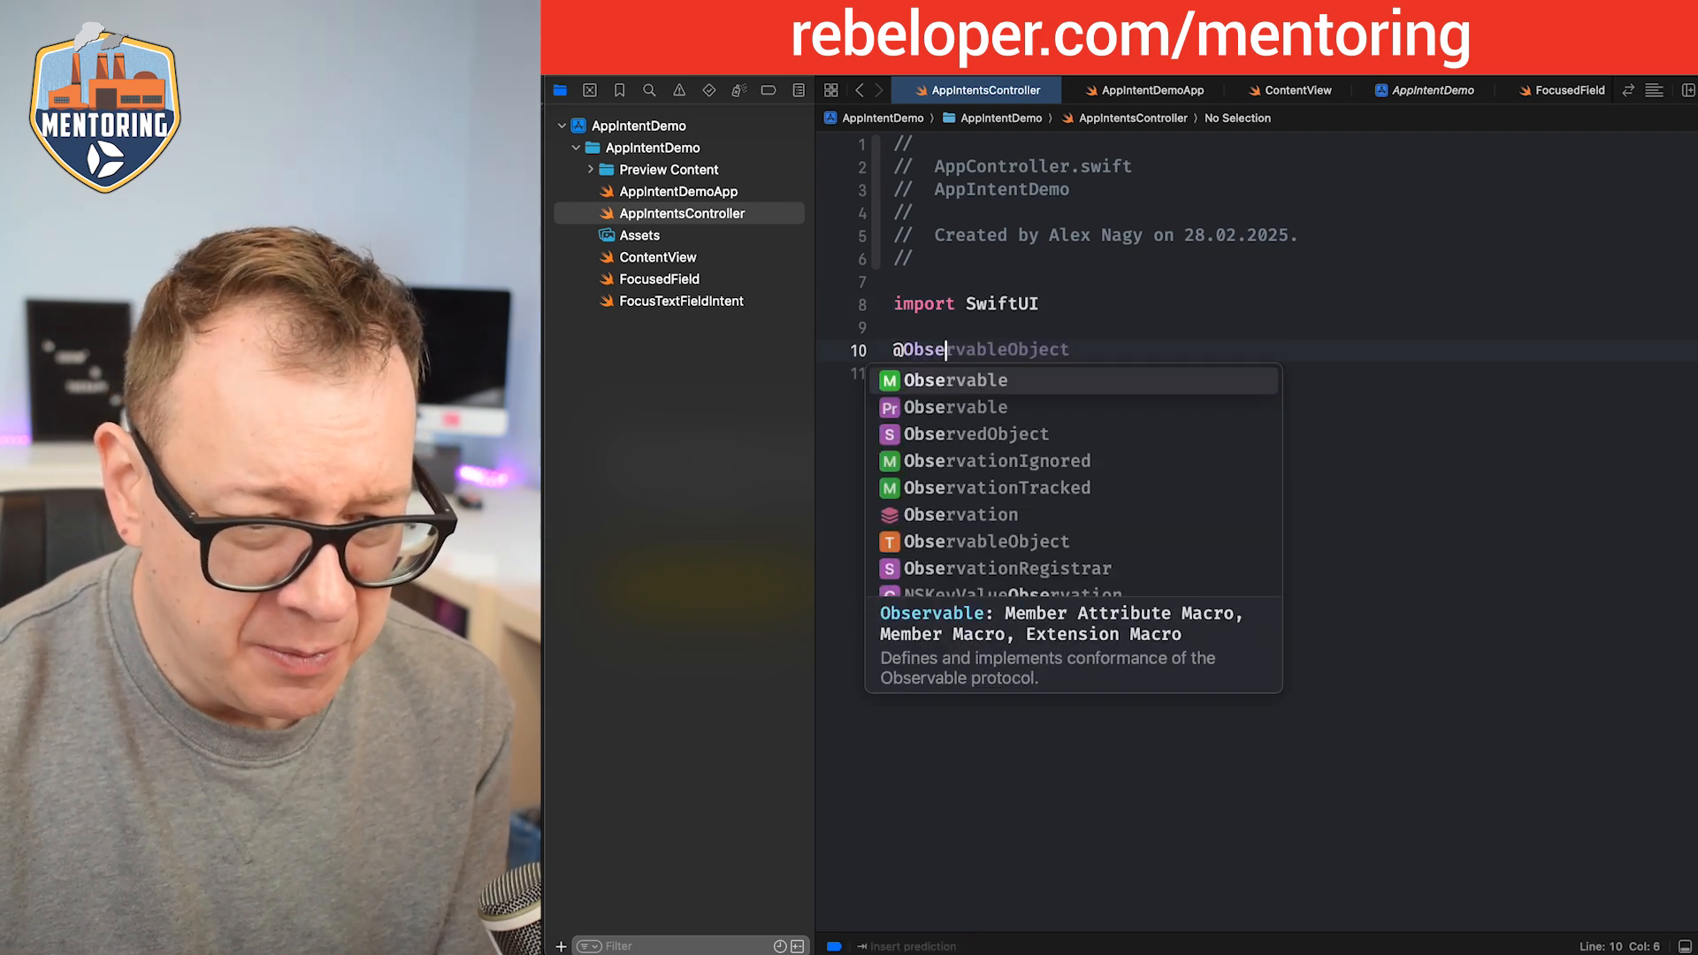
key("return")
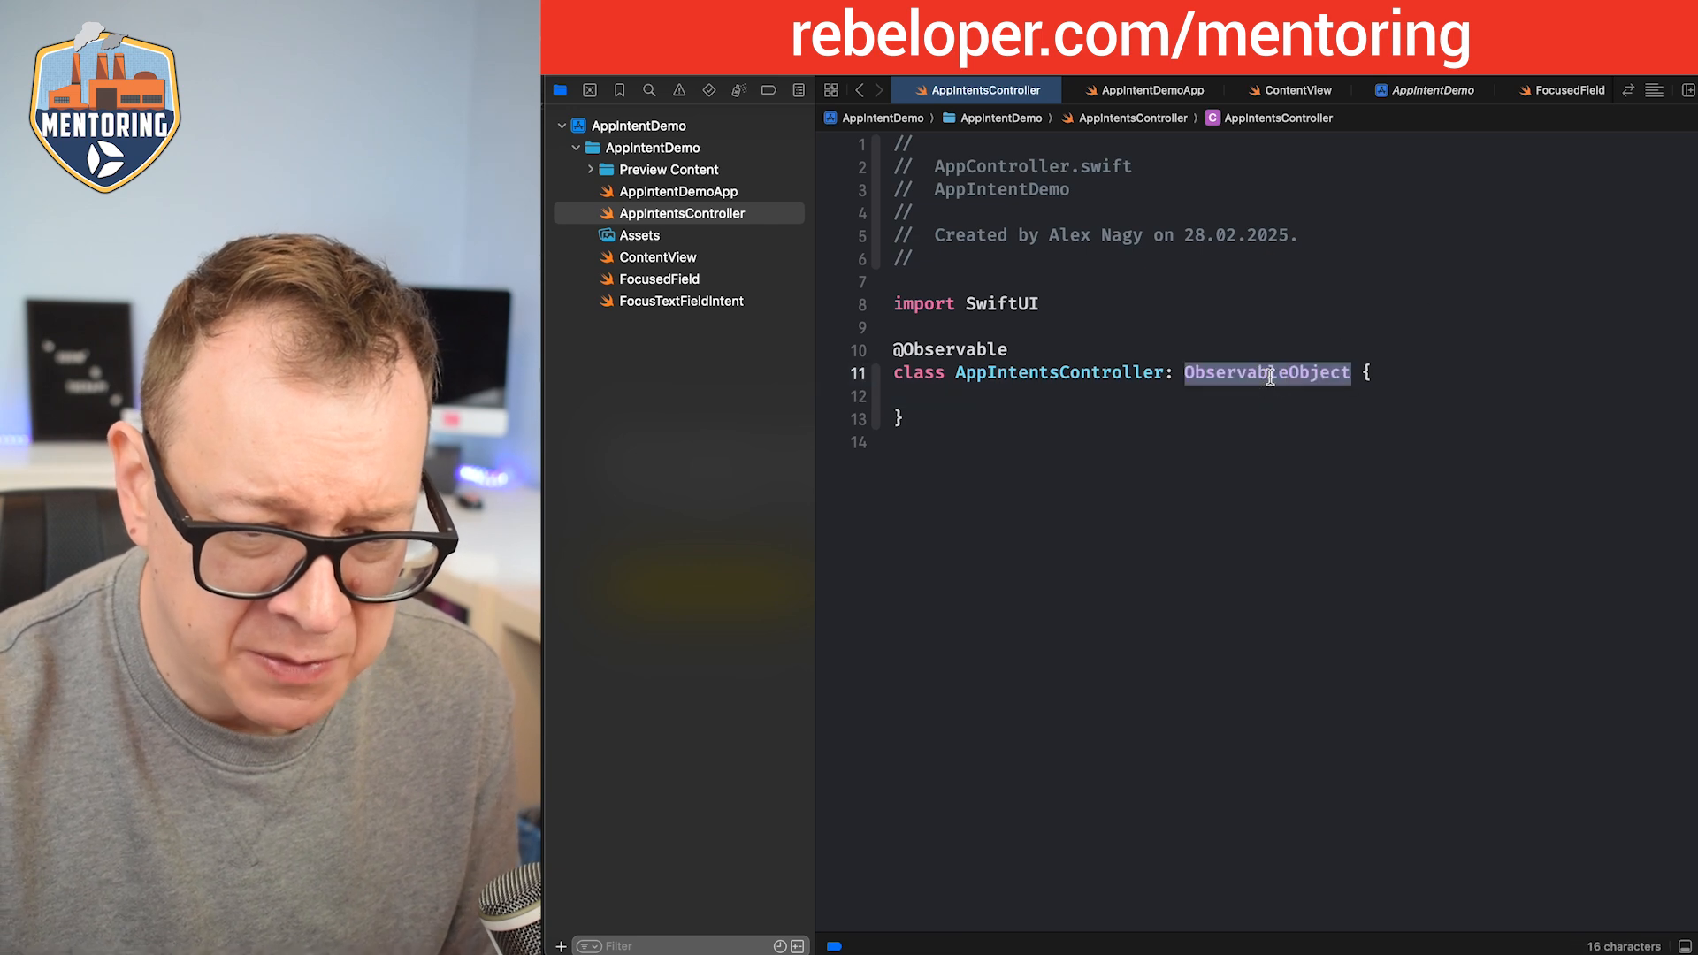
key("delete")
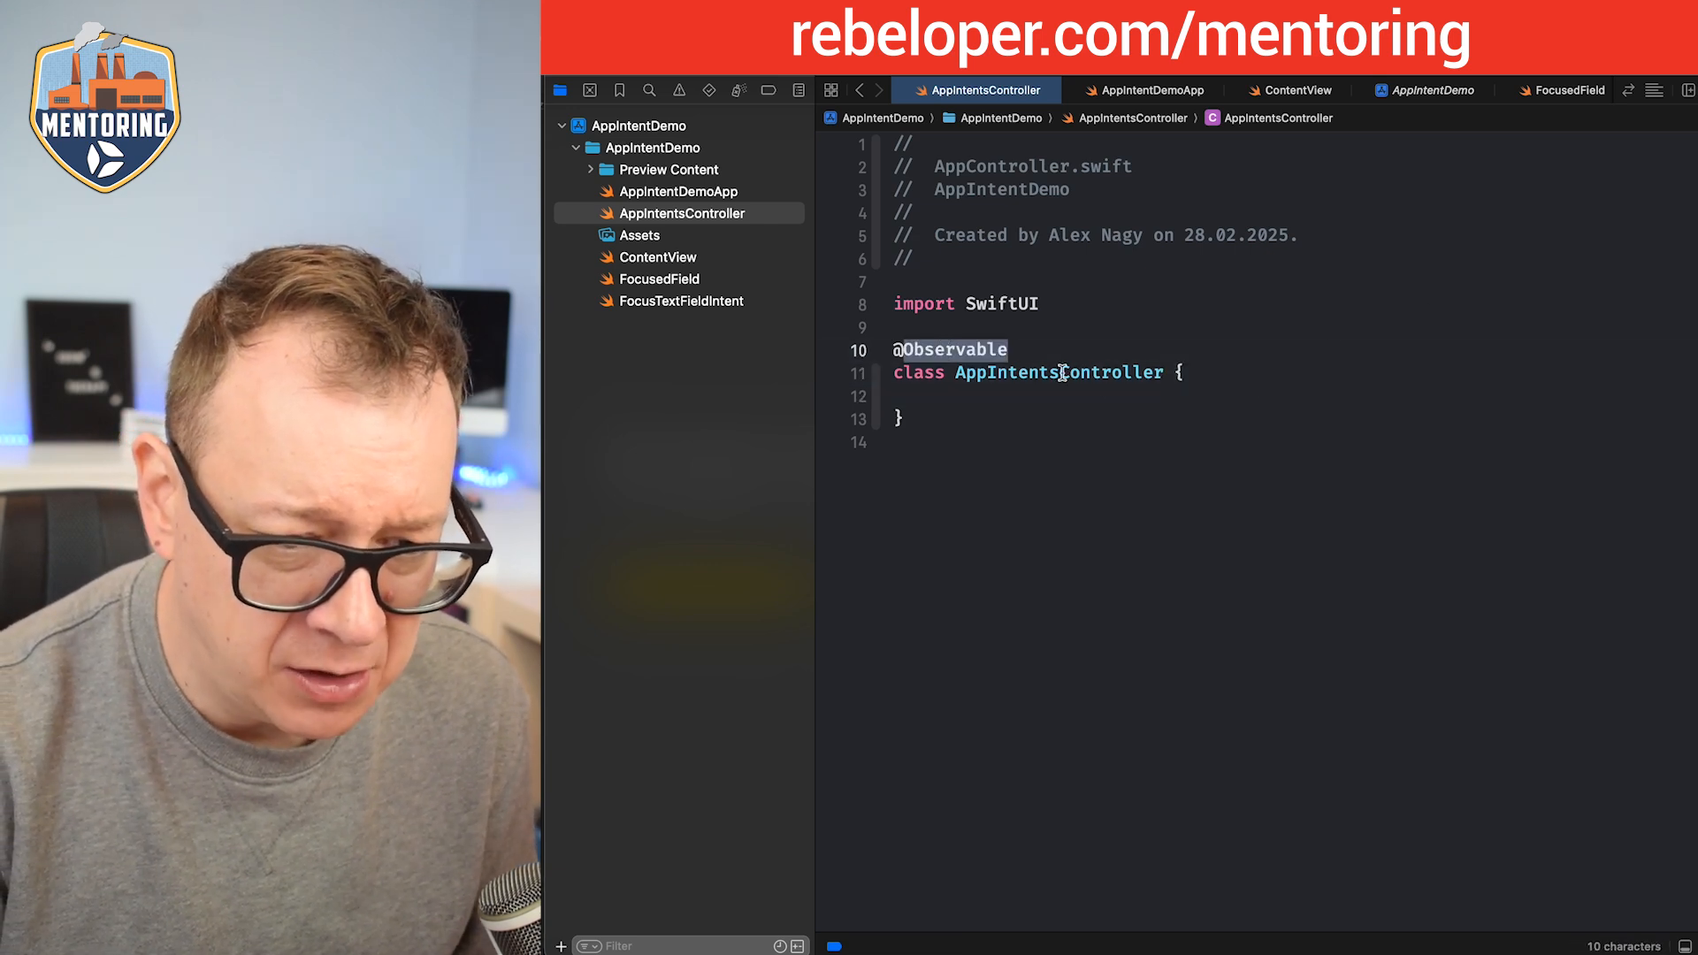
left_click(938, 394)
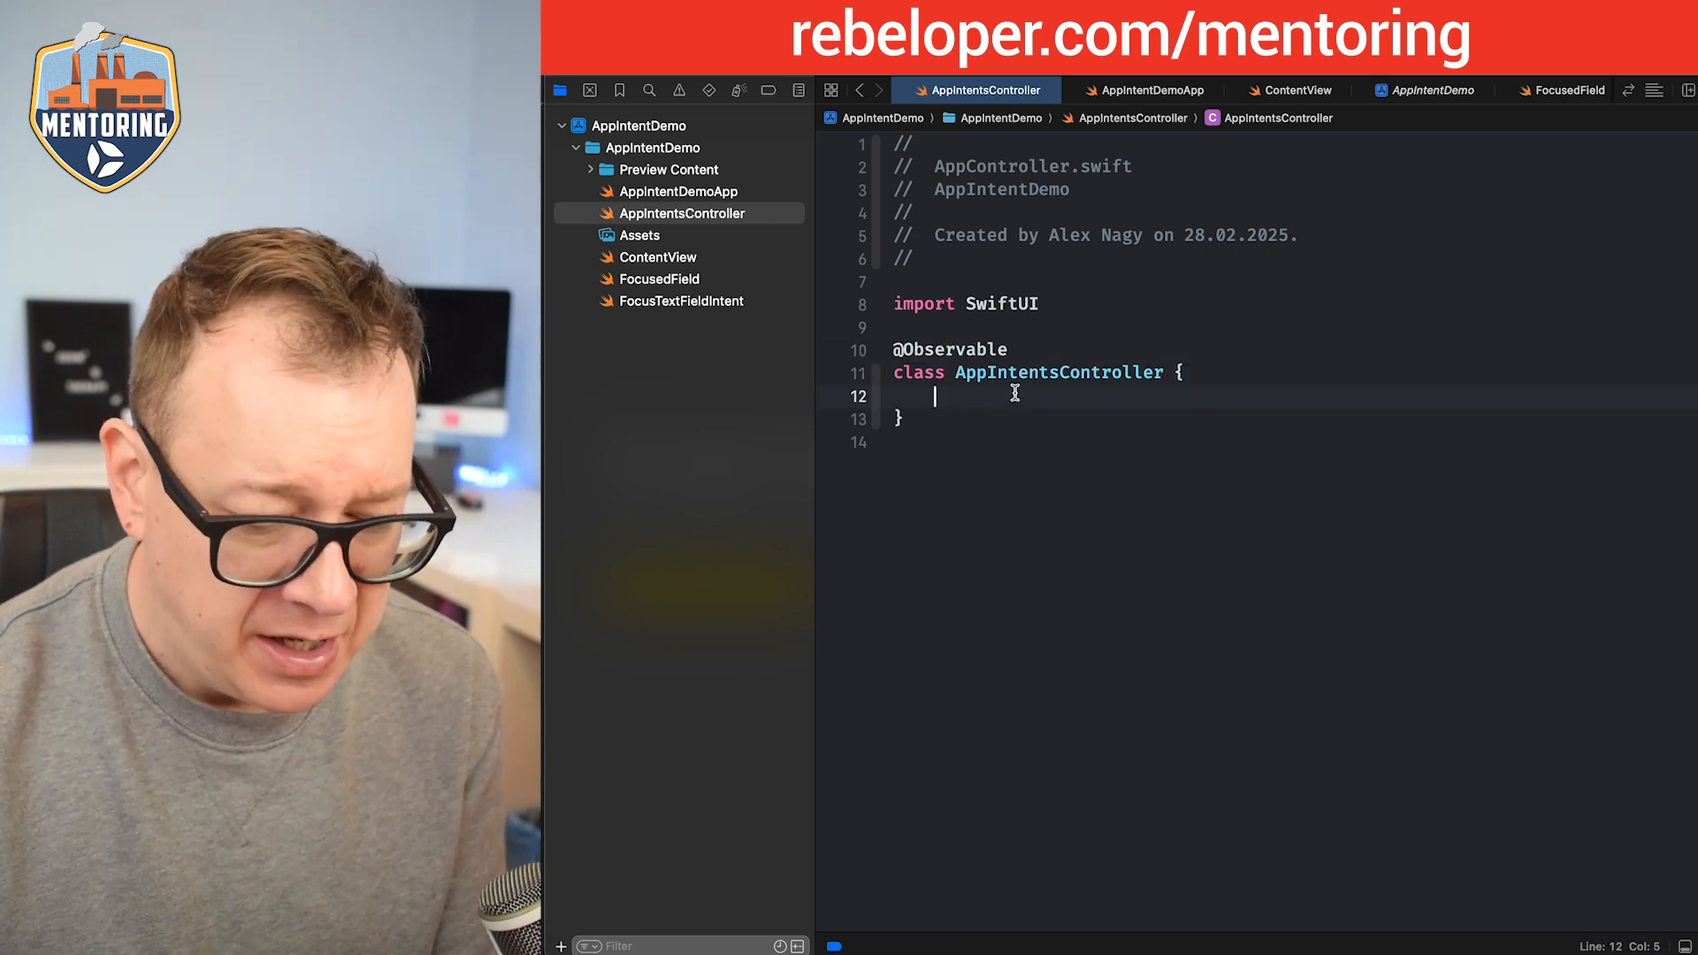
key("Return")
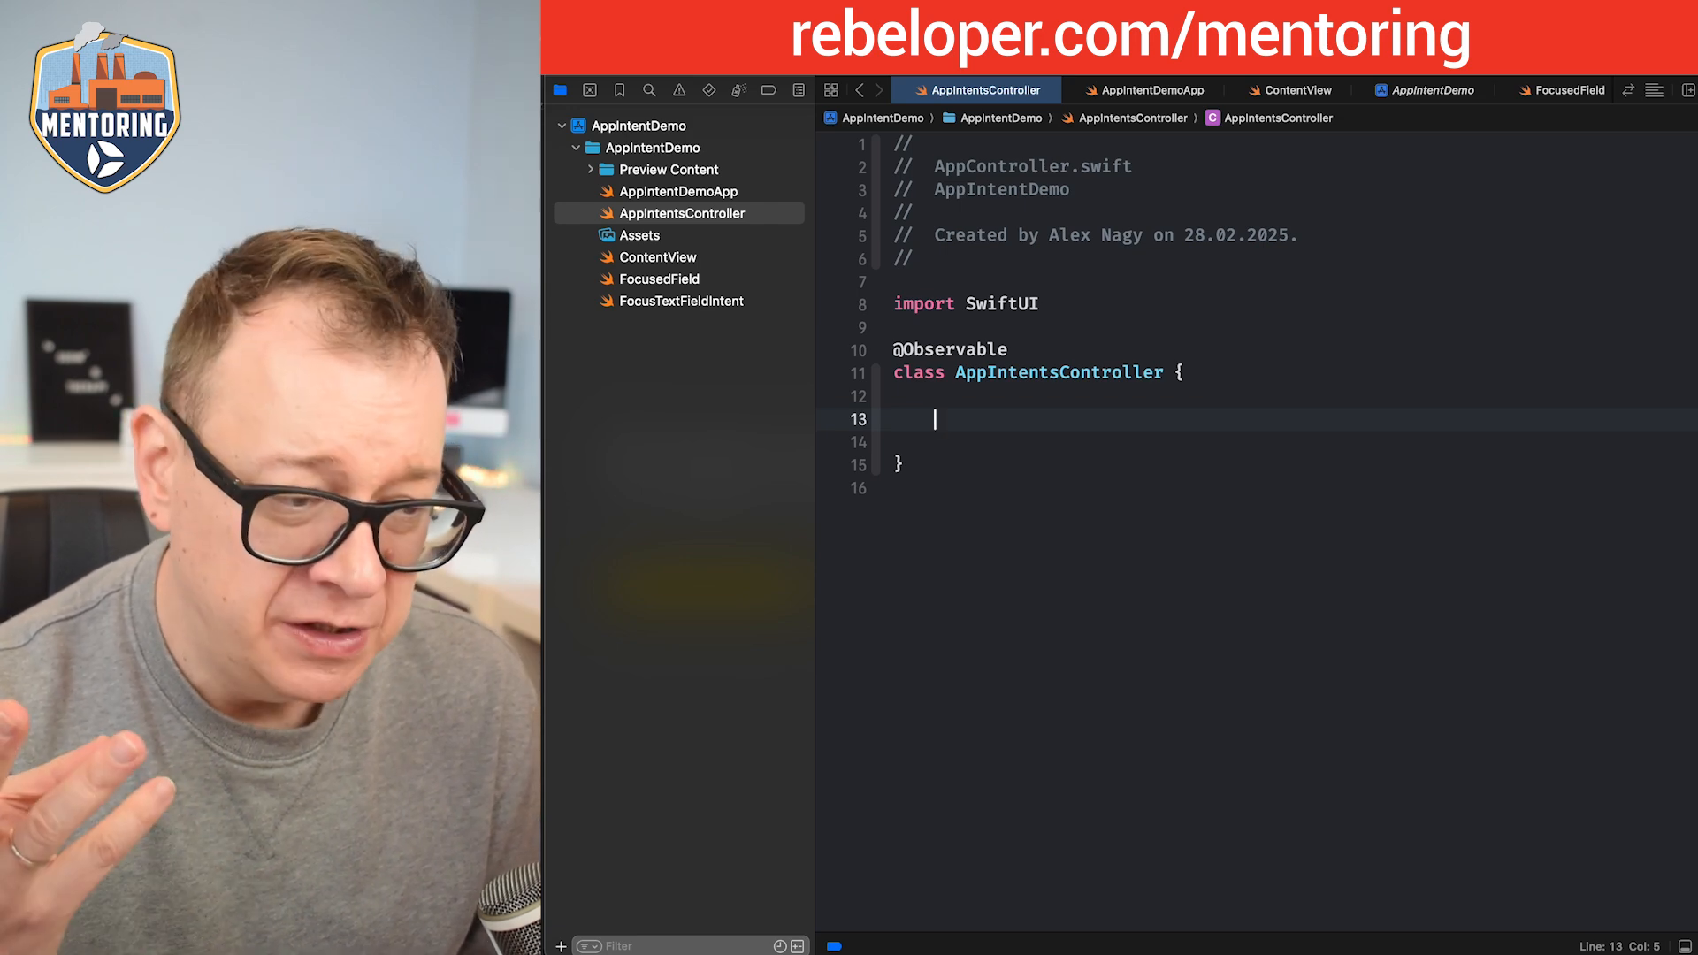
Add static let shared = AppIntentsController(), a private init, and start the focusedField var
type("static")
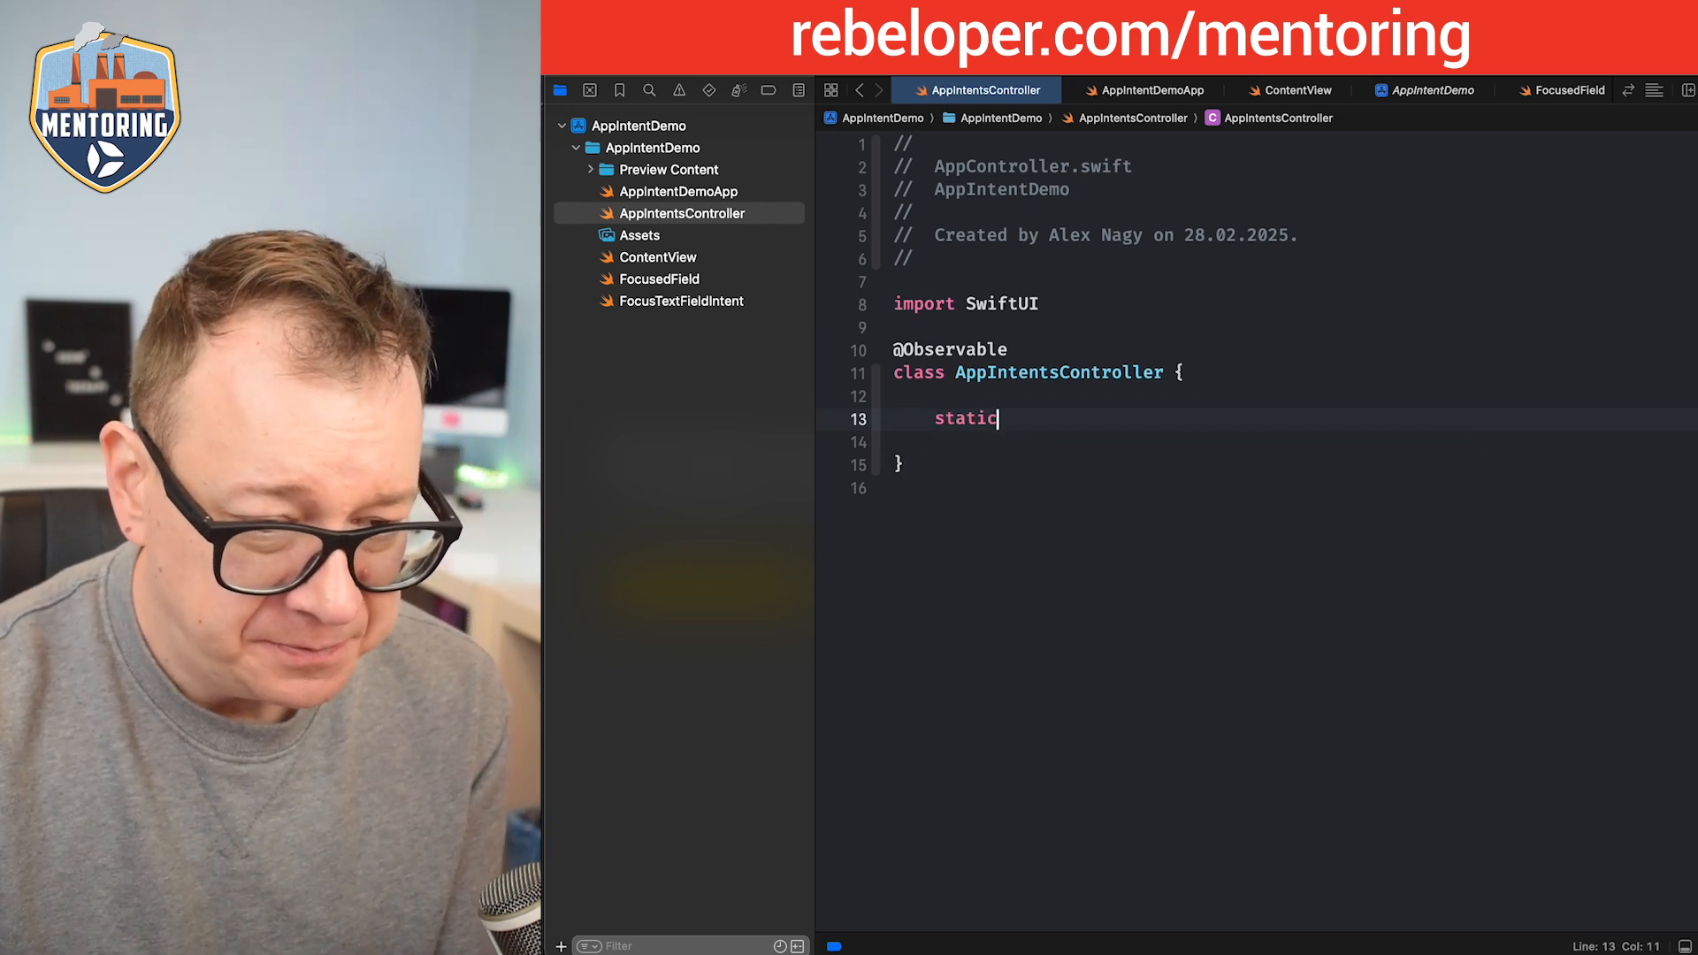
type("let shared = AppIntentsController()")
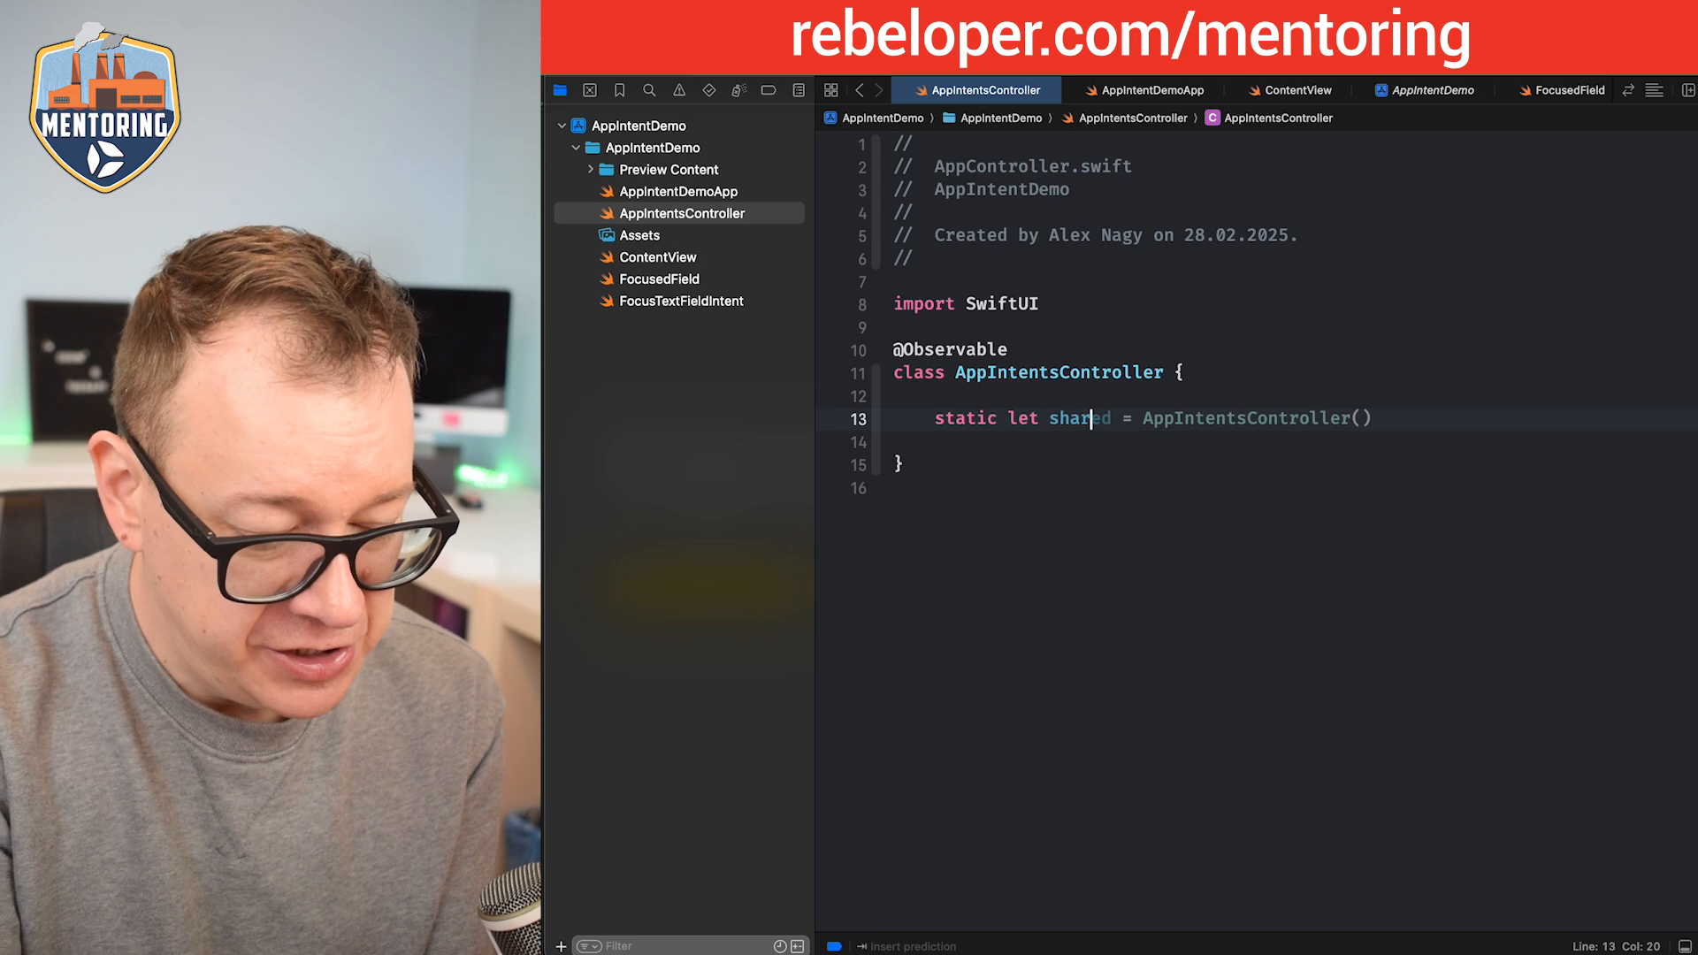
type("private init() {}")
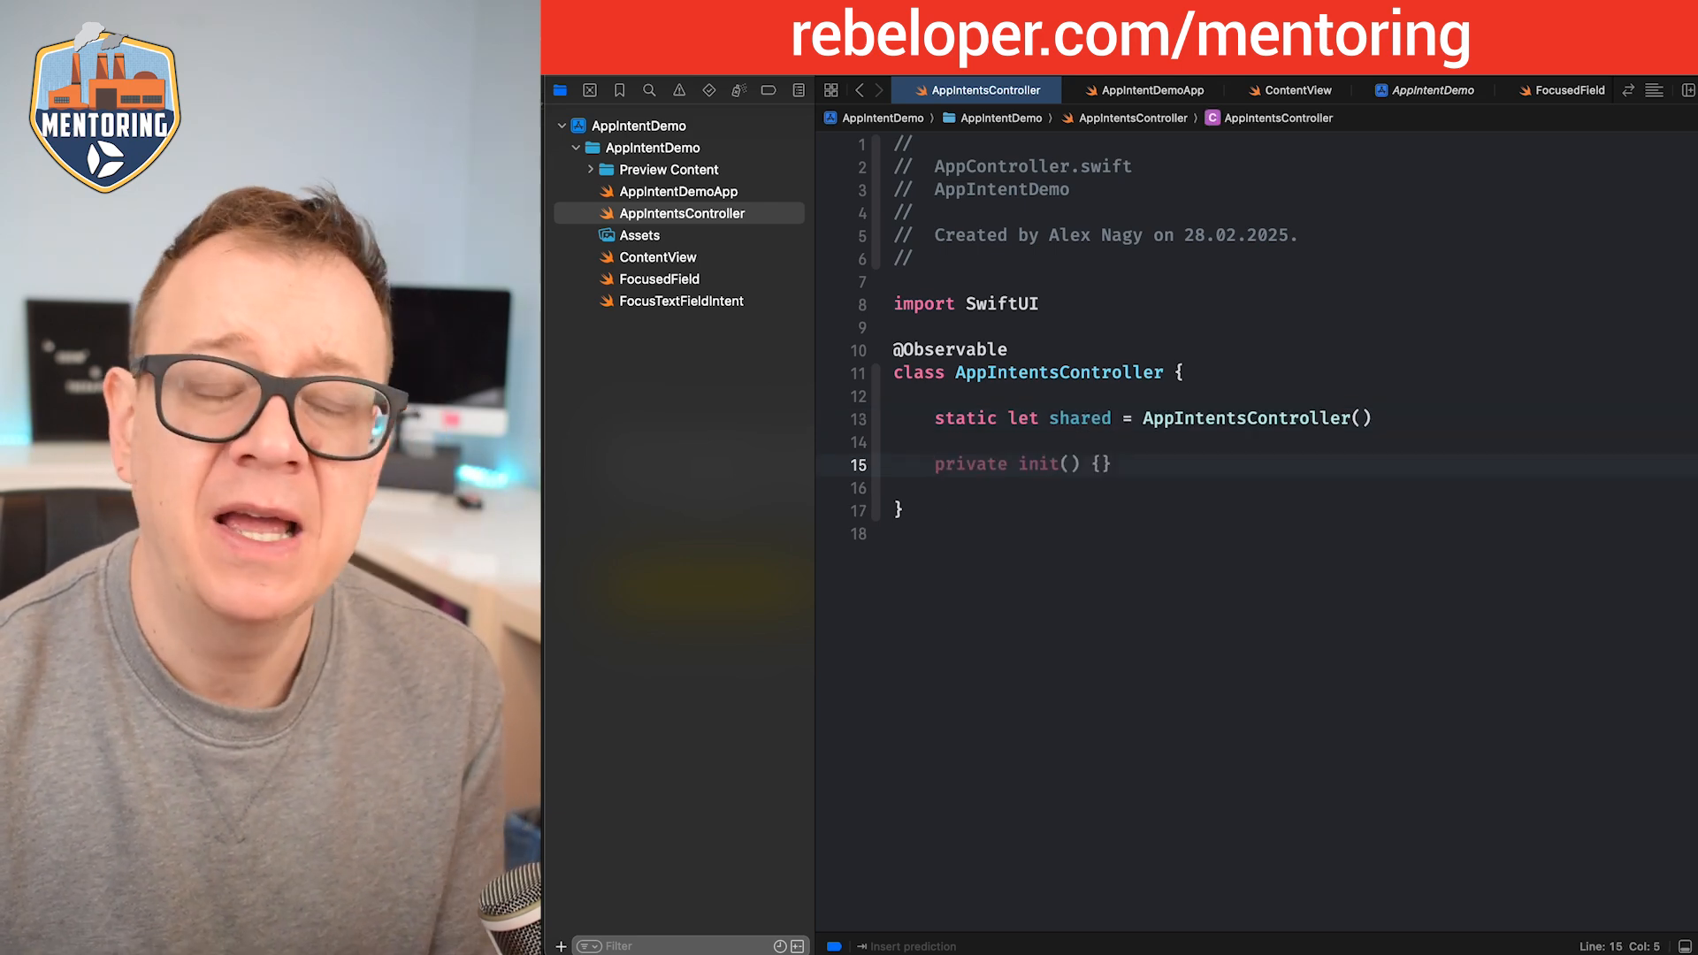
type("var")
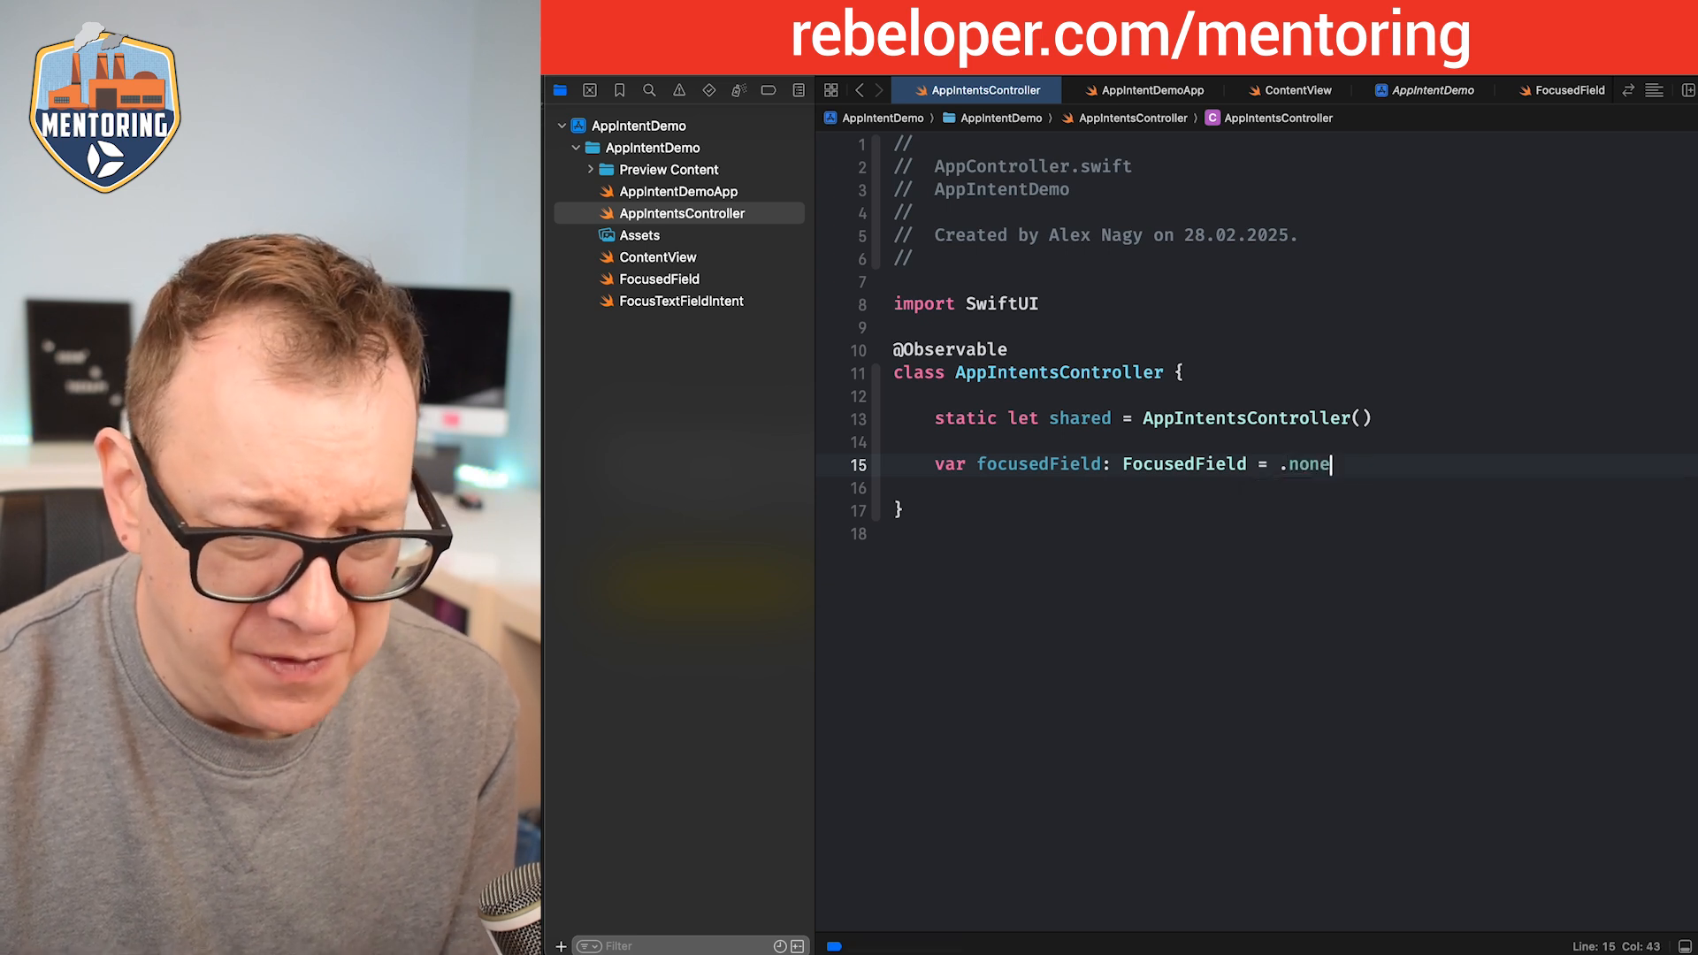
left_click(658, 277)
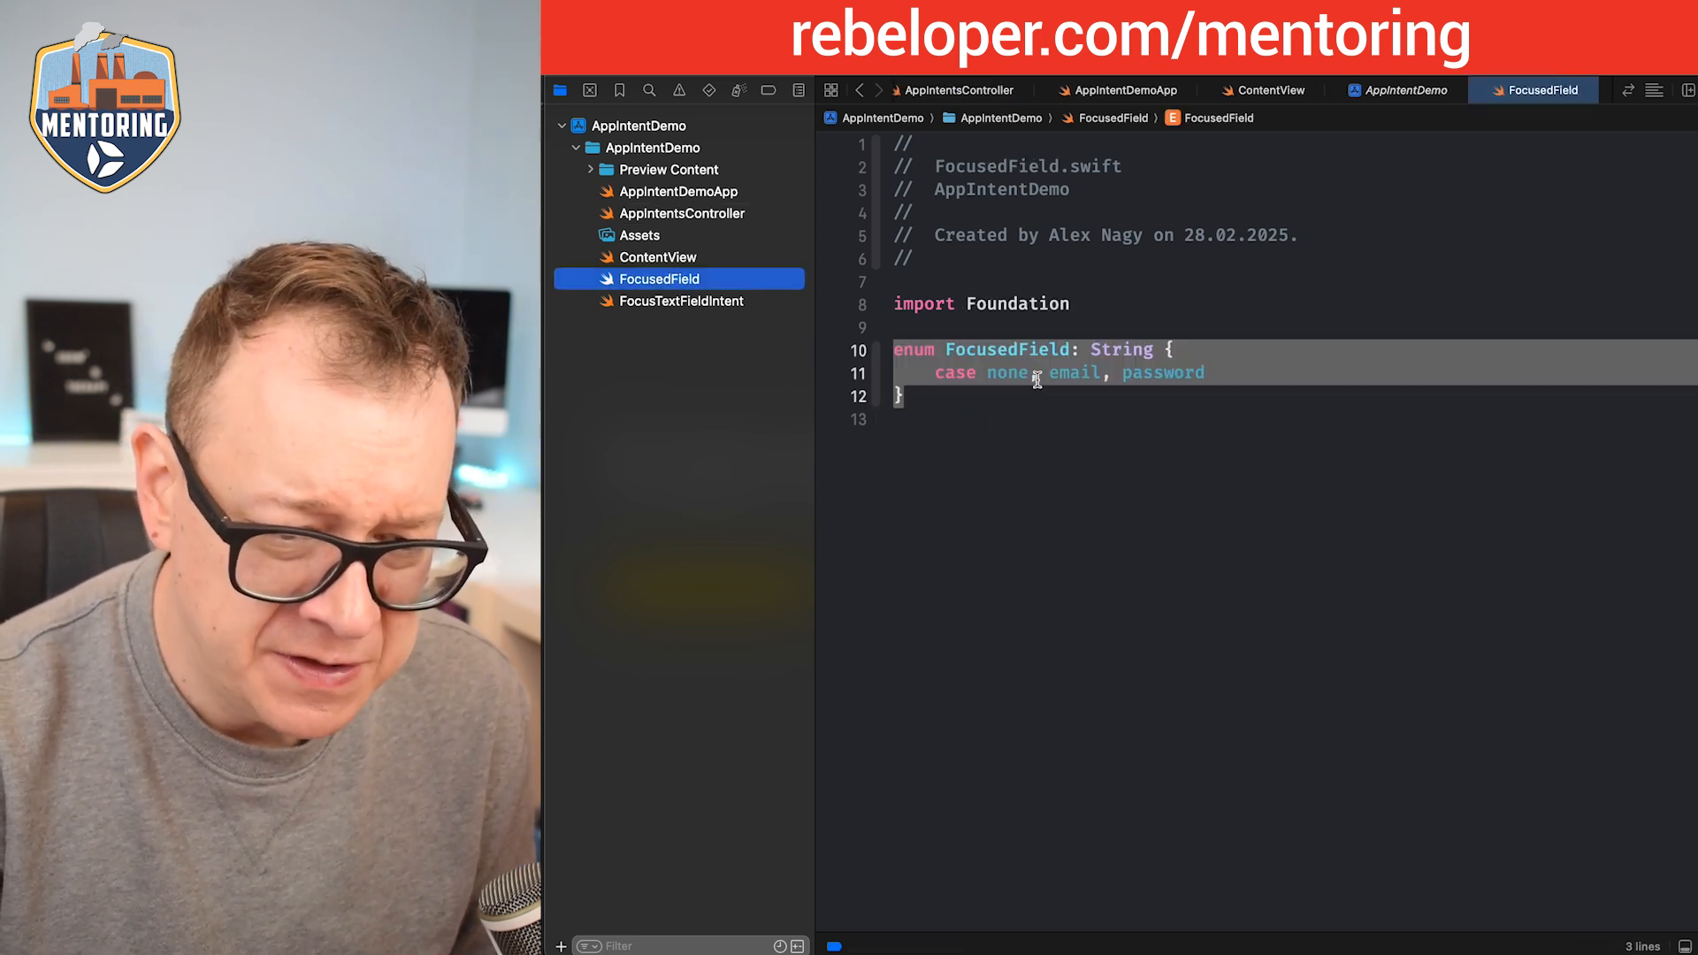
double_click(1162, 373)
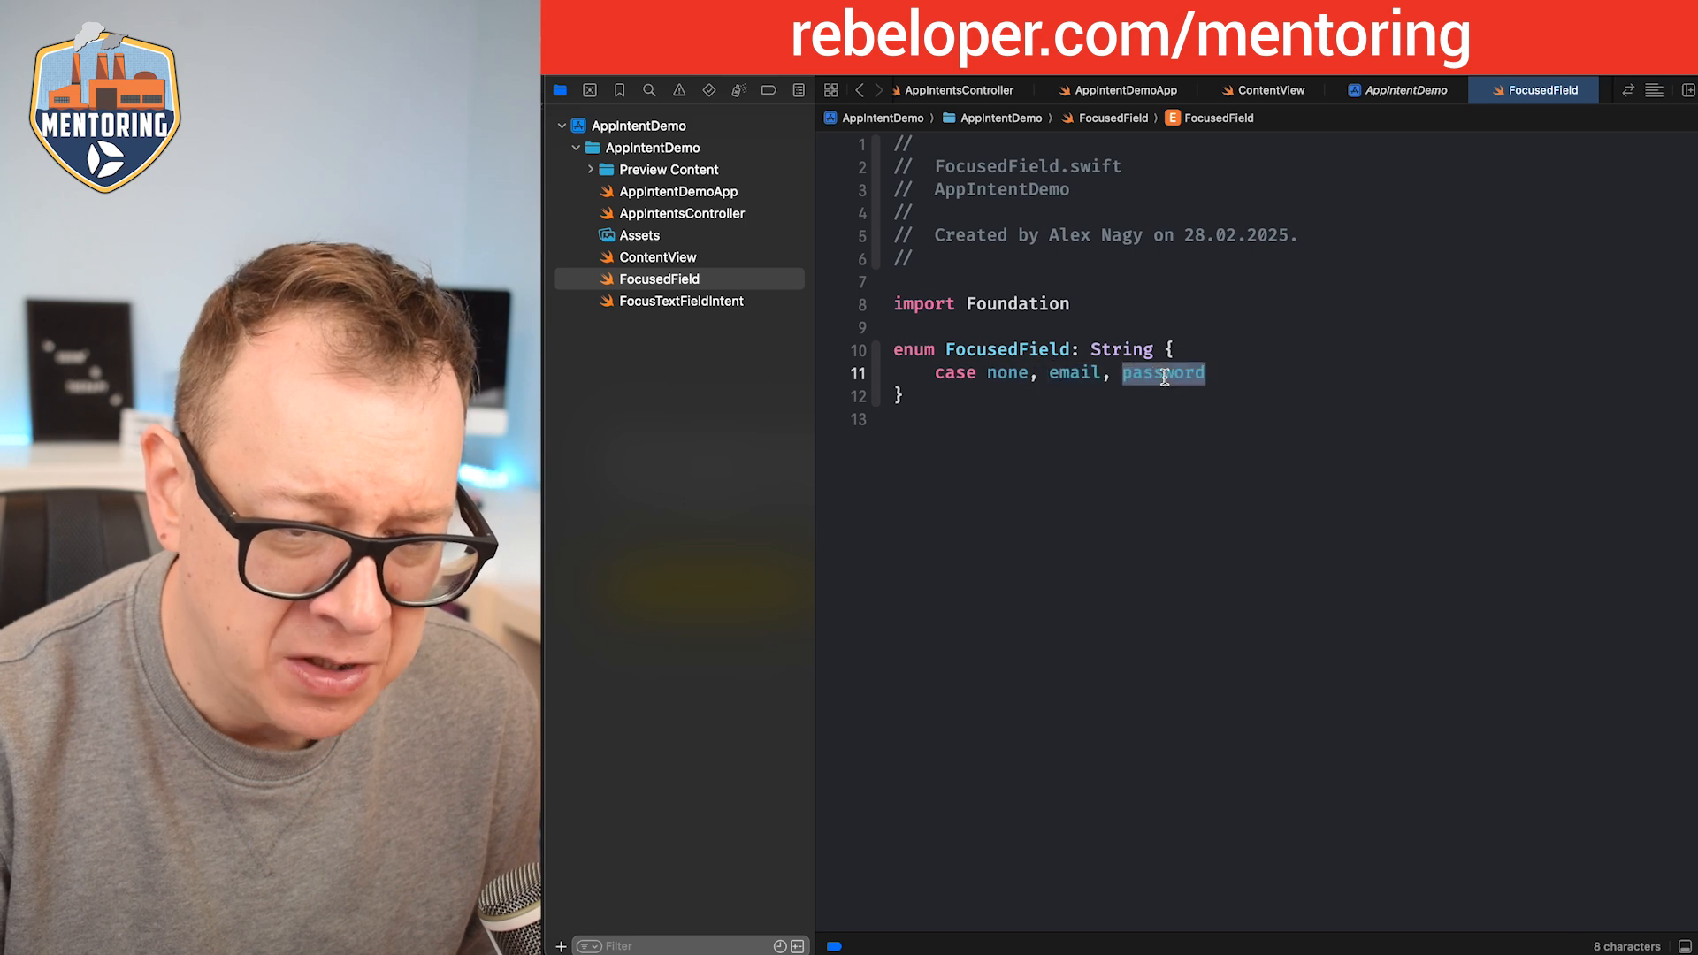
left_click(681, 214)
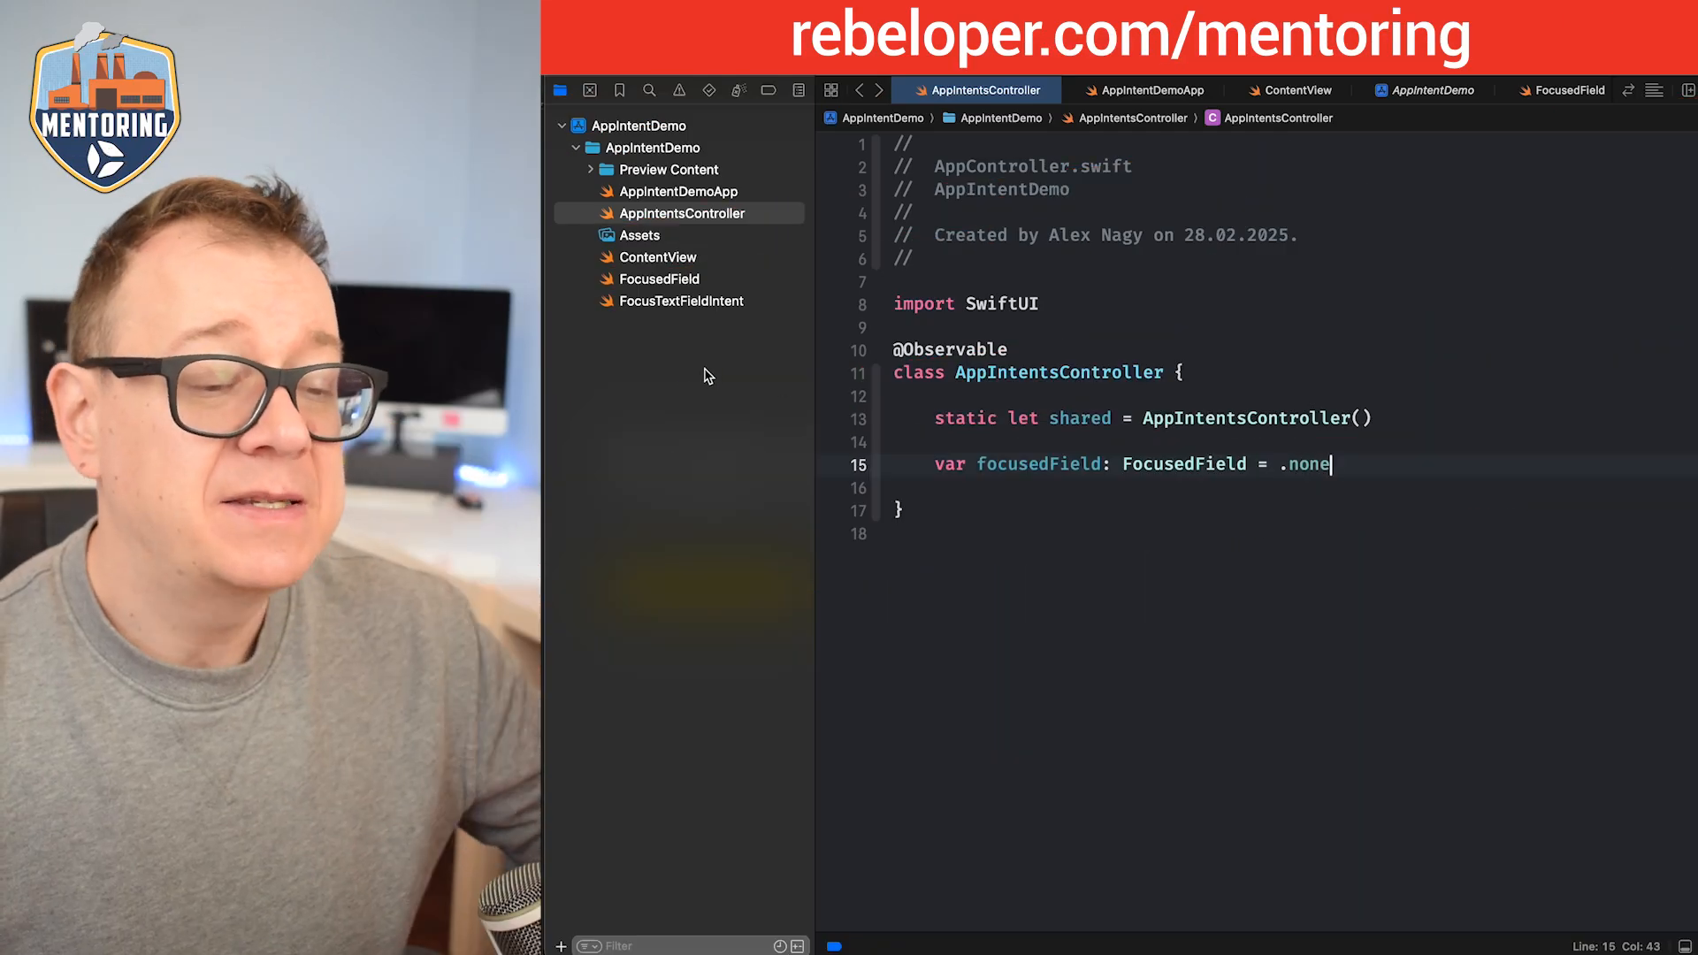
mouse_move(715, 263)
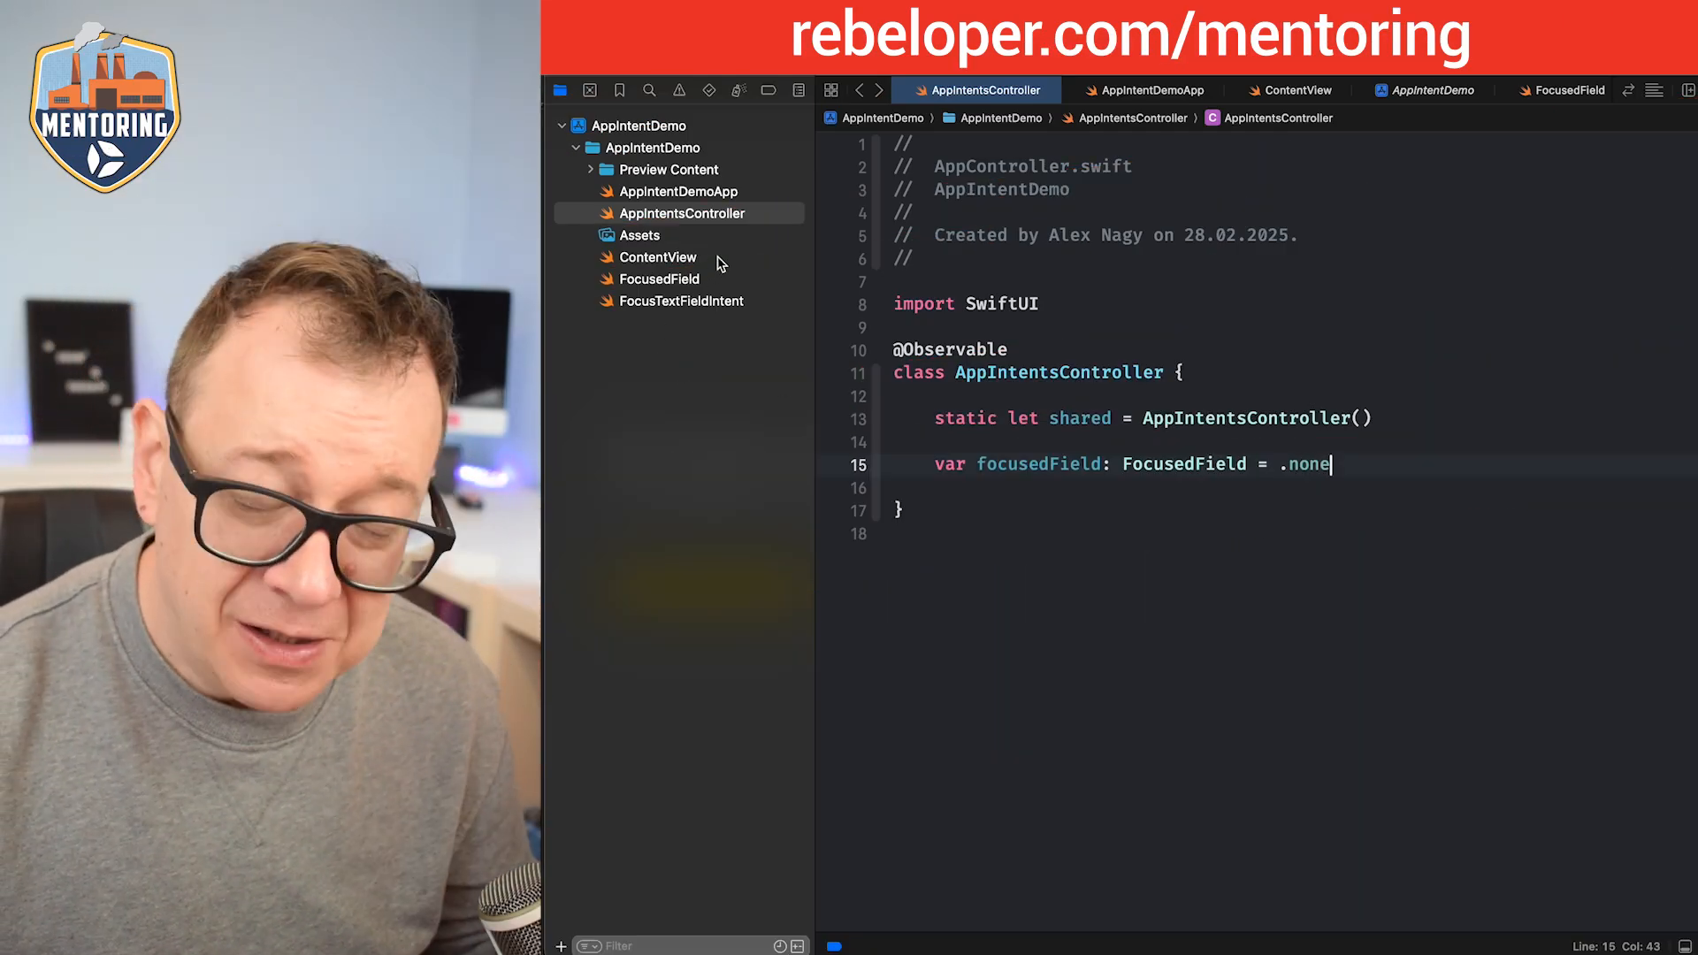
Add an onChange of AppIntentsController.shared.focusedField in ContentView assigning newValue to focusedField
left_click(658, 257)
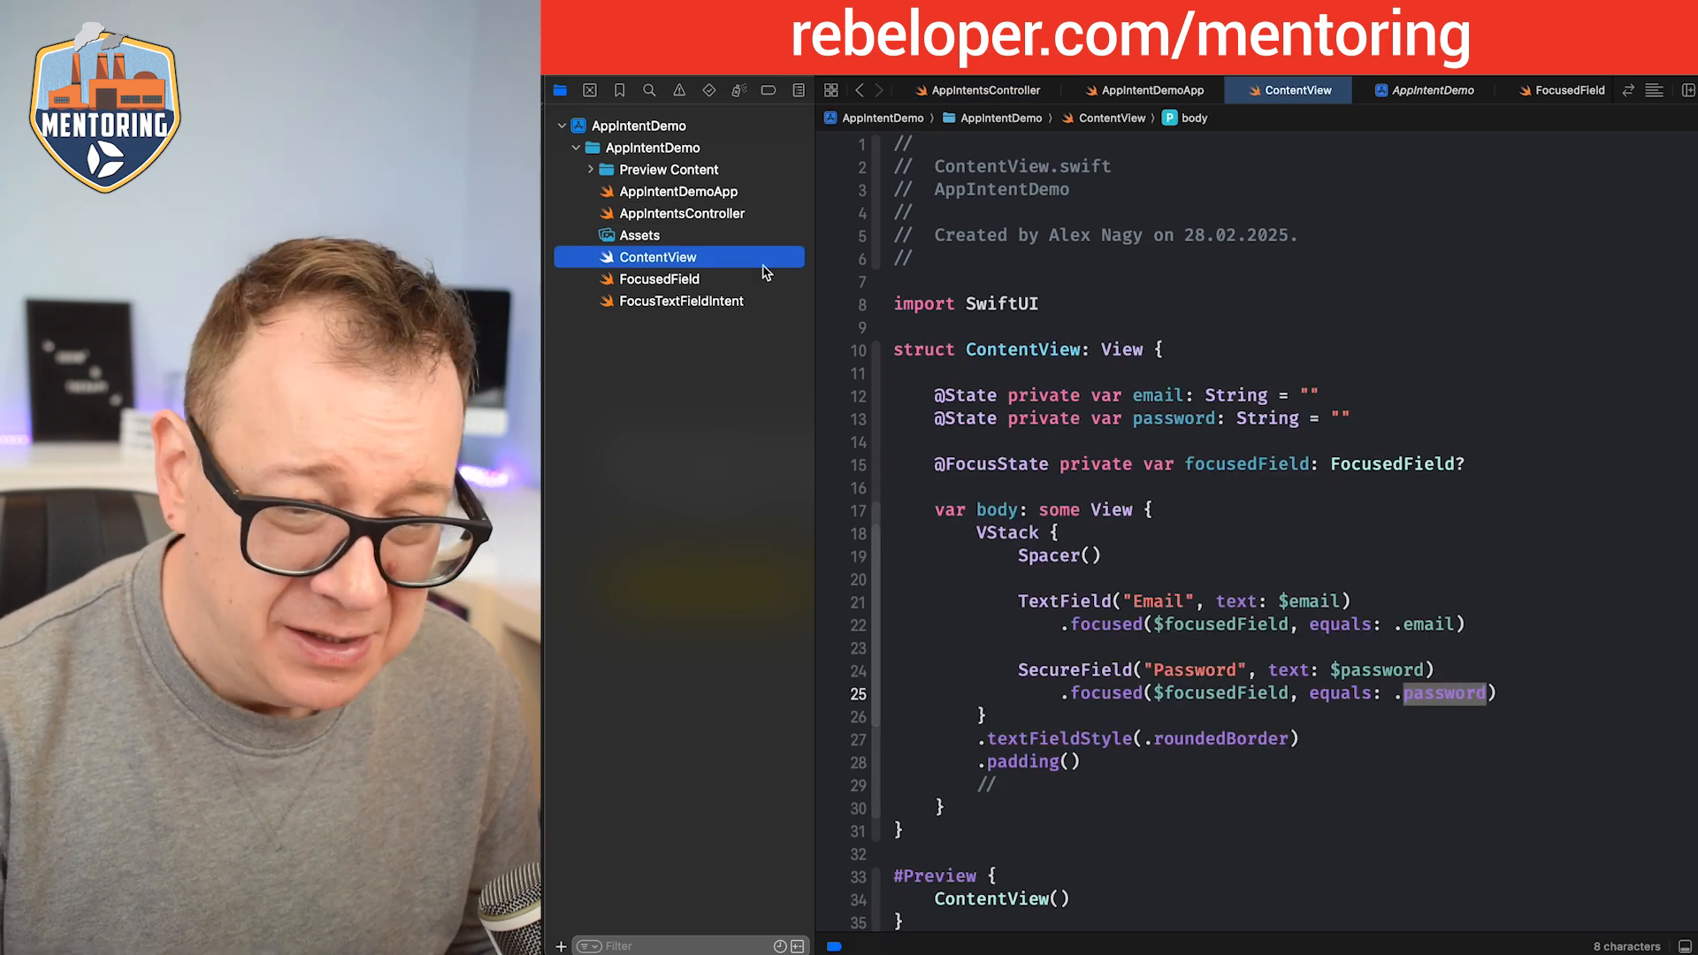
left_click(682, 215)
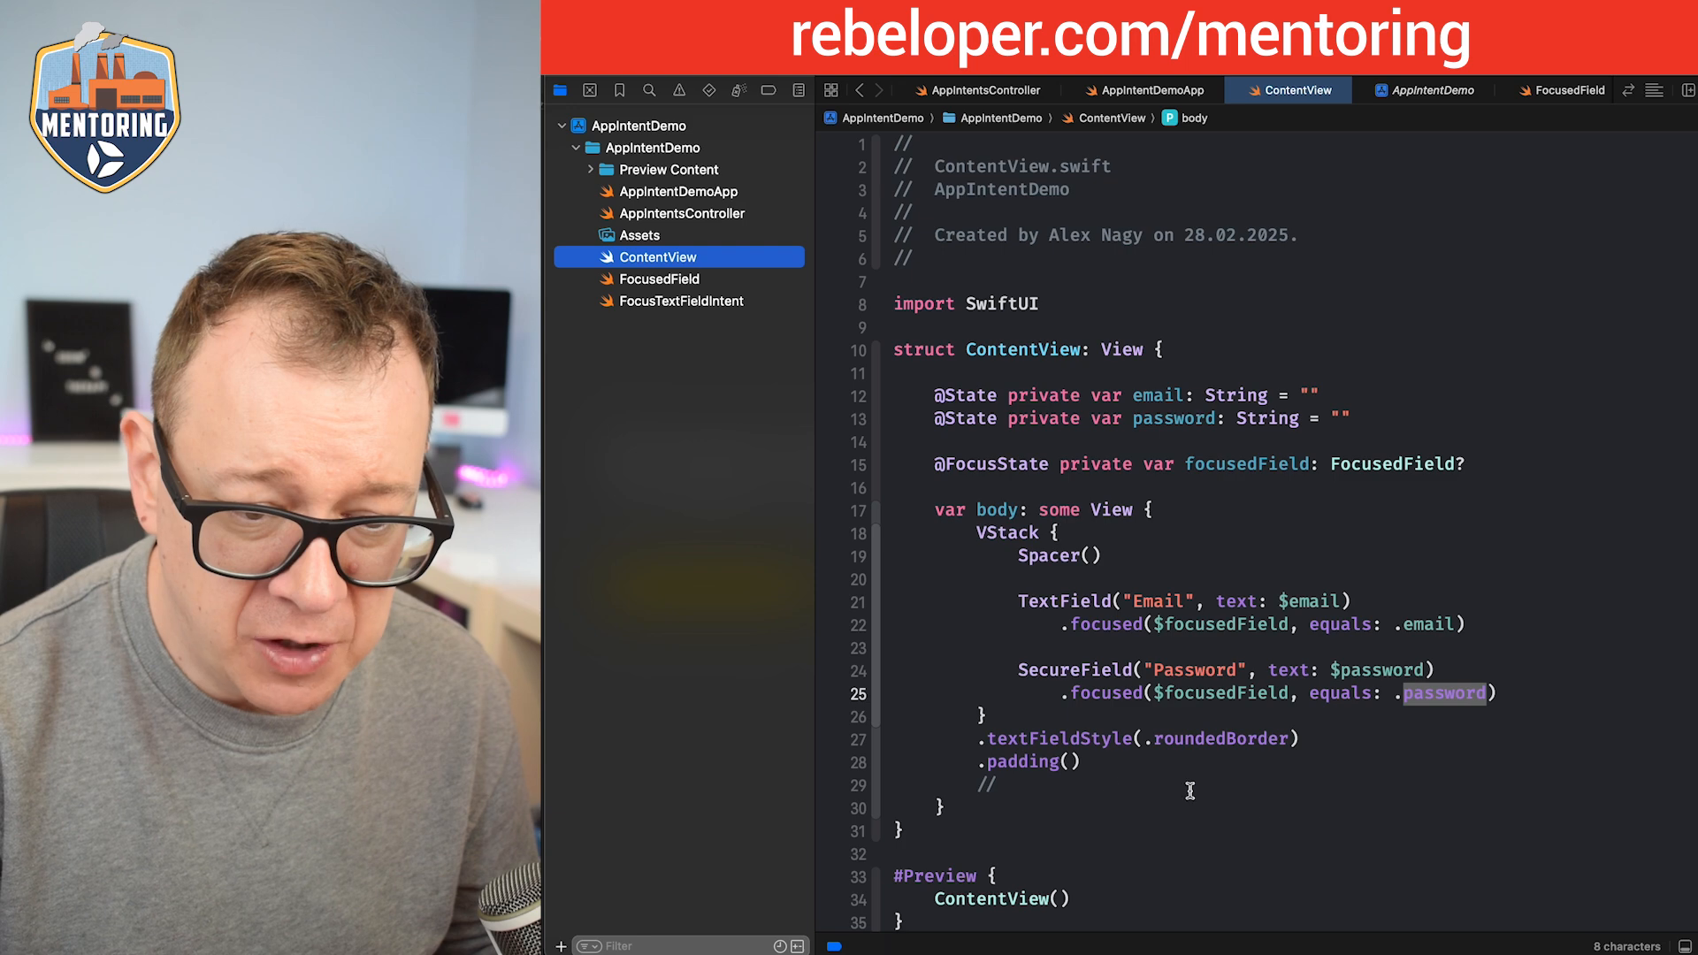
type(".")
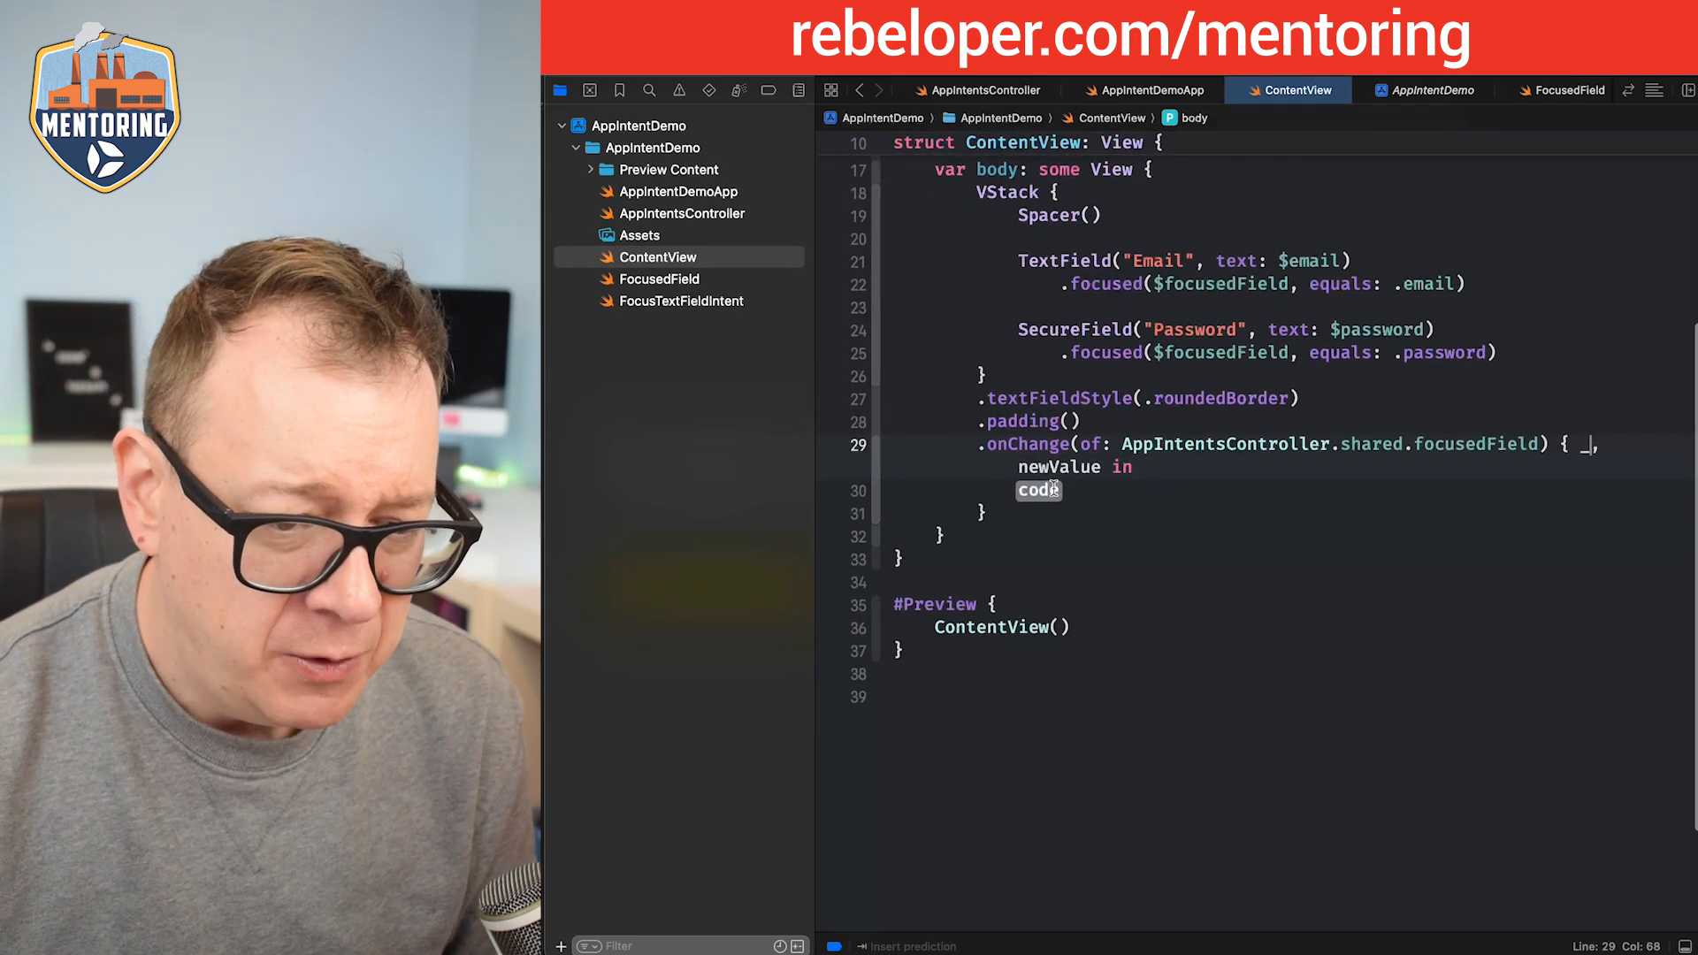
double_click(1038, 490)
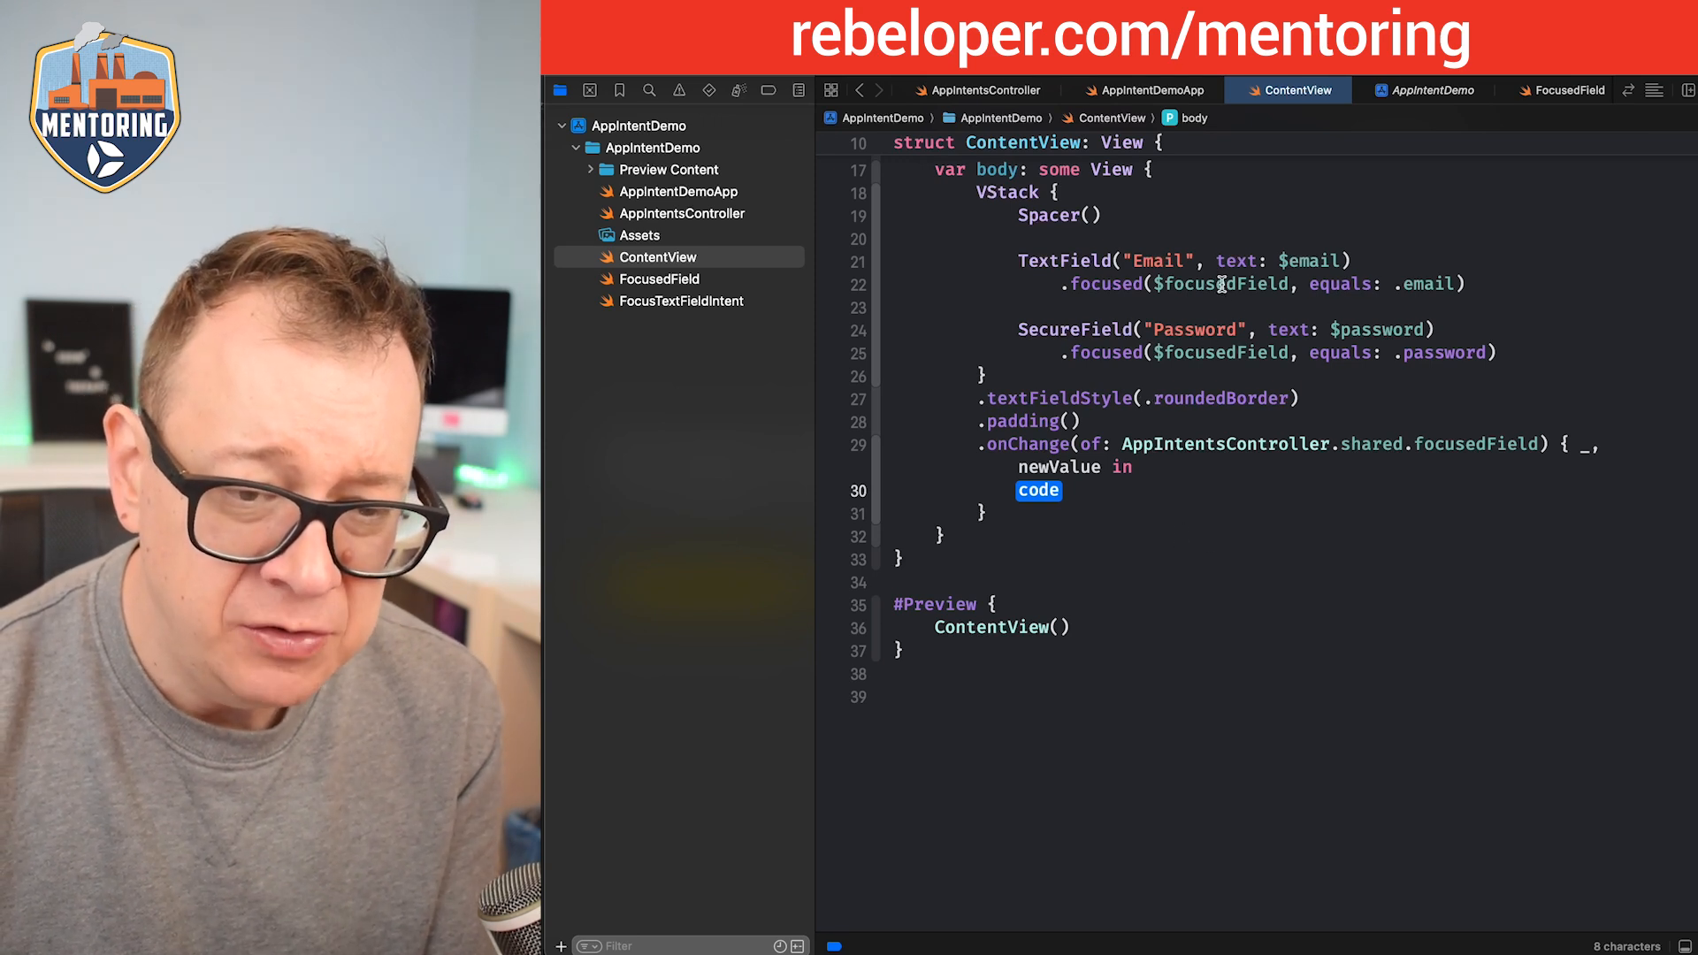
type("f")
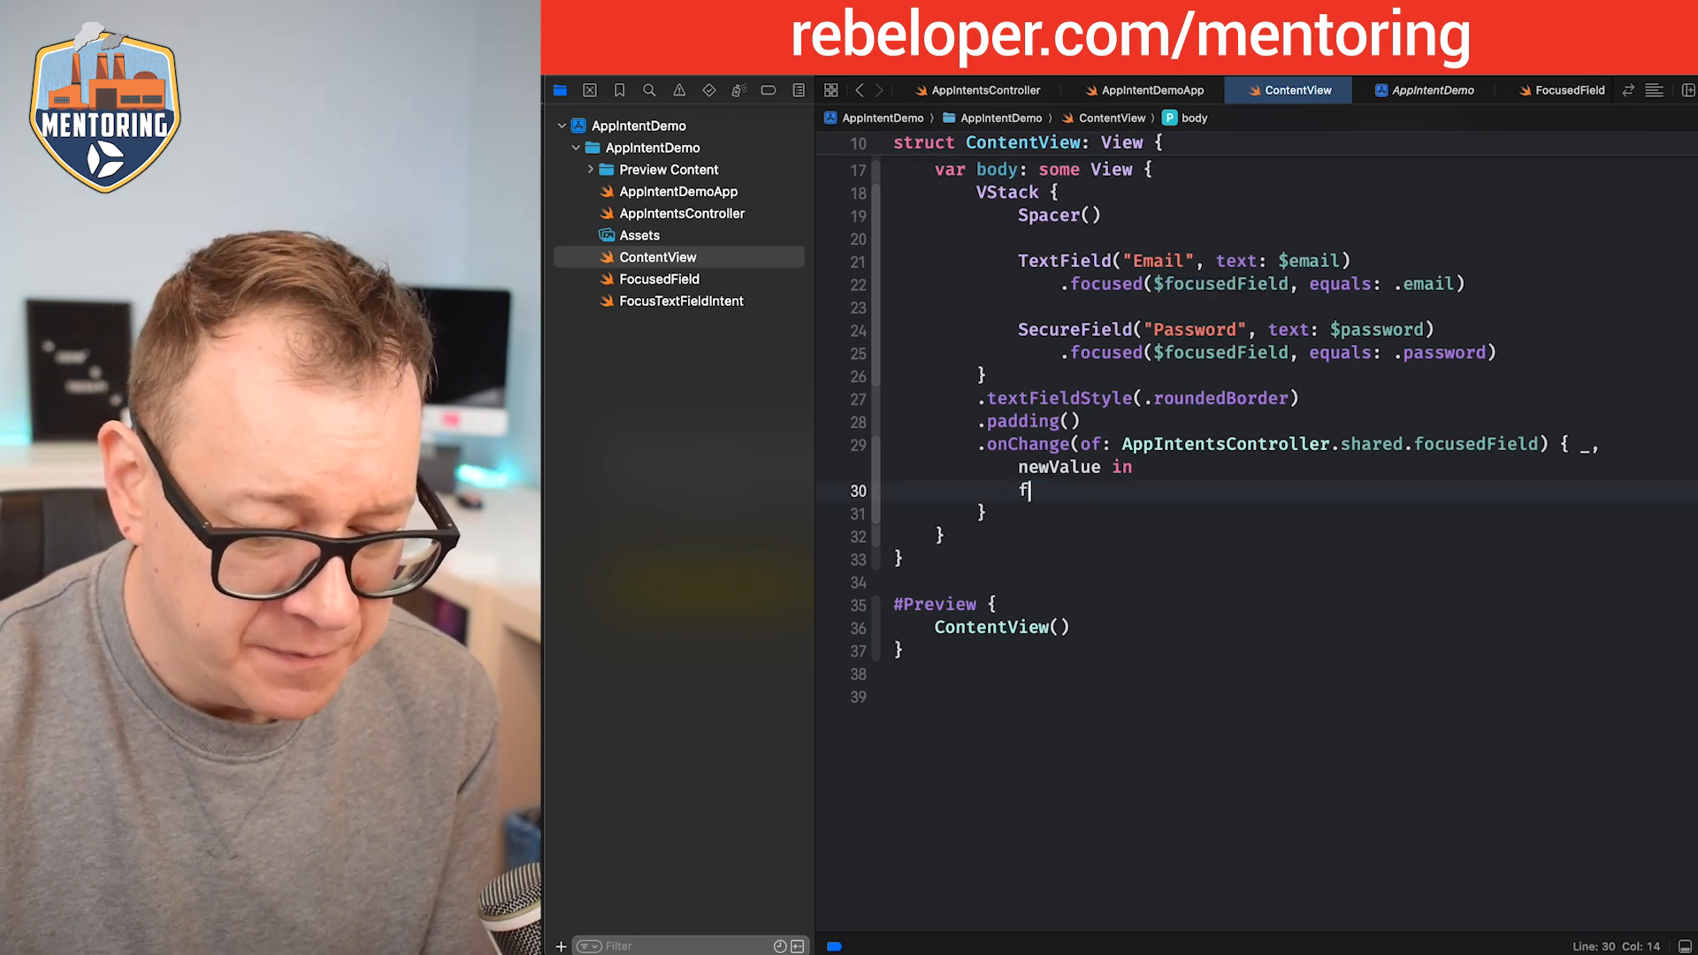
type("ocusedField = newValue")
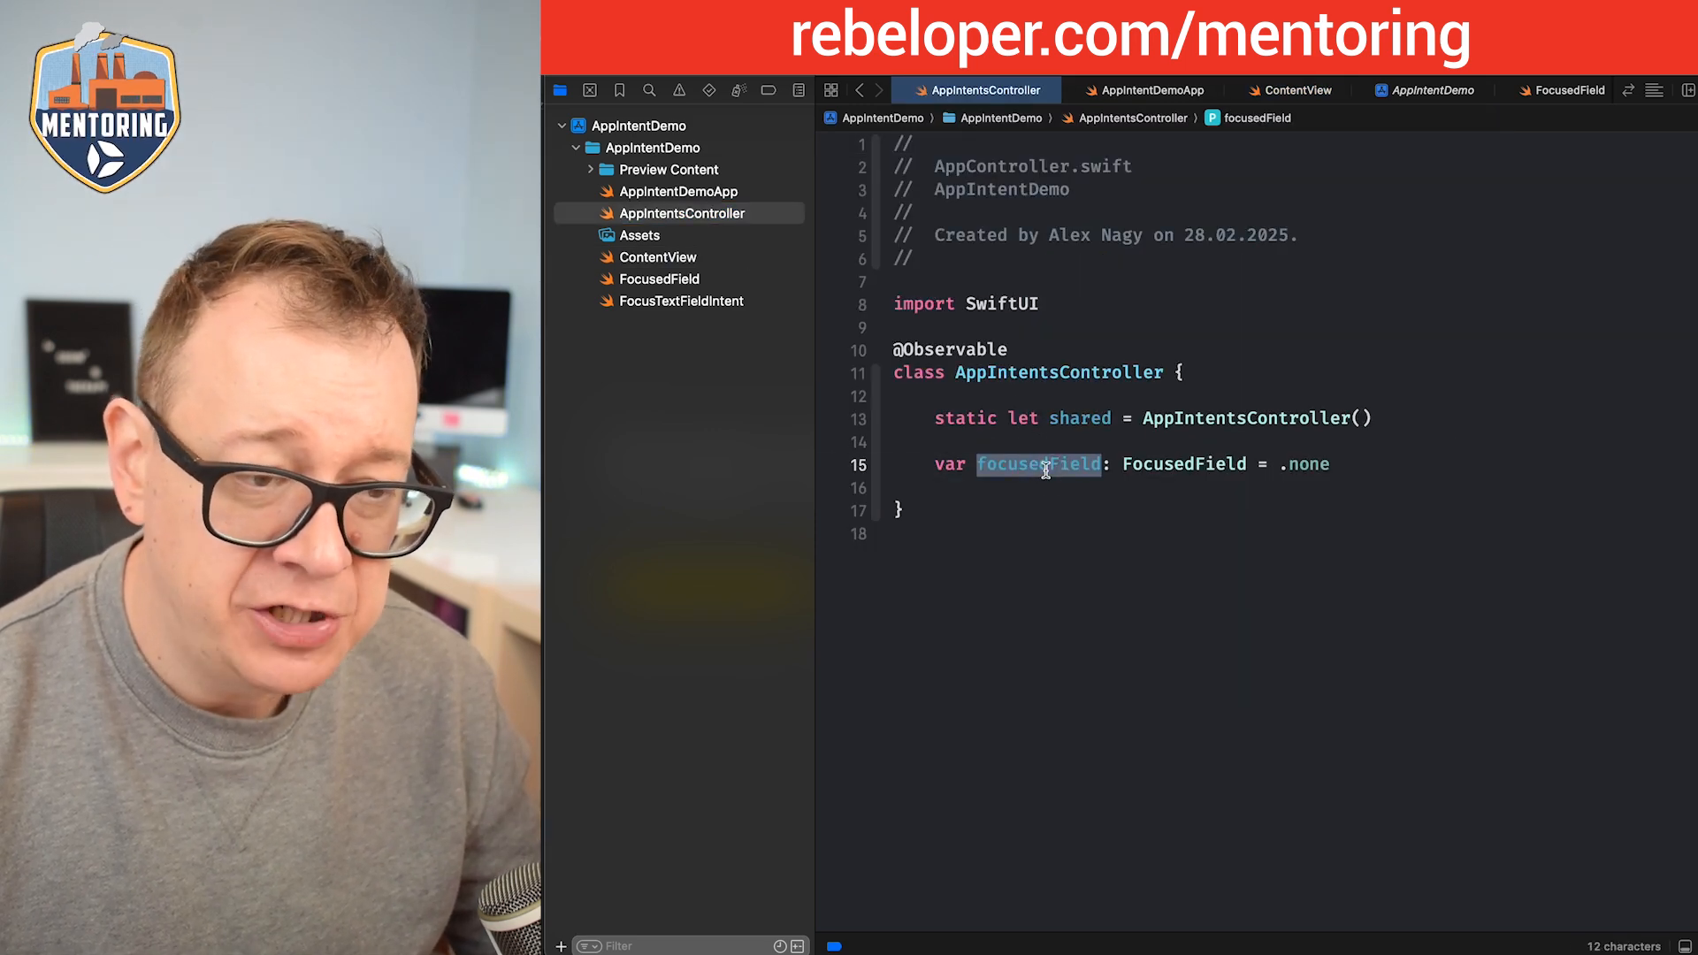
Recheck ContentView, then switch to the empty FocusTextFieldIntent.swift file
left_click(657, 256)
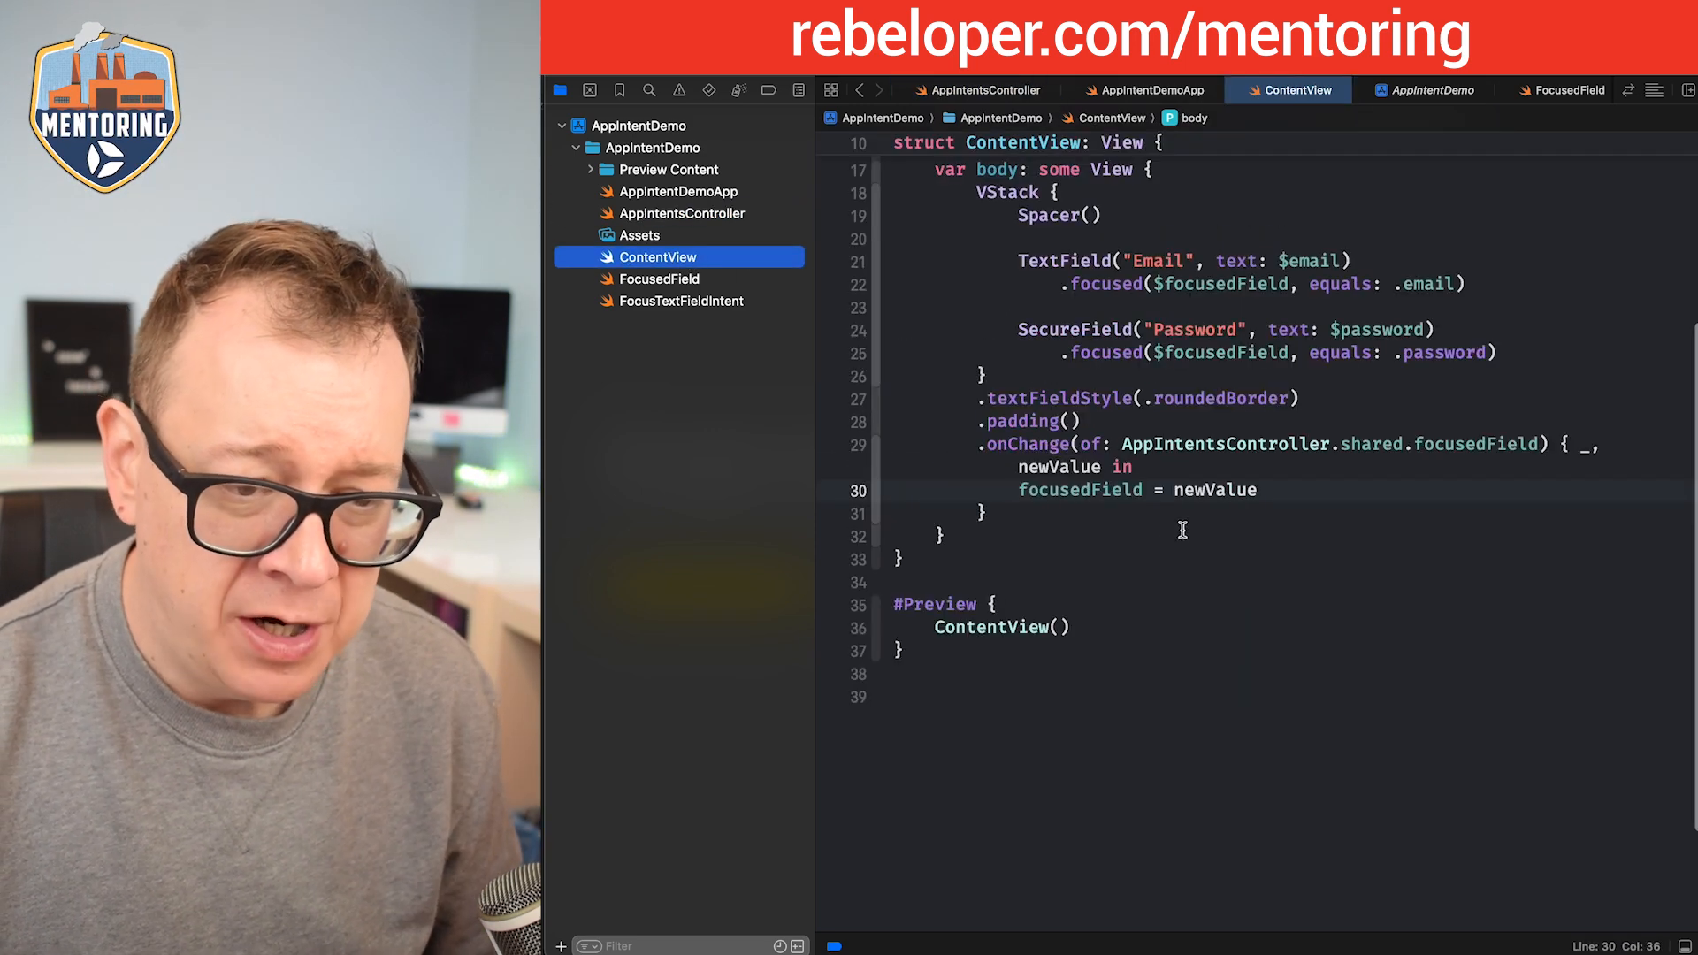
double_click(1065, 260)
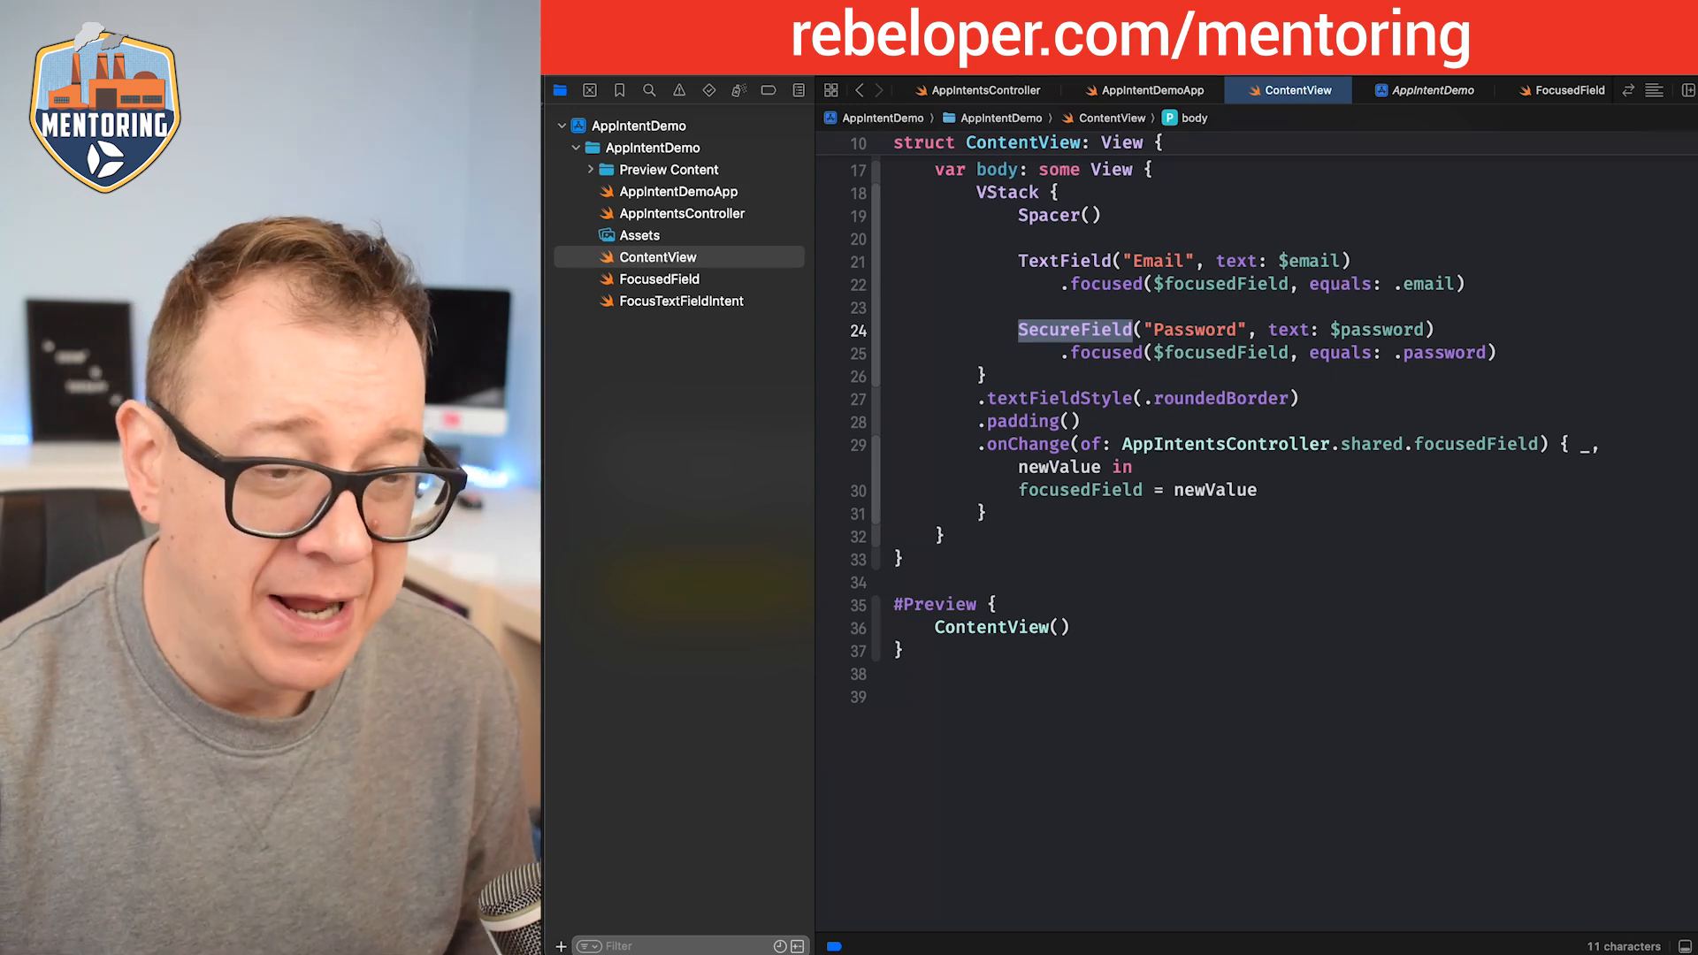
left_click(681, 301)
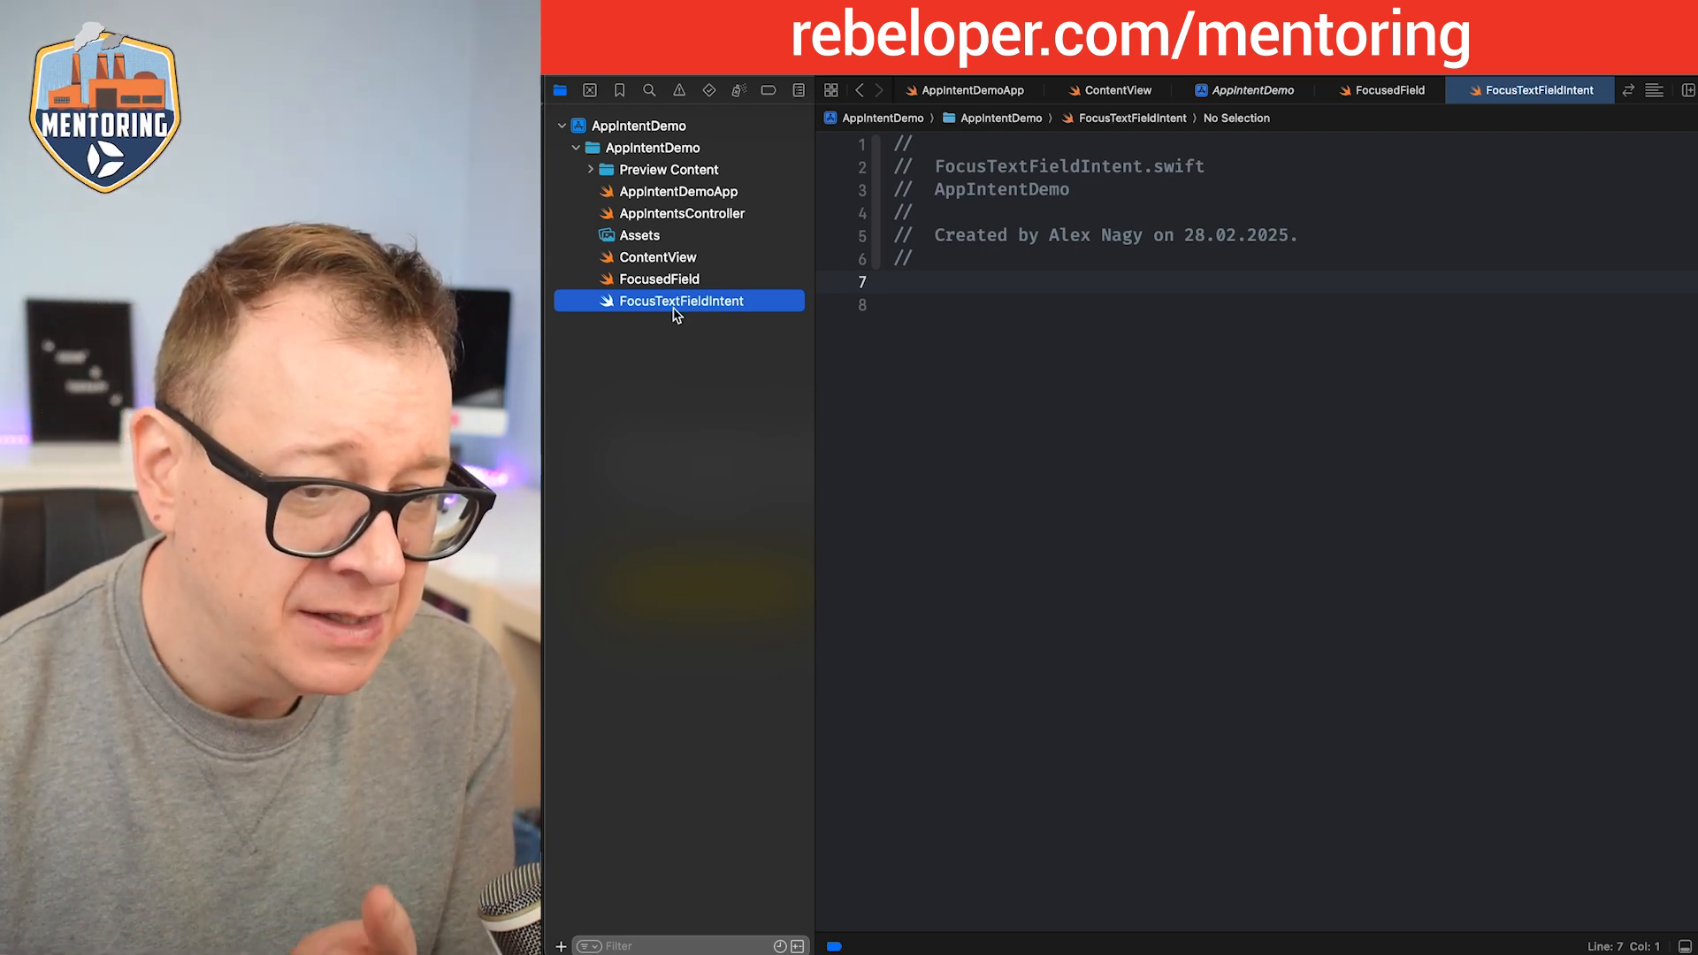
Import AppIntents and declare struct FocusTextFieldIntent: AppIntent with title "Focus Text Field"
left_click(1091, 305)
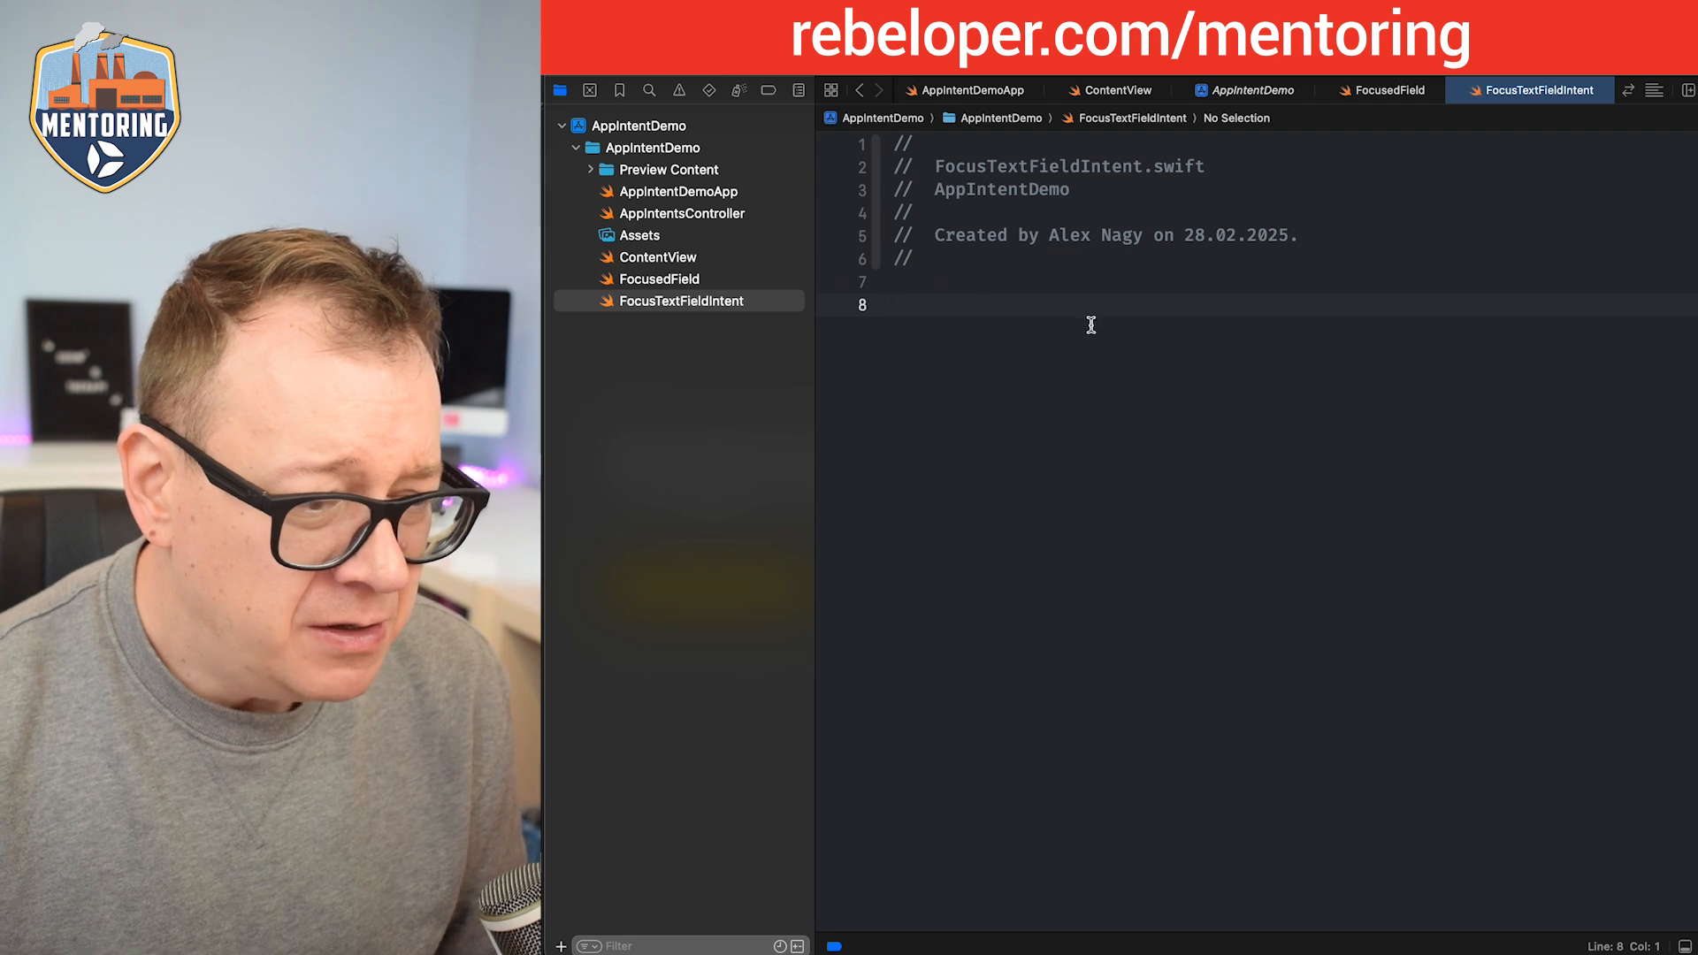
type("import")
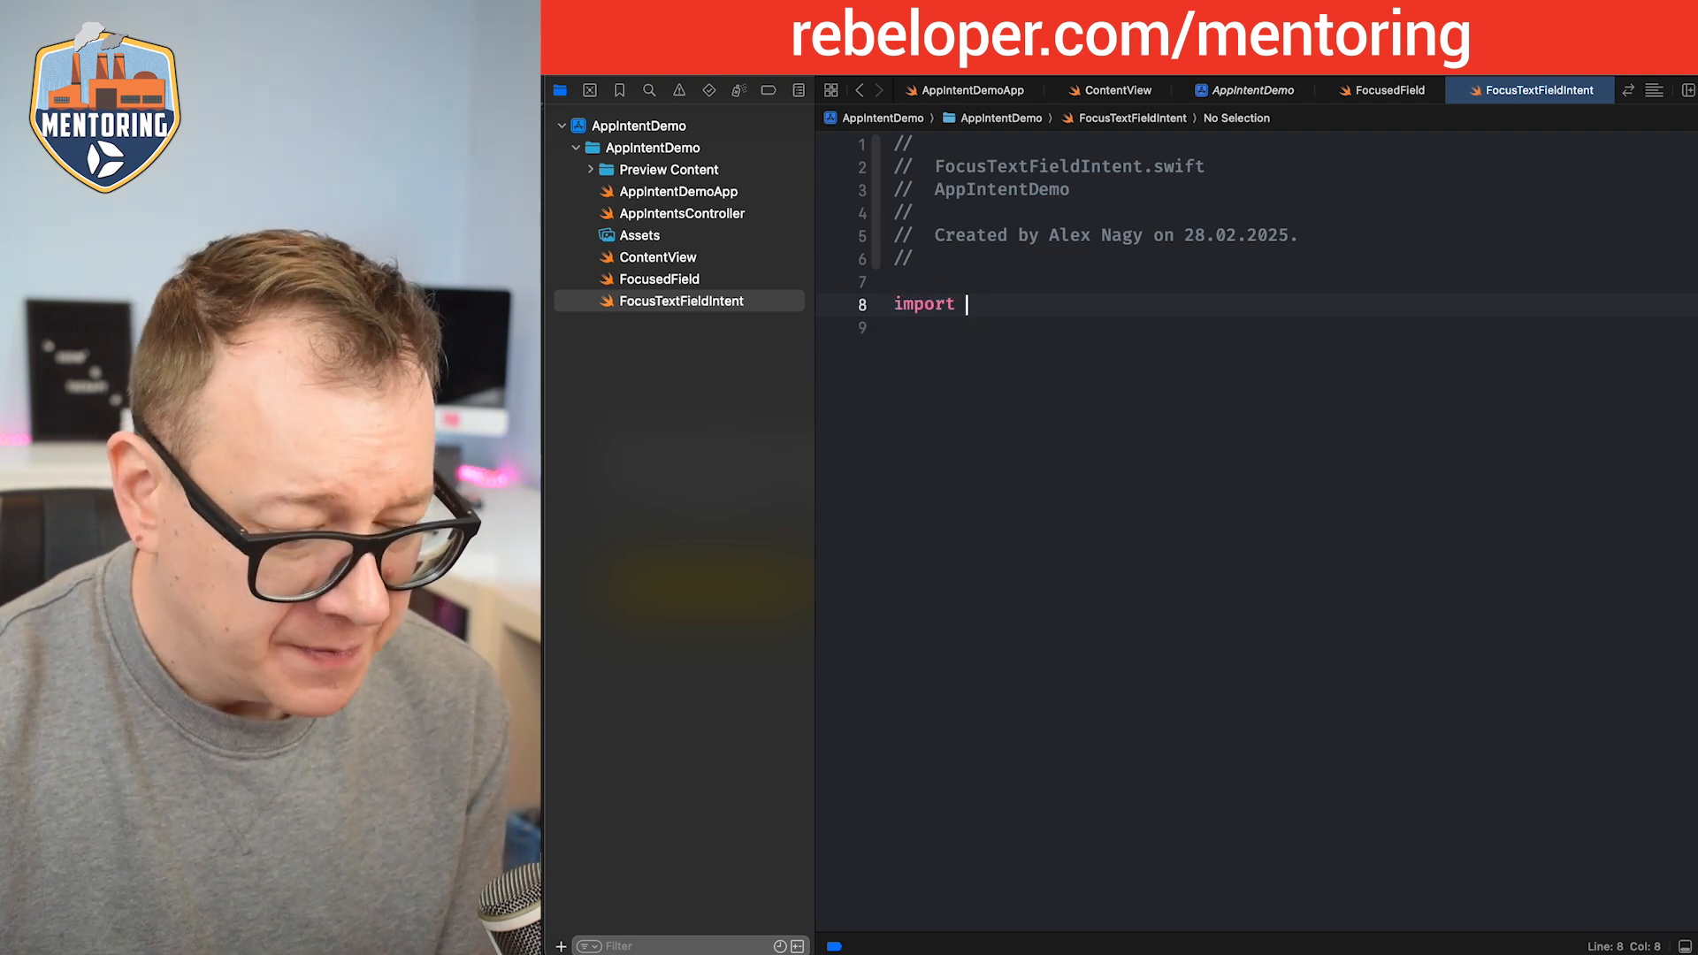
type("AppIntents")
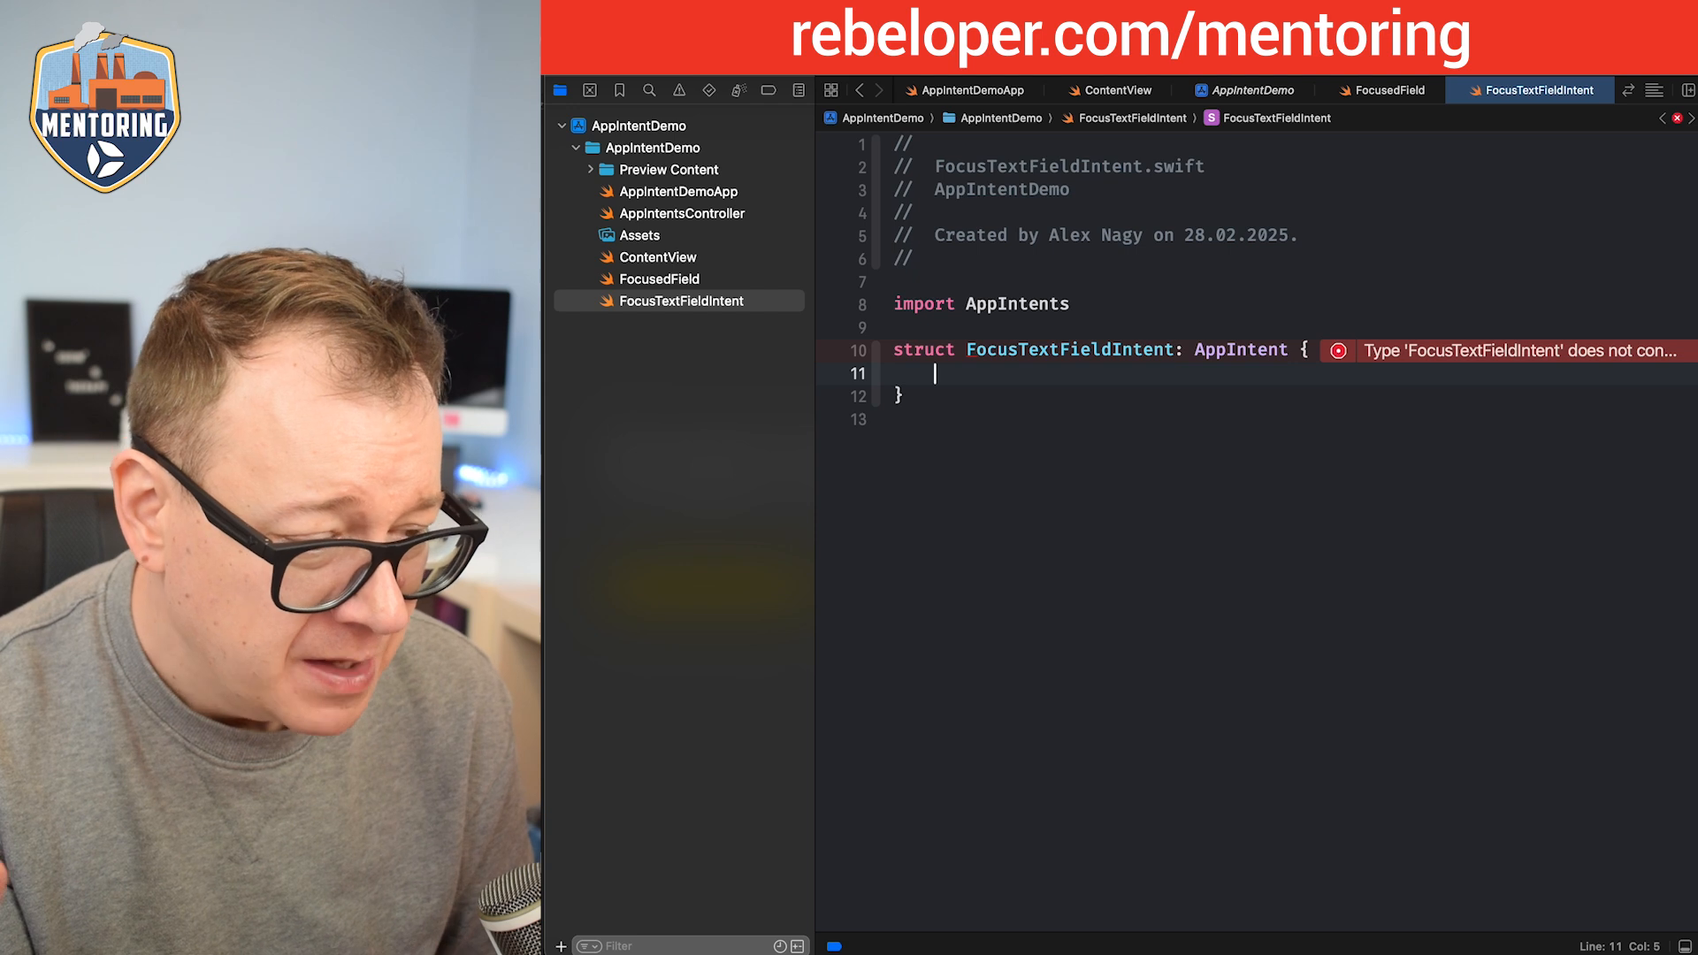
type("typealias Response = Never")
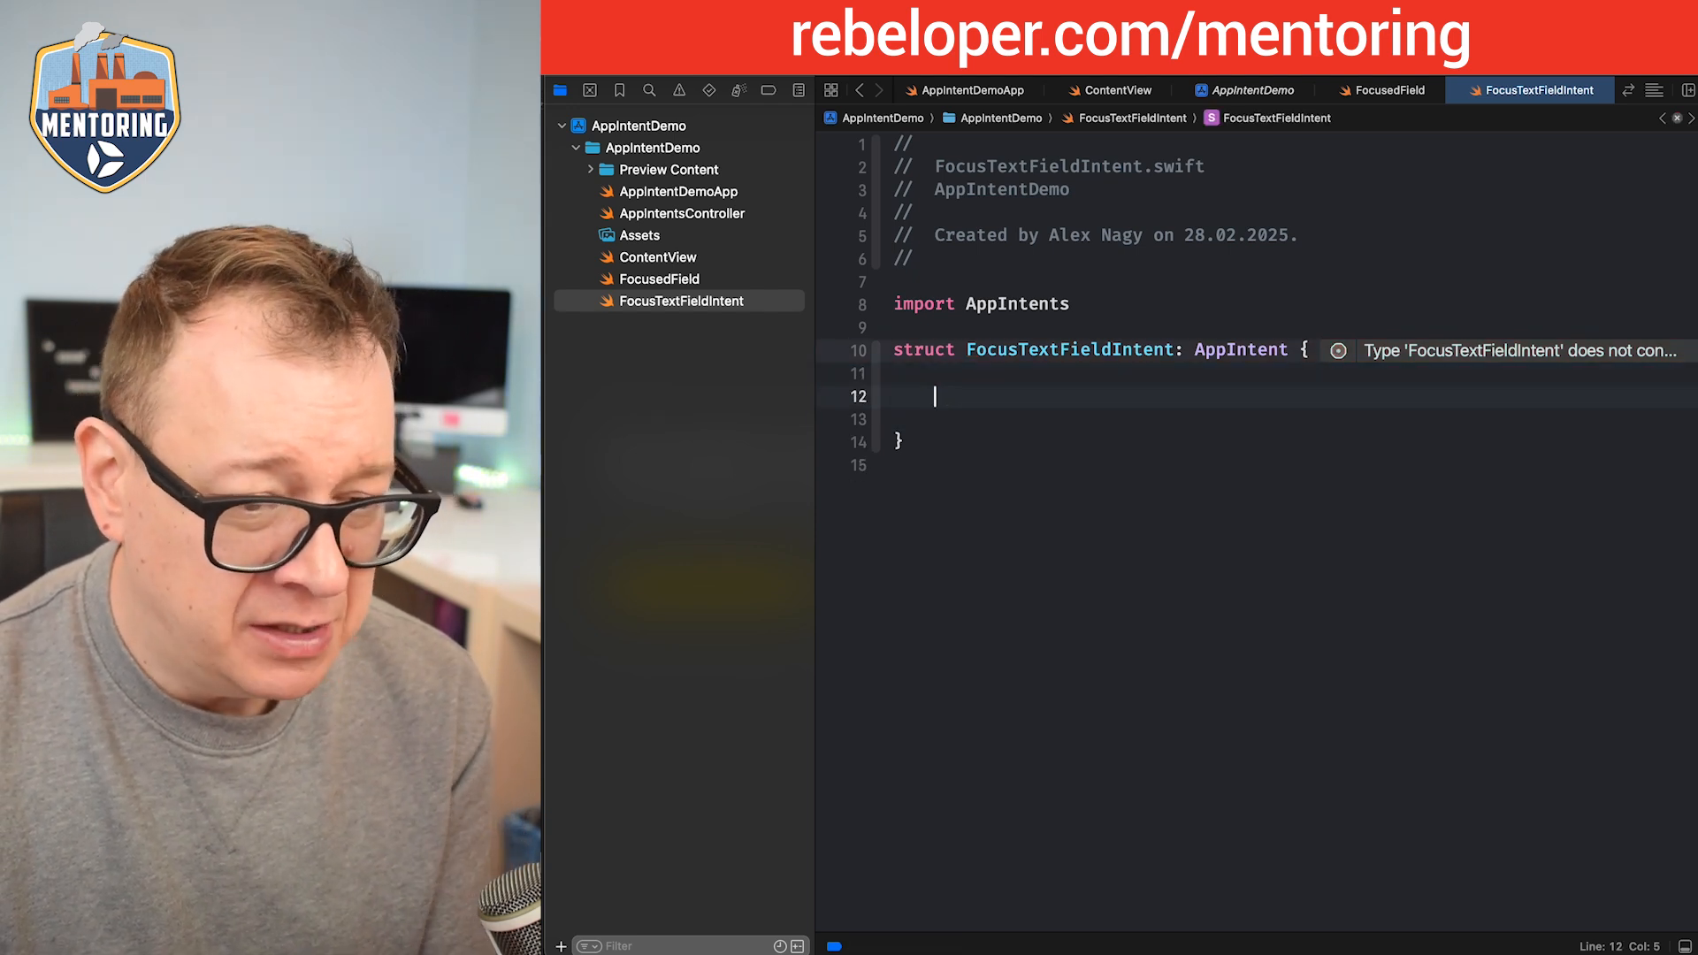
type("static var title: LocalizedStringResource { \"Focus Text Field\" }")
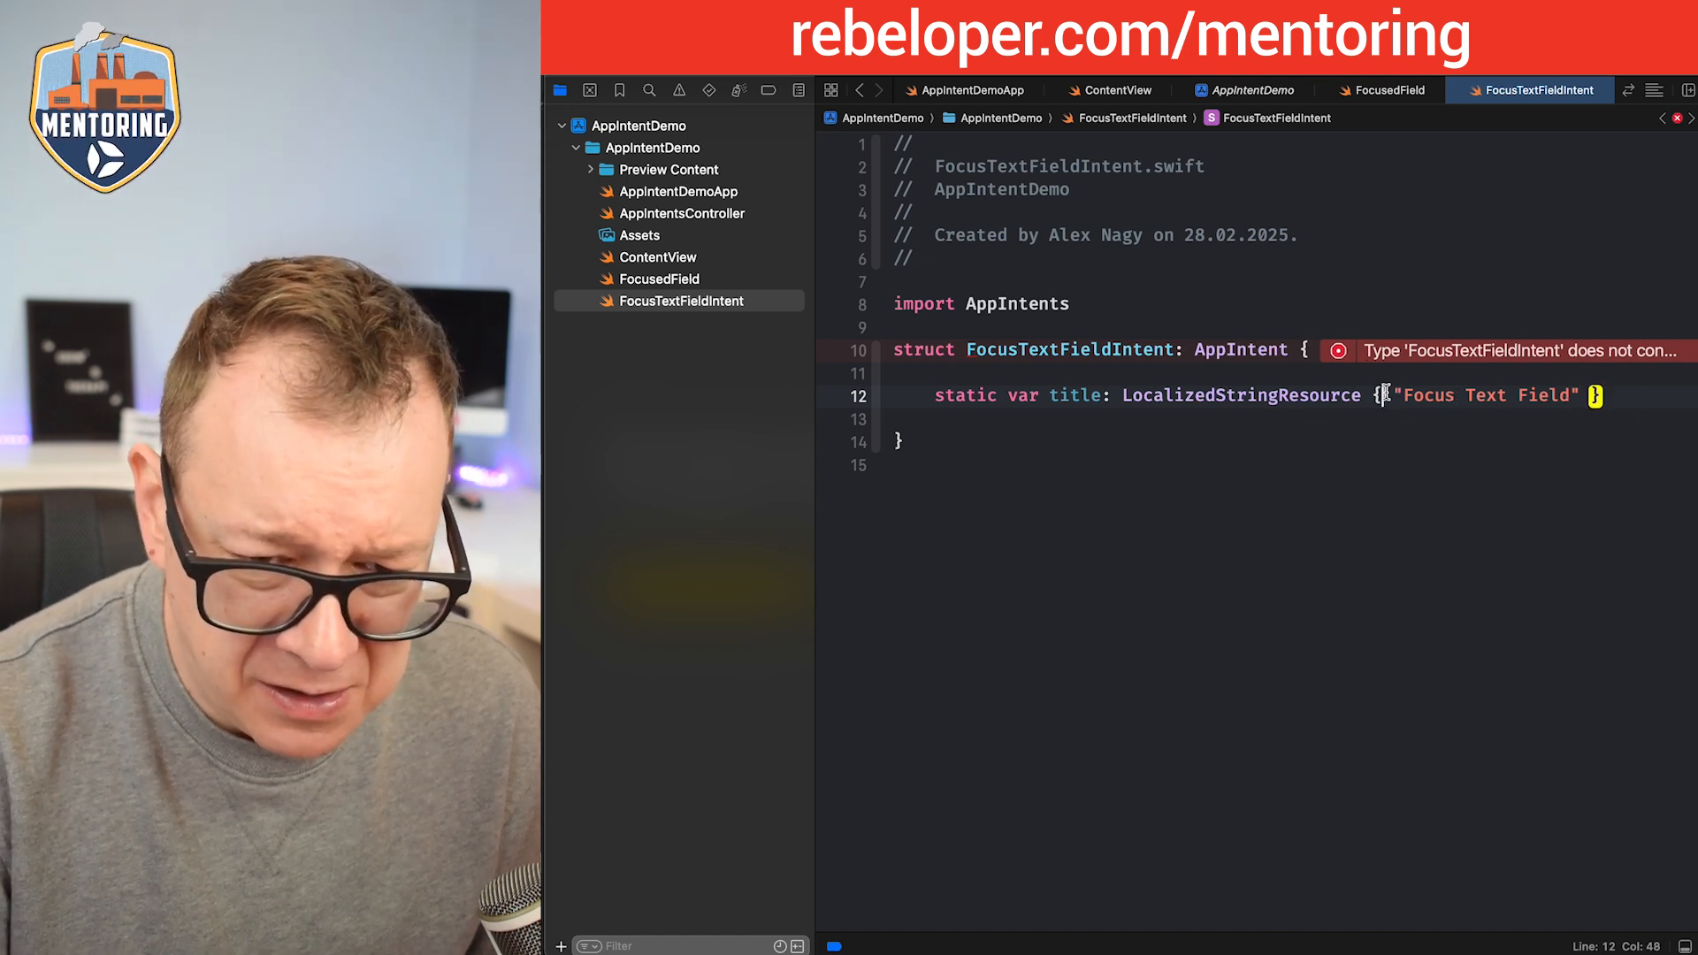
type("(")
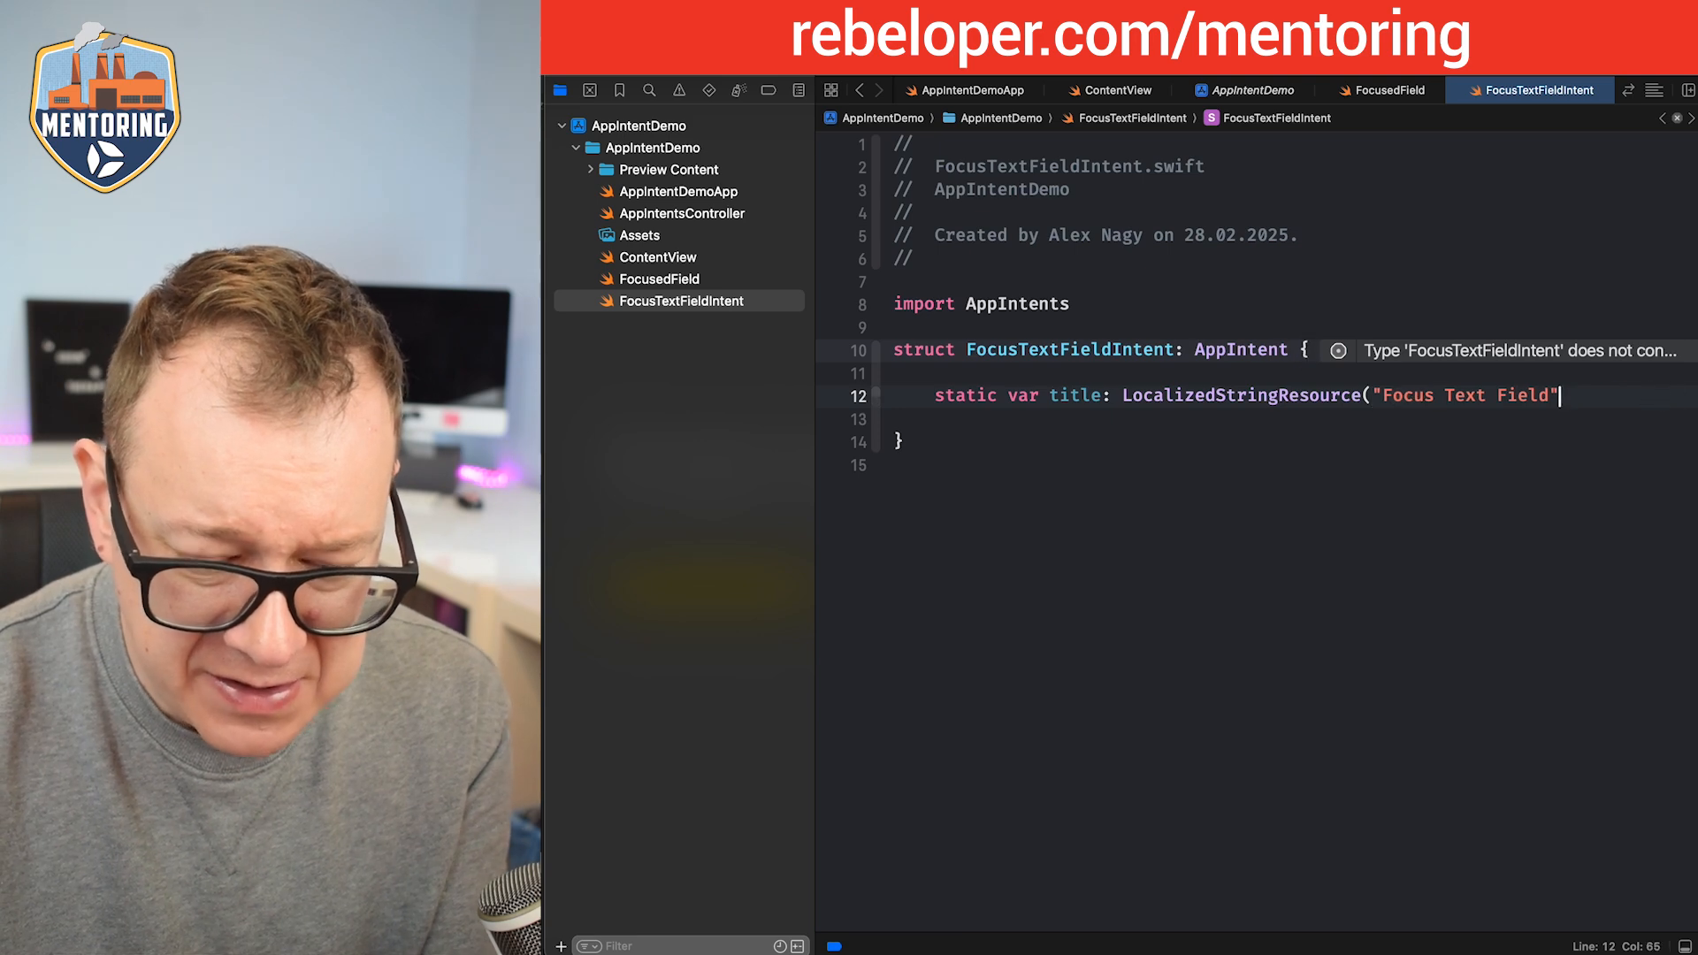
type(")")
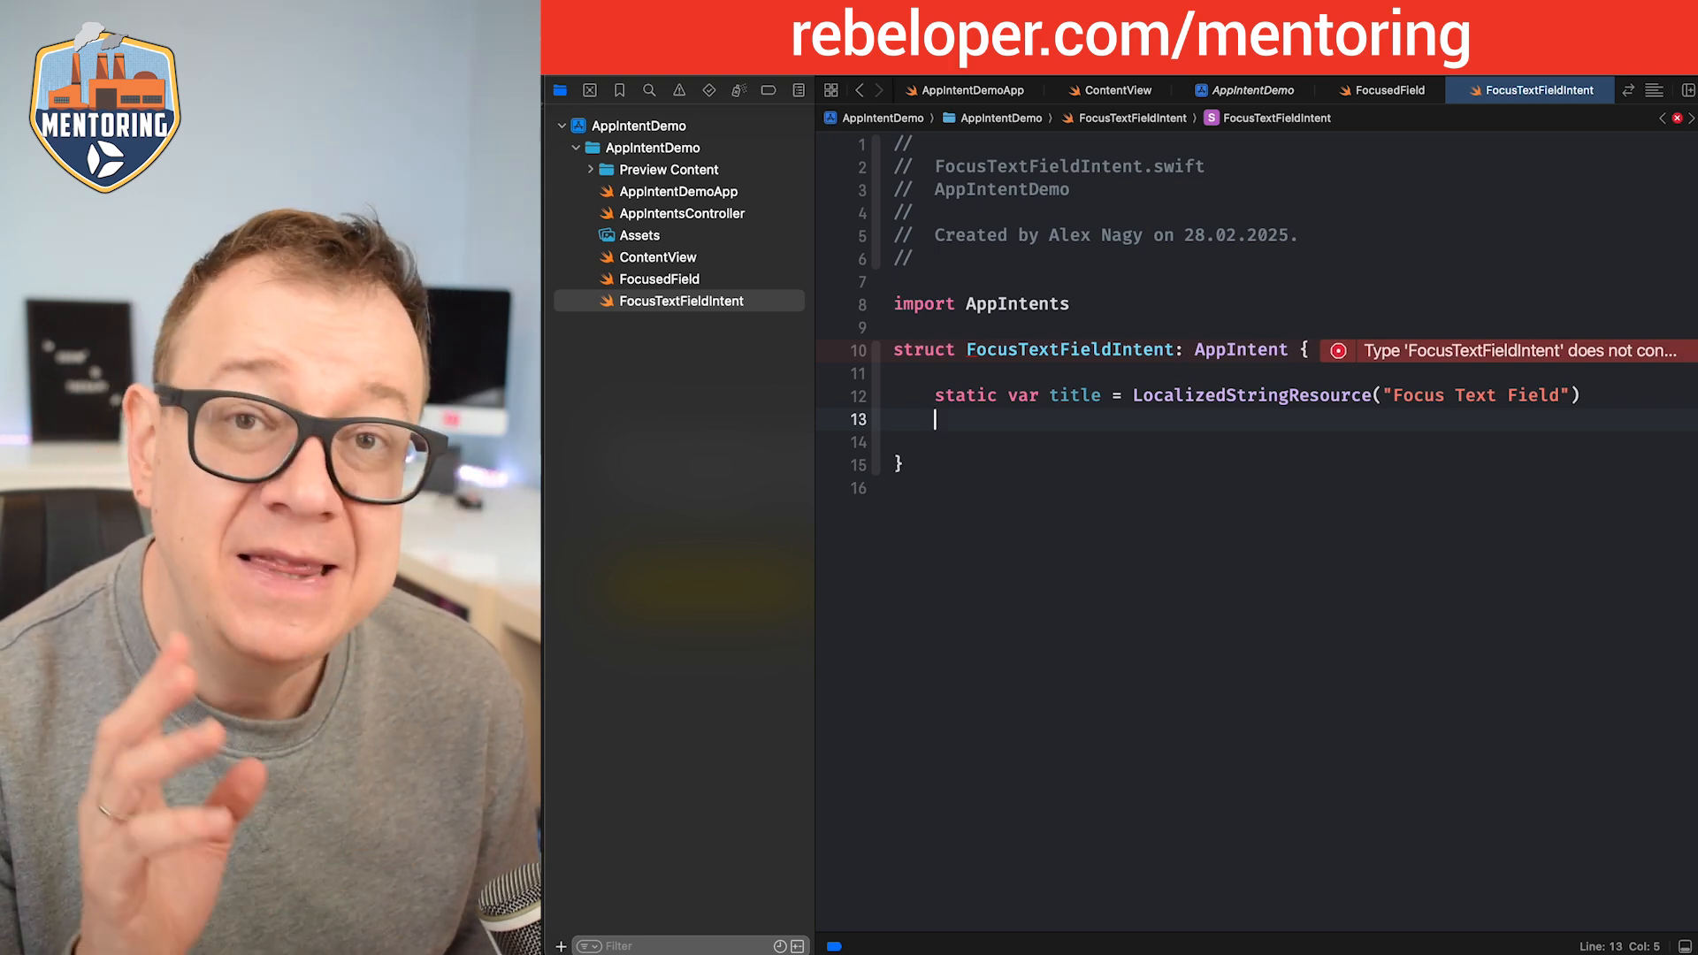
Add static var description = IntentDescription("Enter your credentials.")
type("static var")
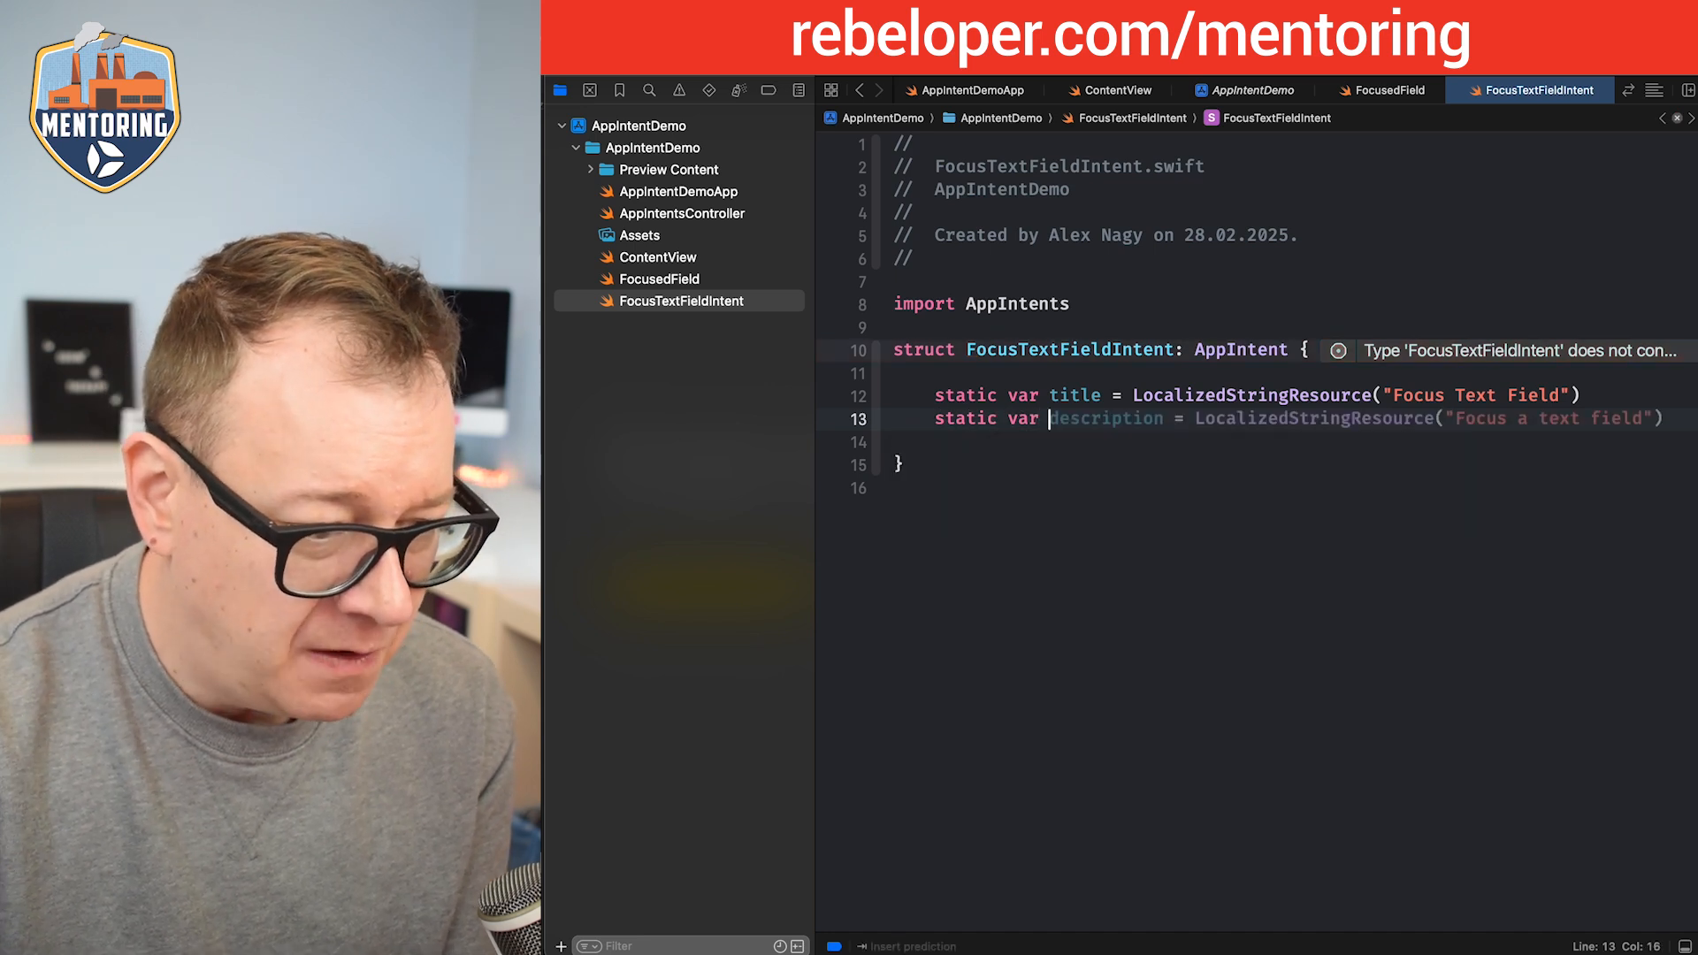
type("description: IntentDescription?")
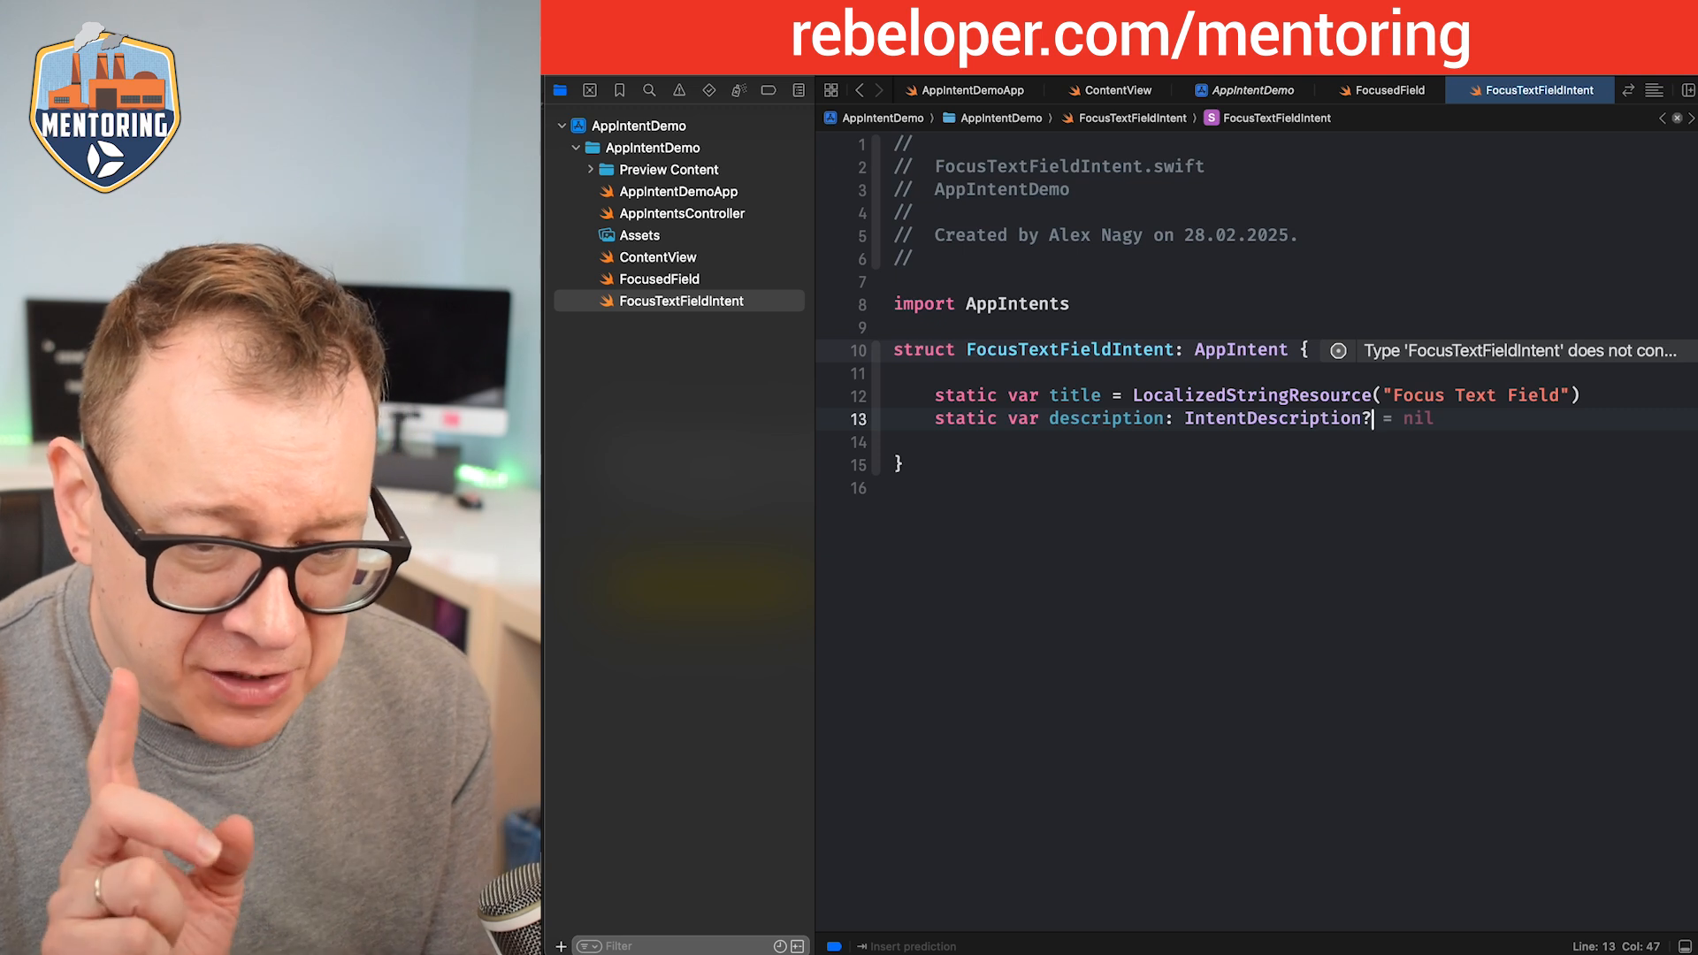
key("backspace")
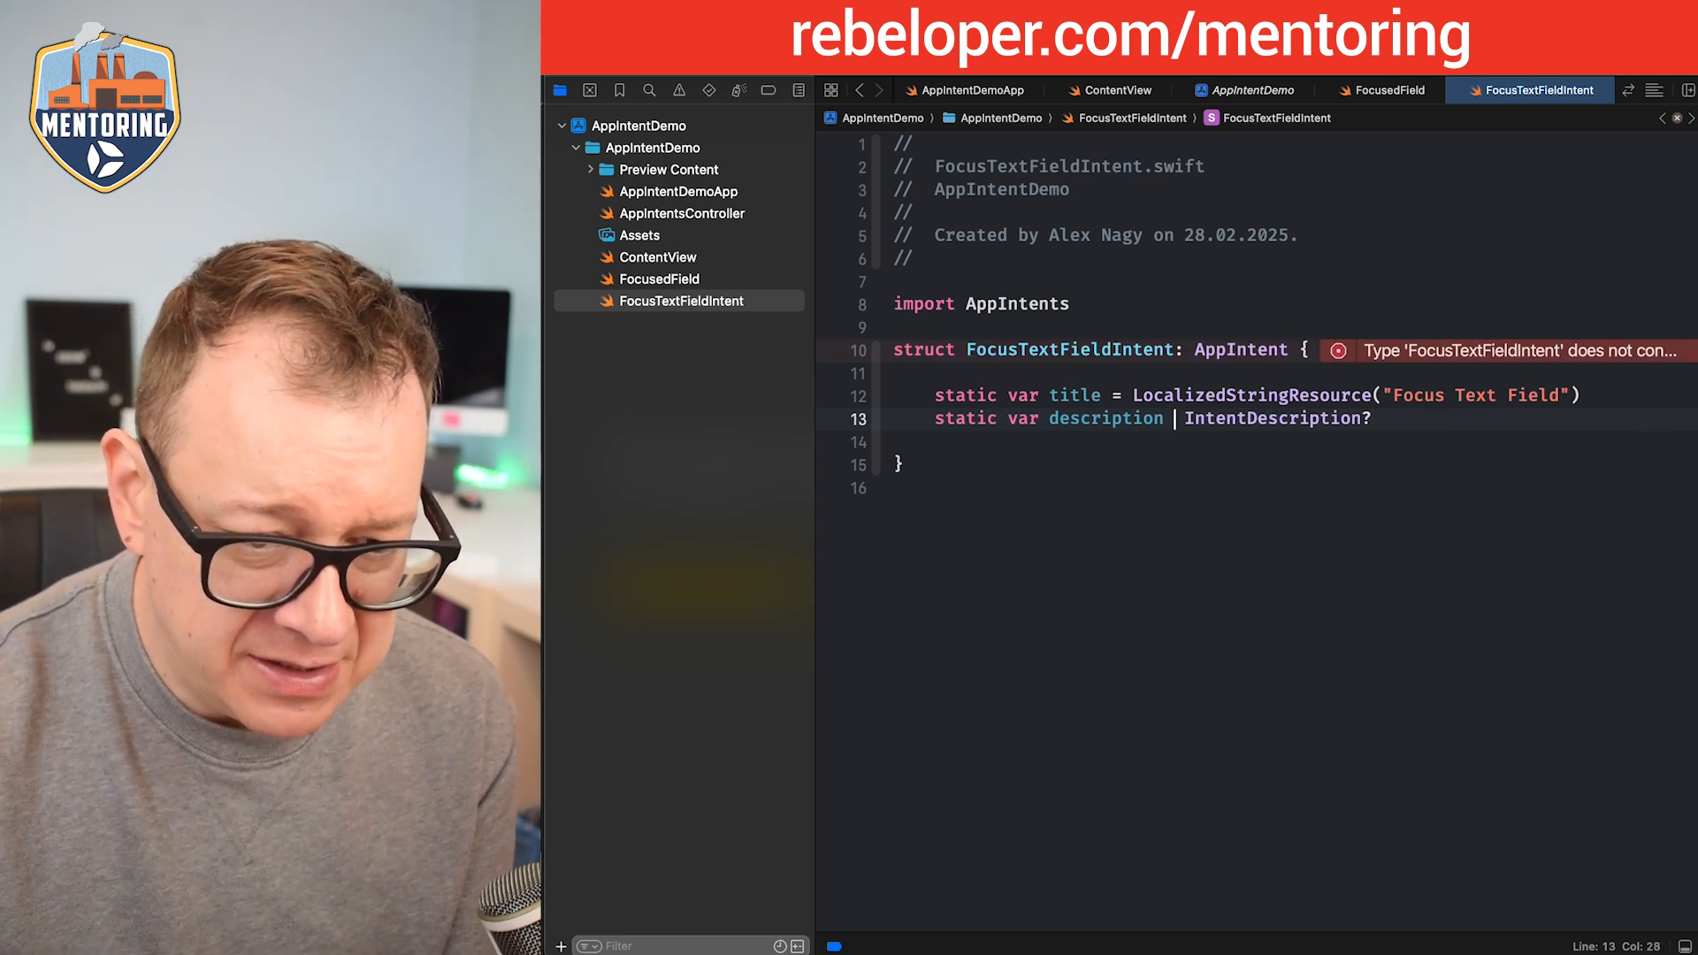
type("=")
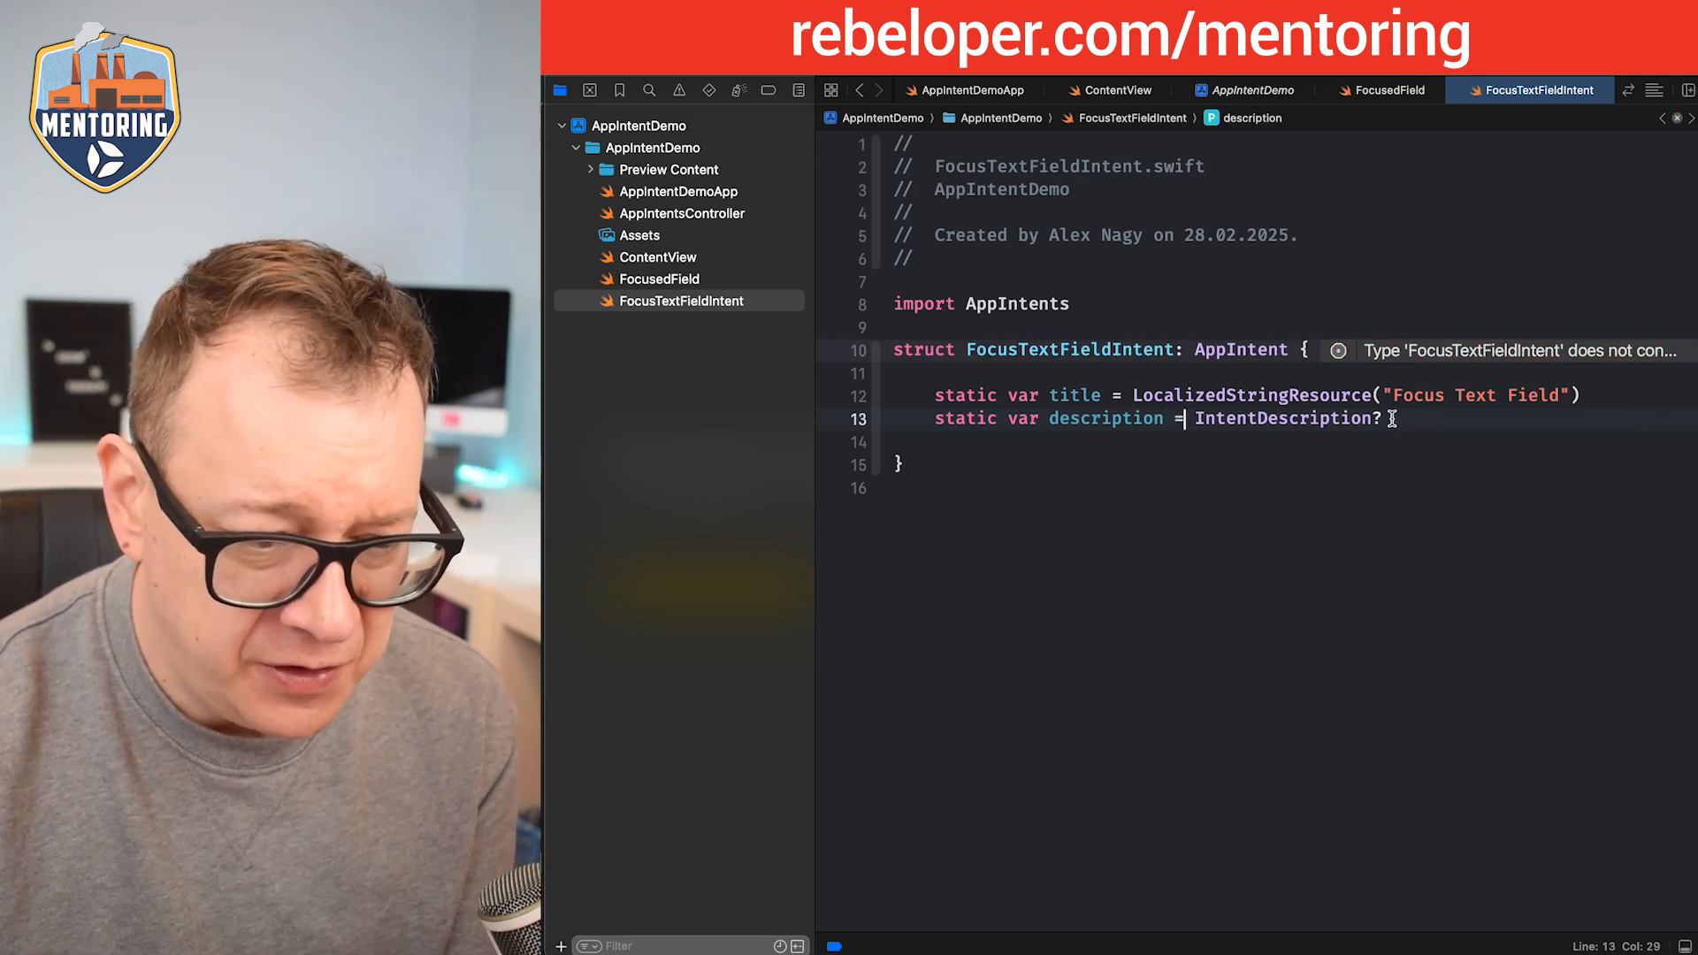
type("IntentDescription(")
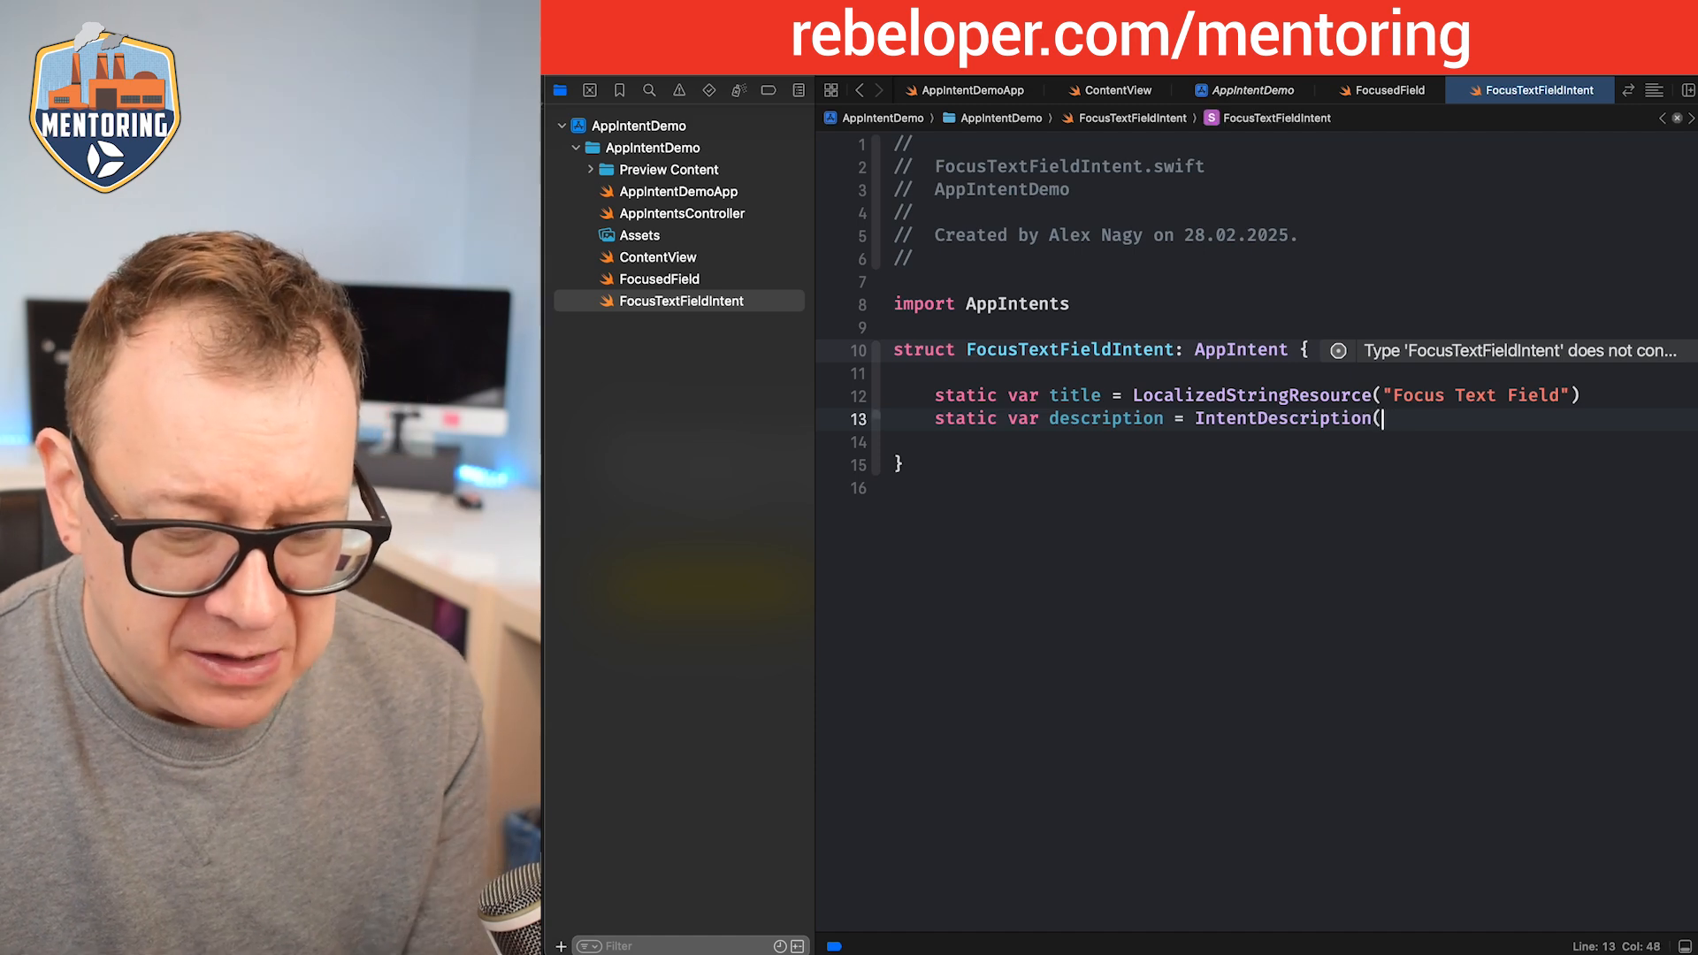
type("\"E\"")
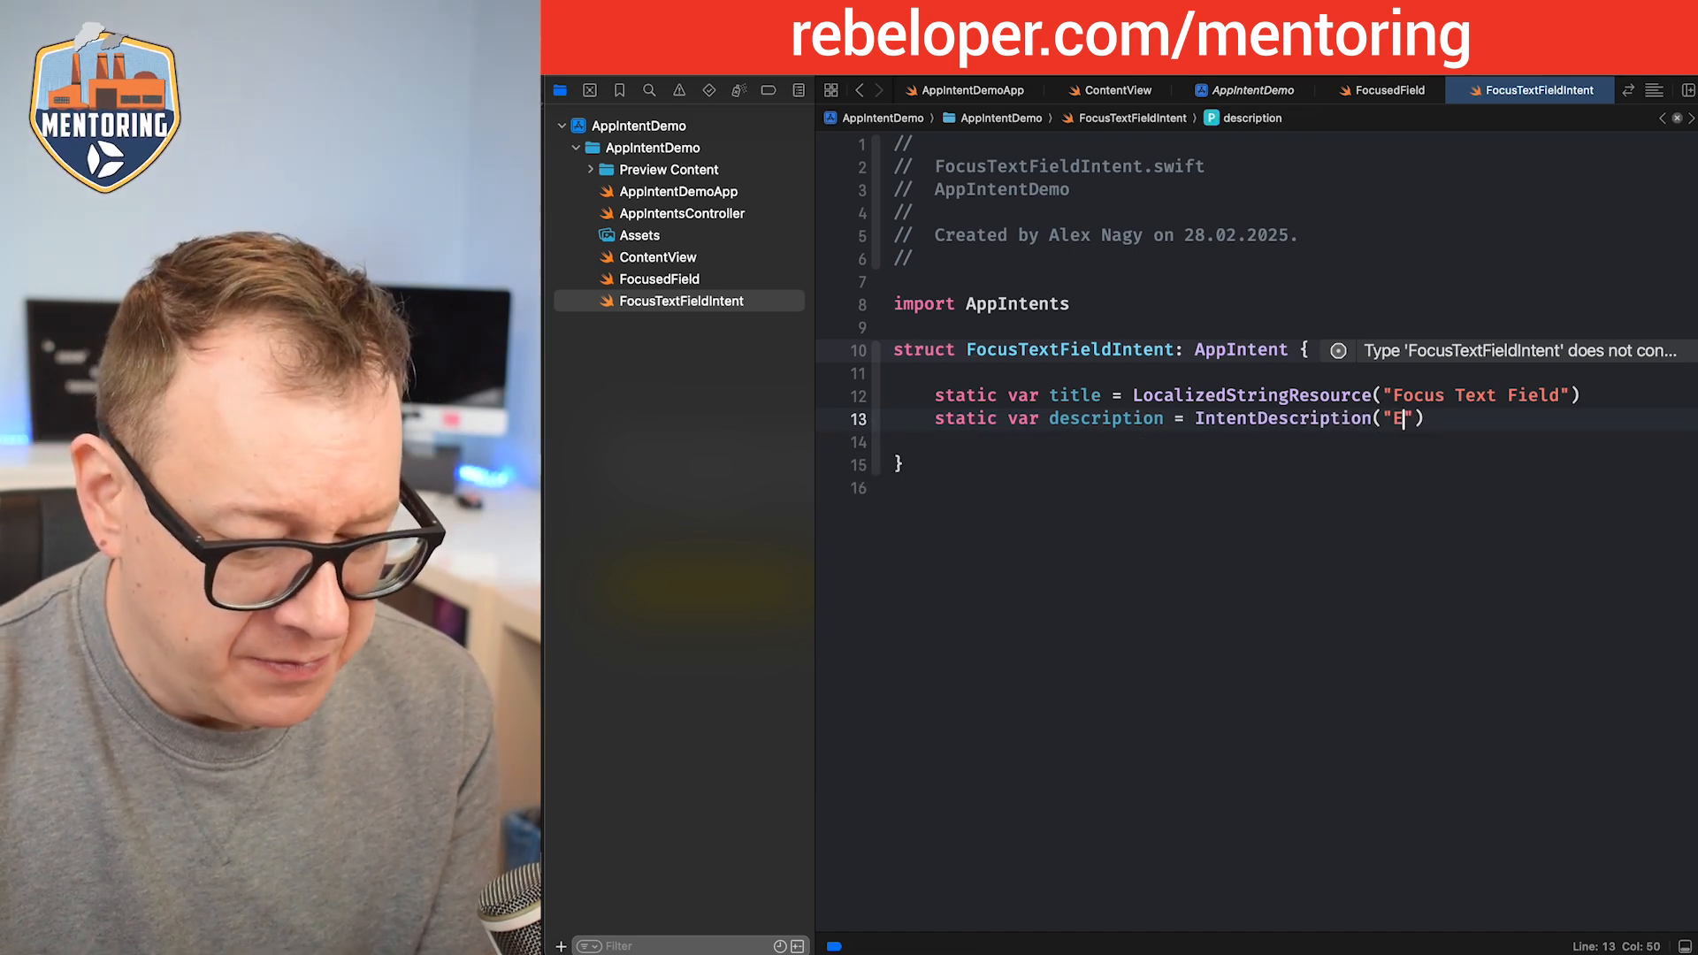
type("nter")
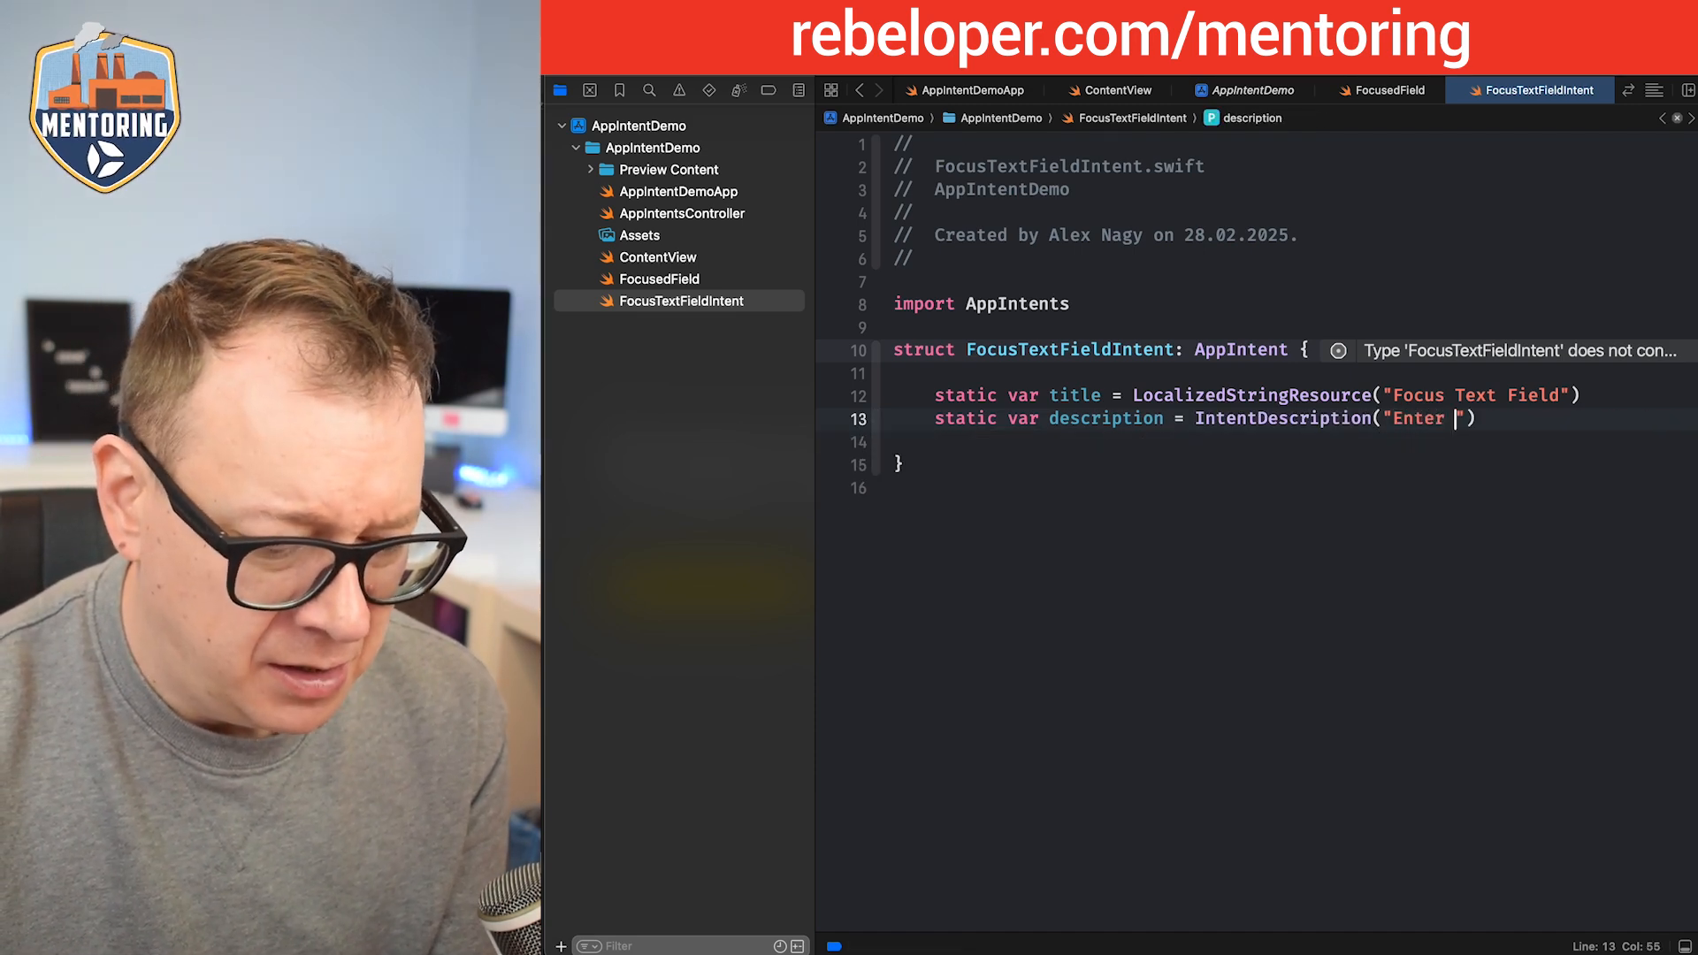
type("your credential")
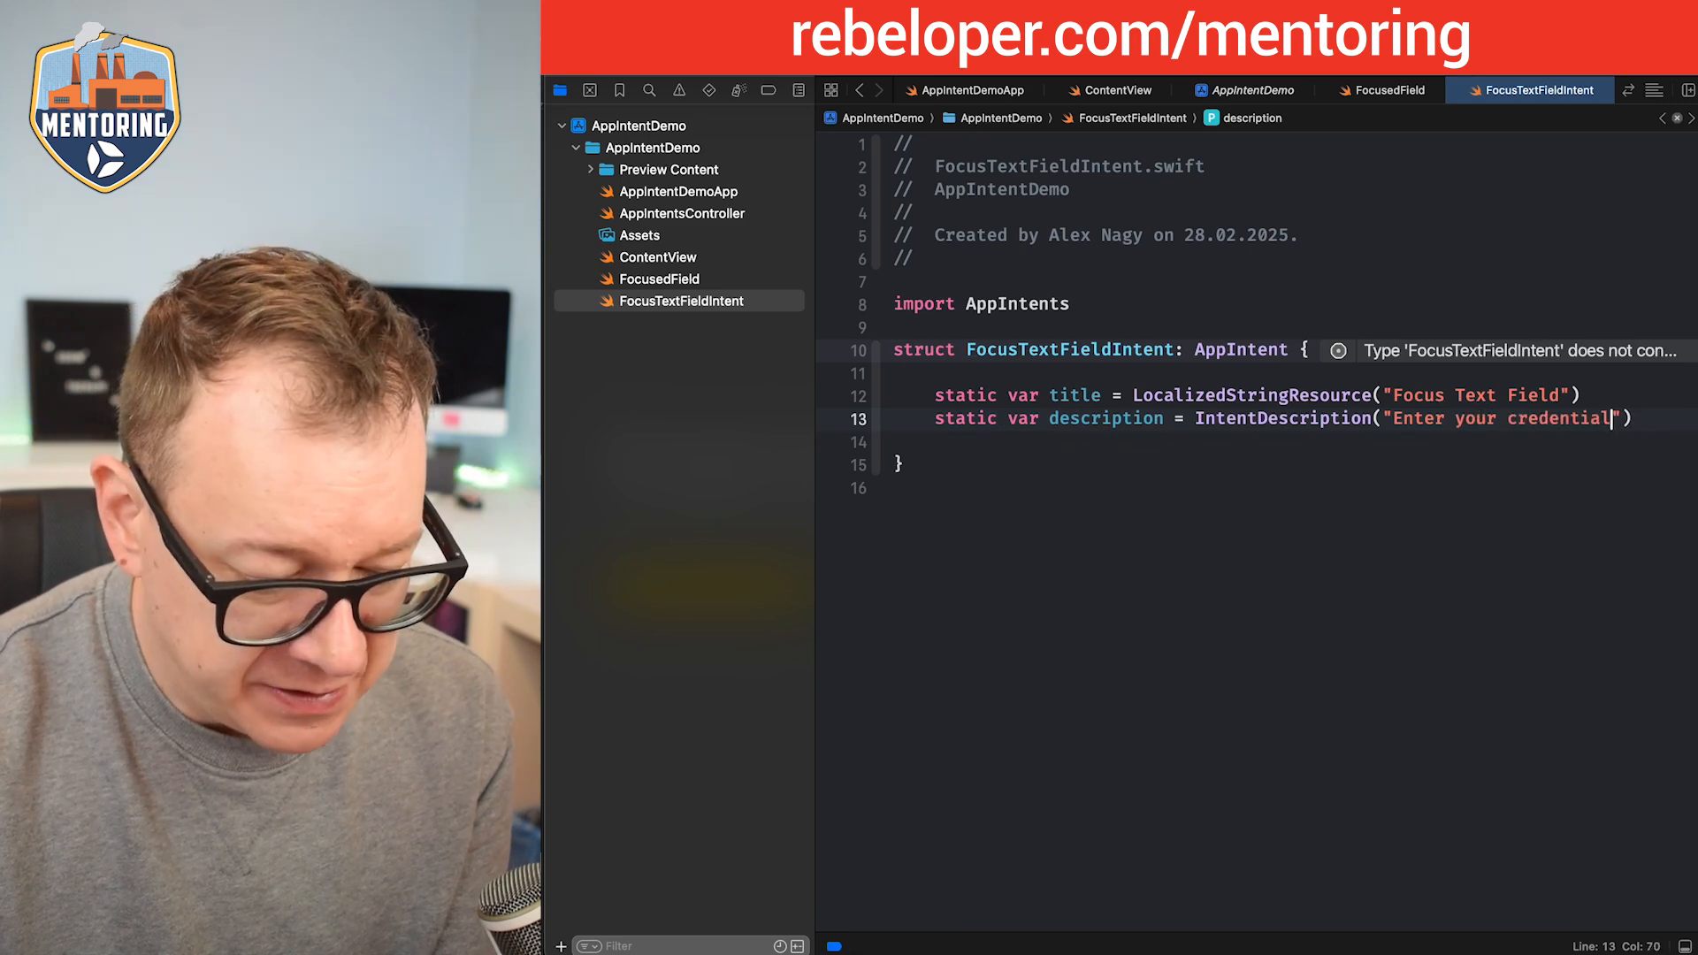
type("s.")
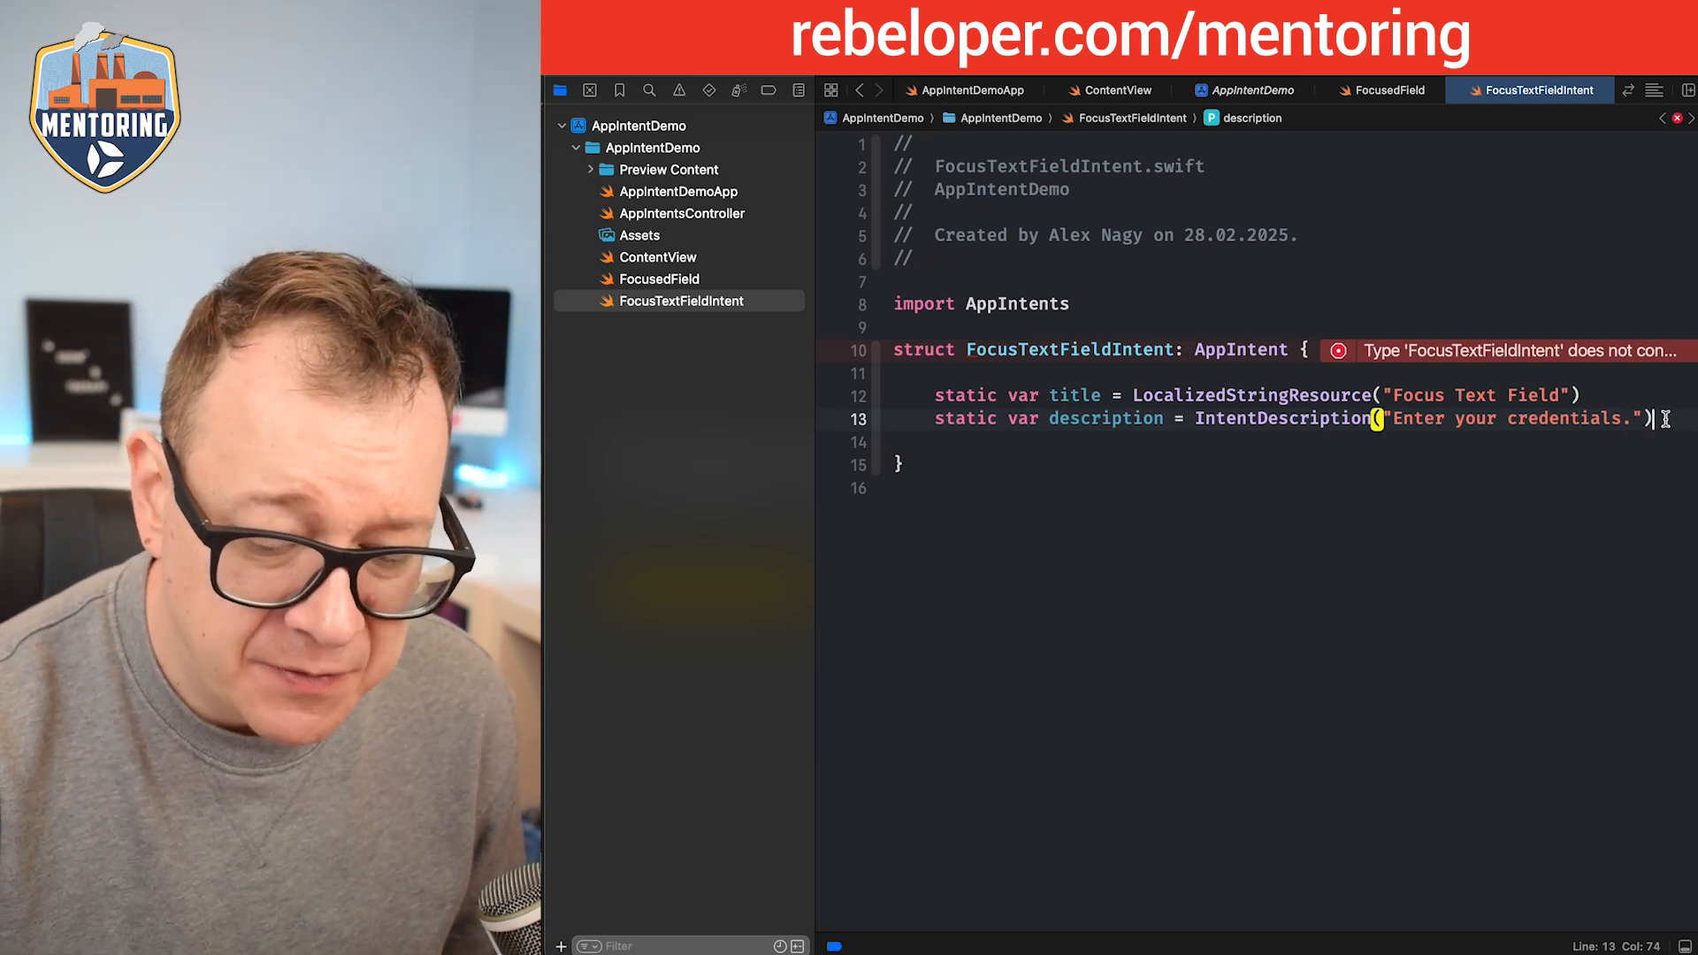
key("return")
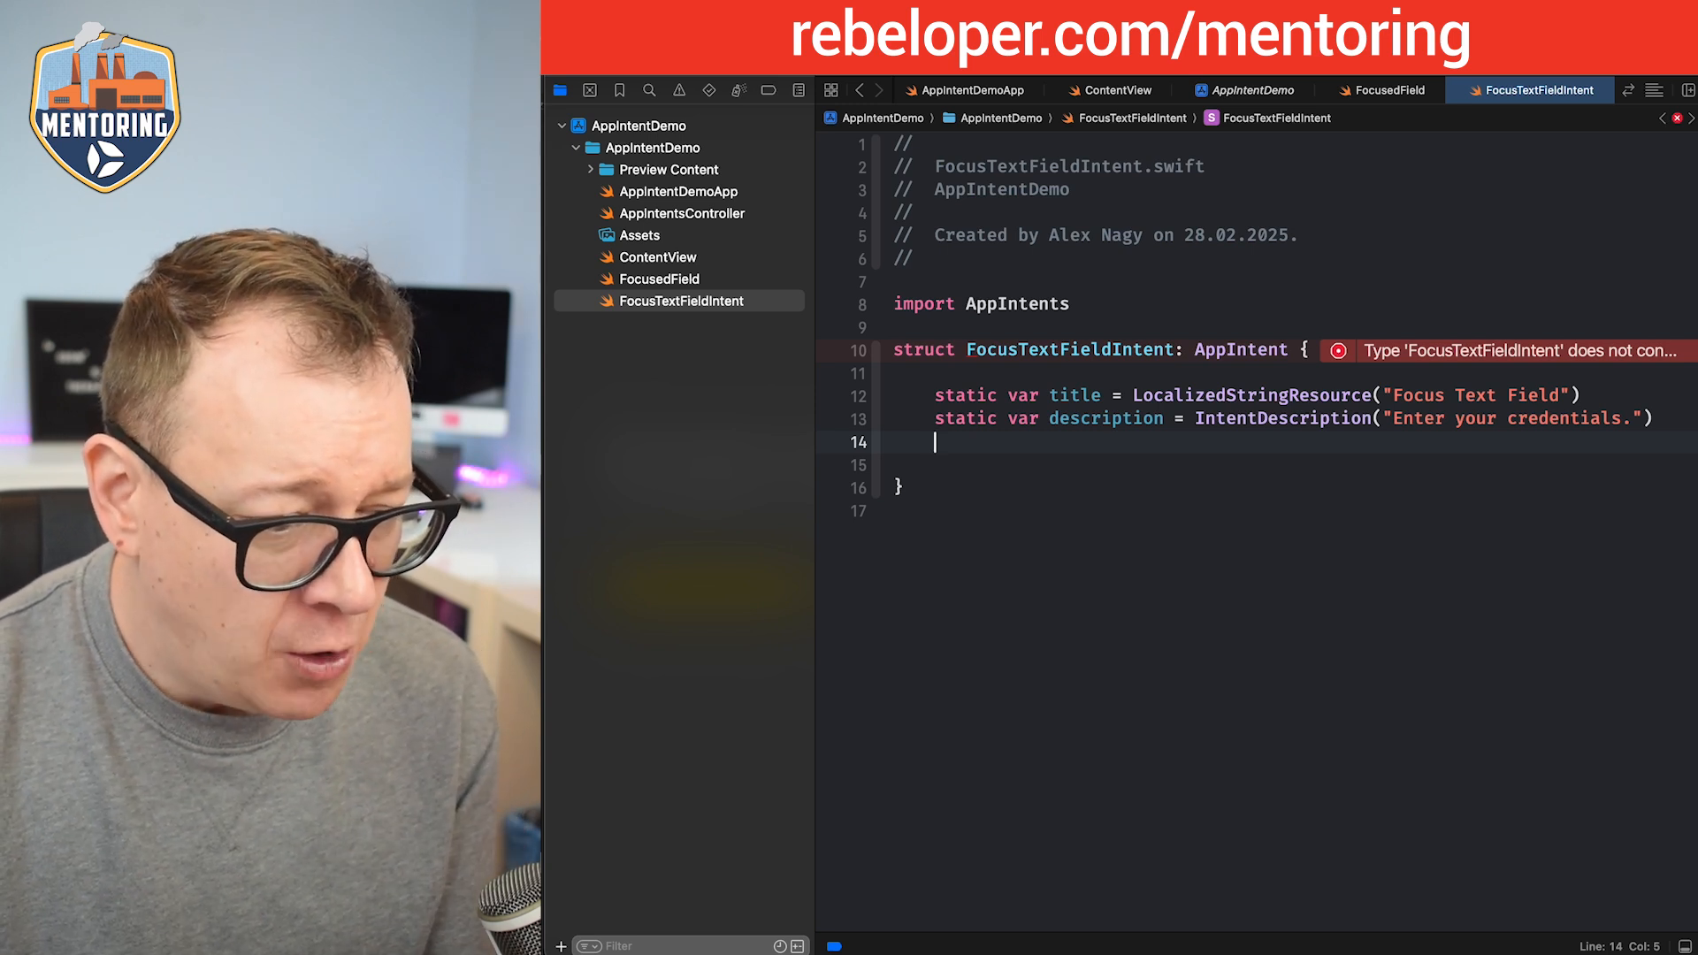
Add static var openAppWhenRun set to true
type("s")
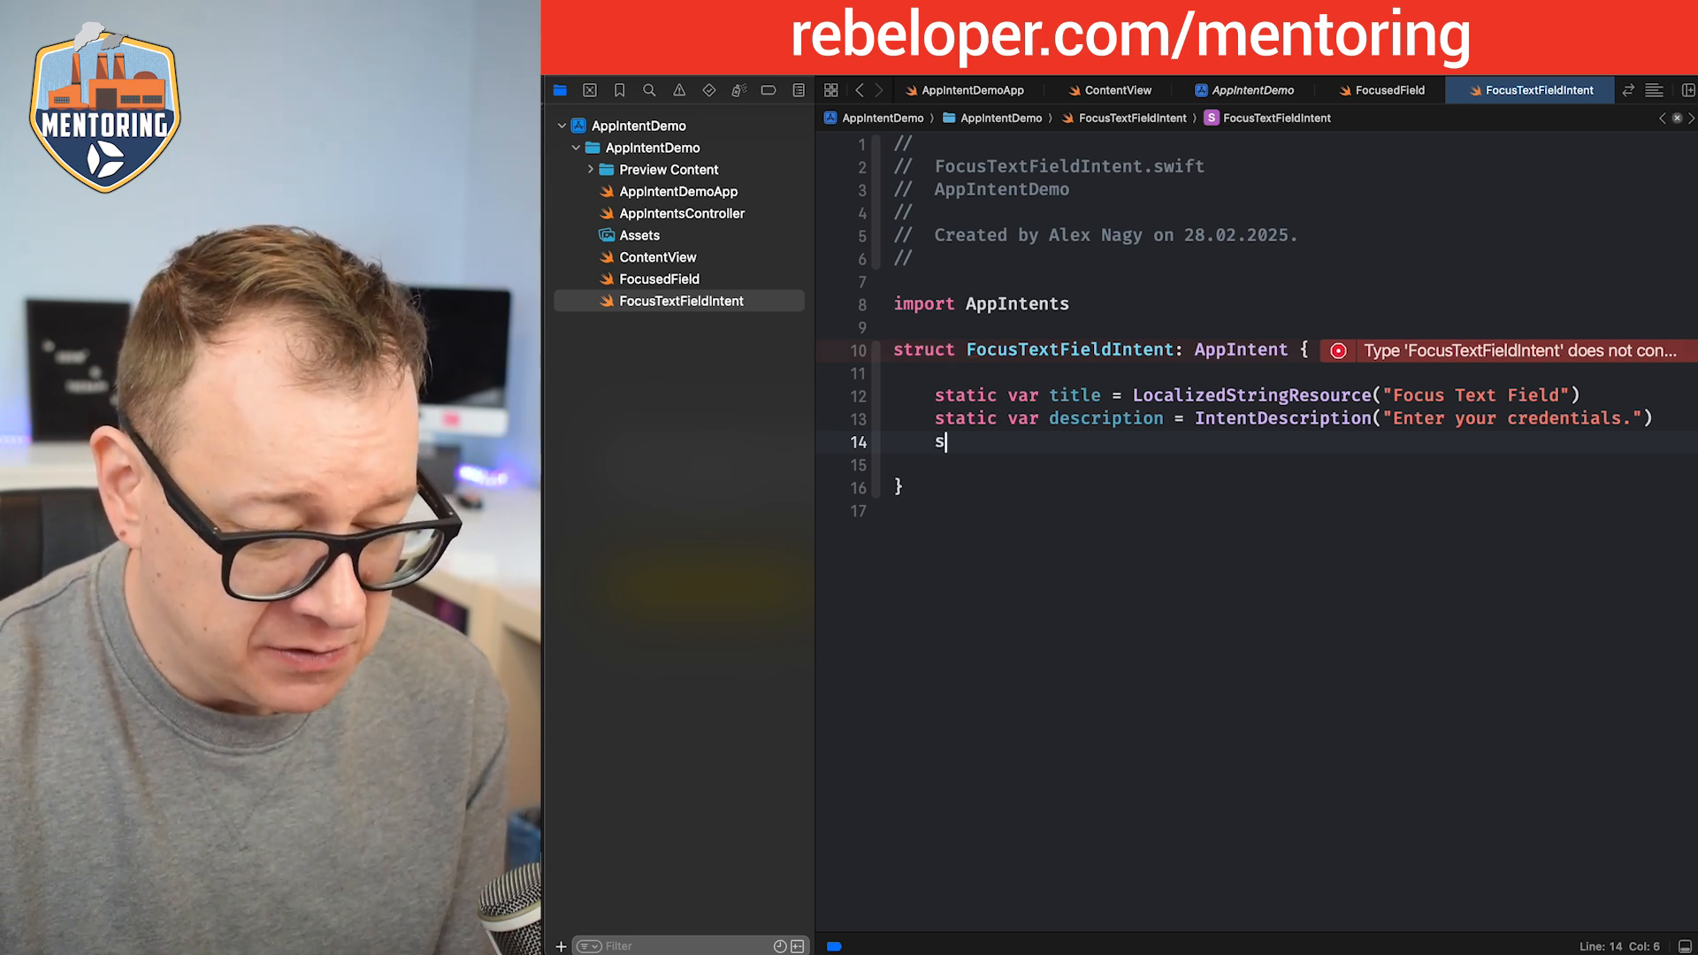
type("tatic var")
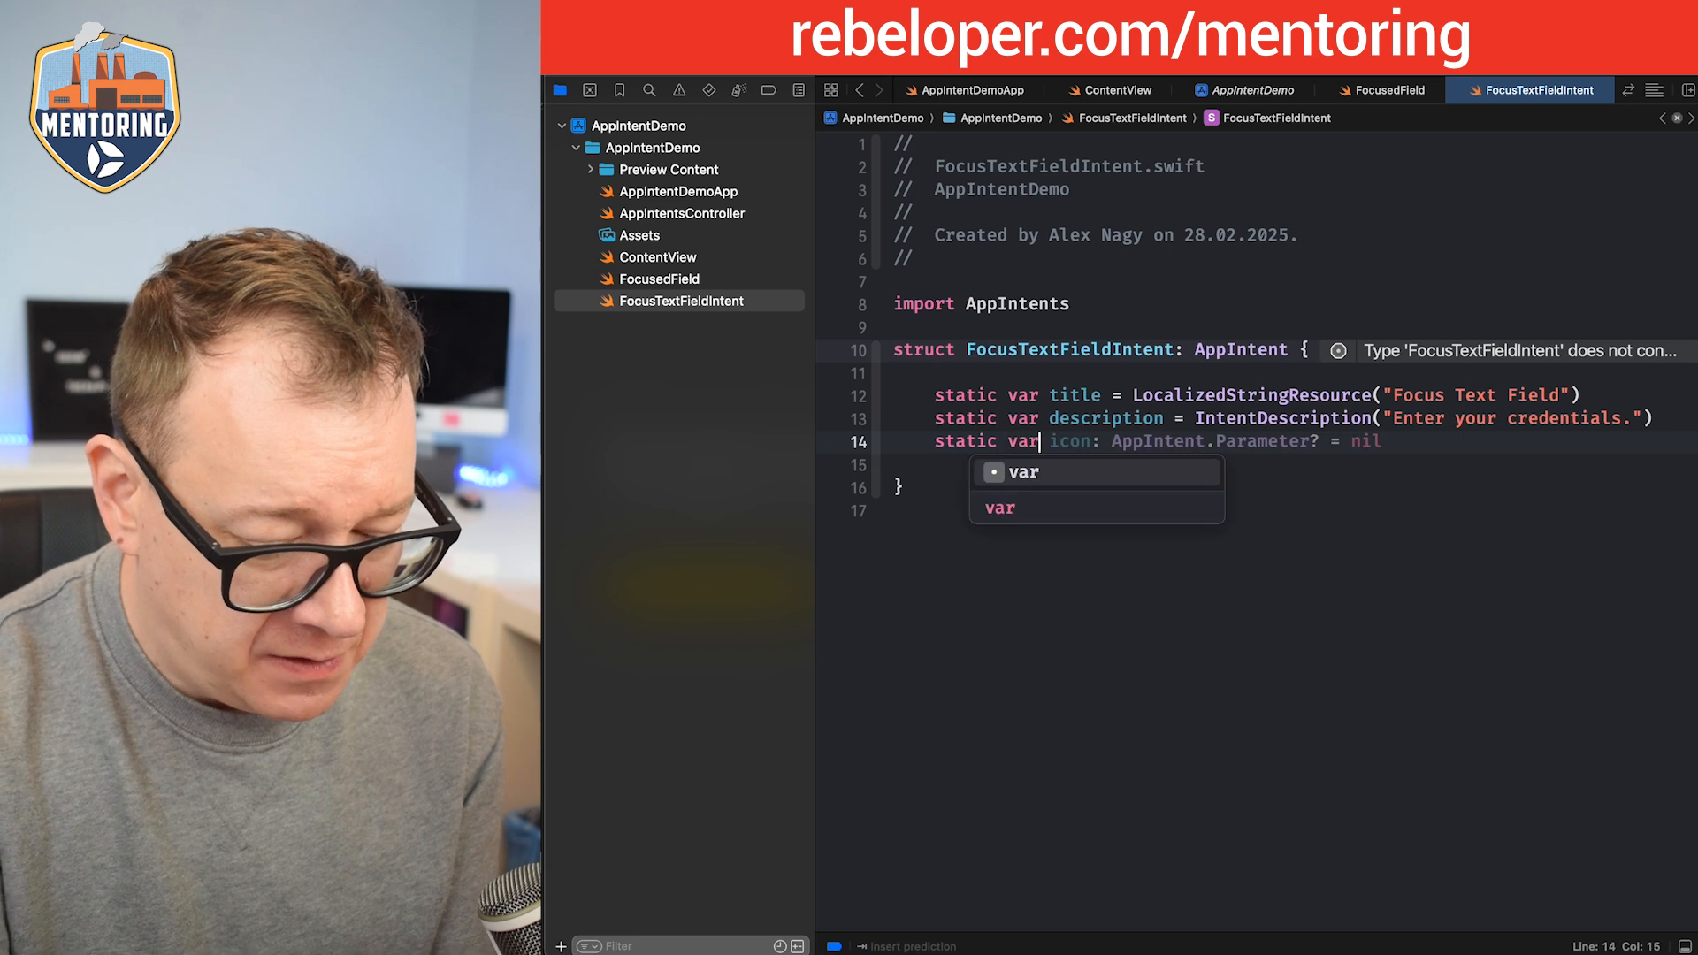
type("openAppWhenRun: BooleanOption = true")
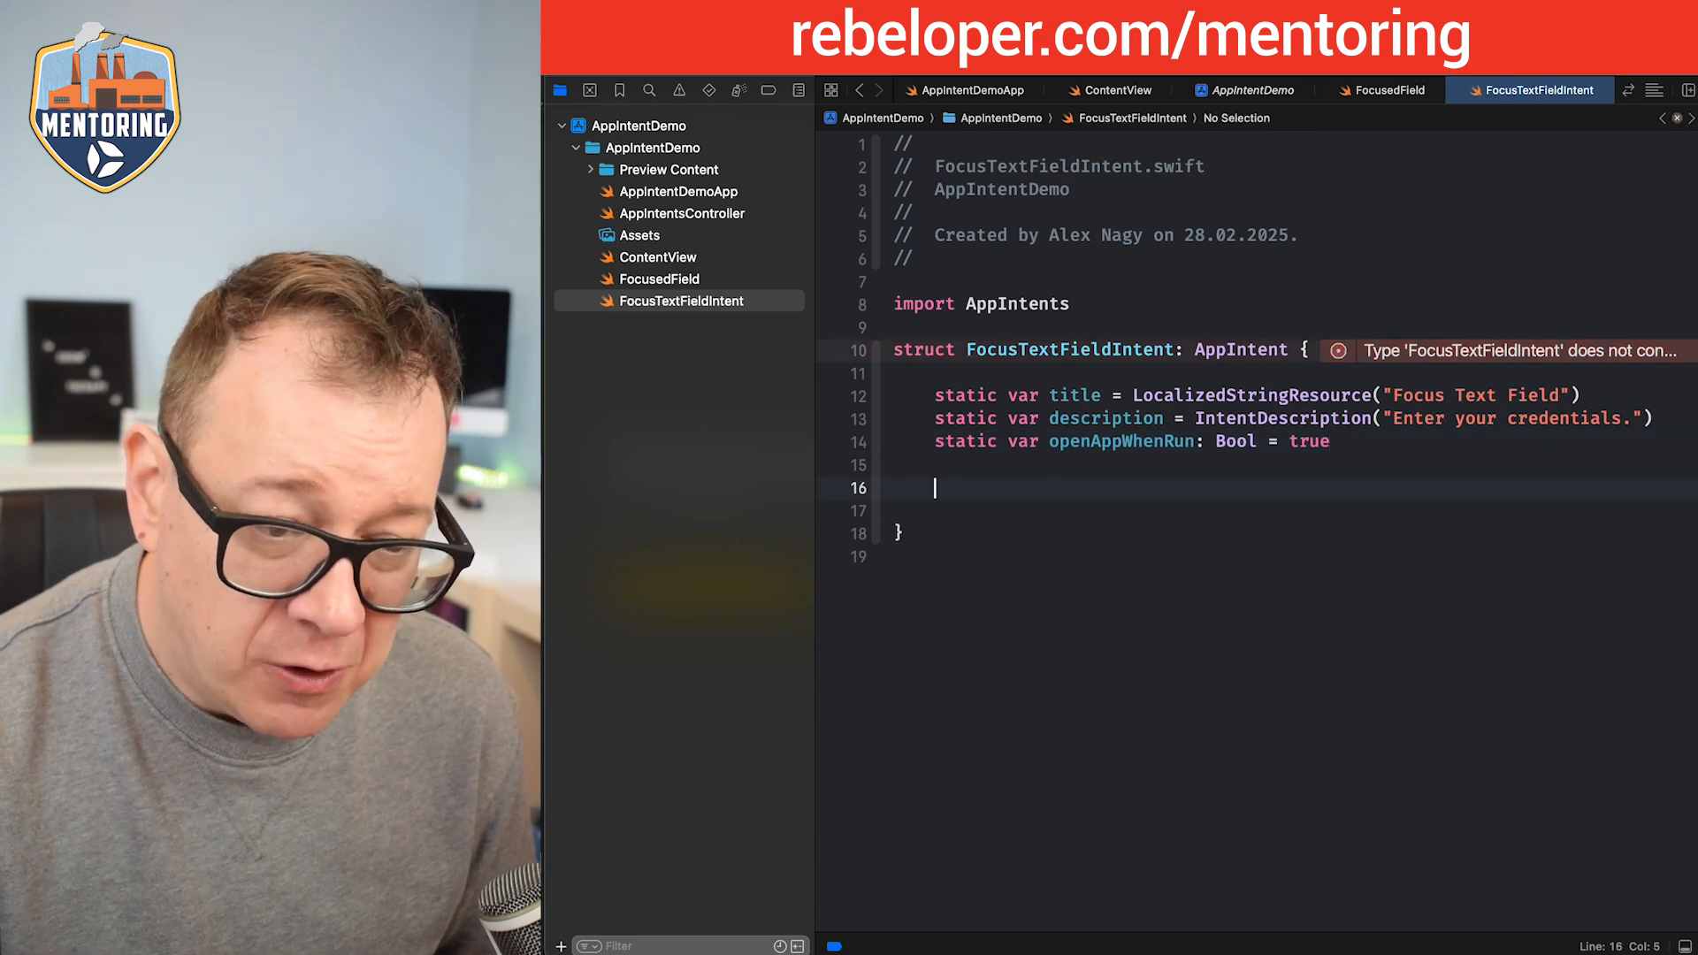
type("@AppIntentParameter(label: \"Username\")")
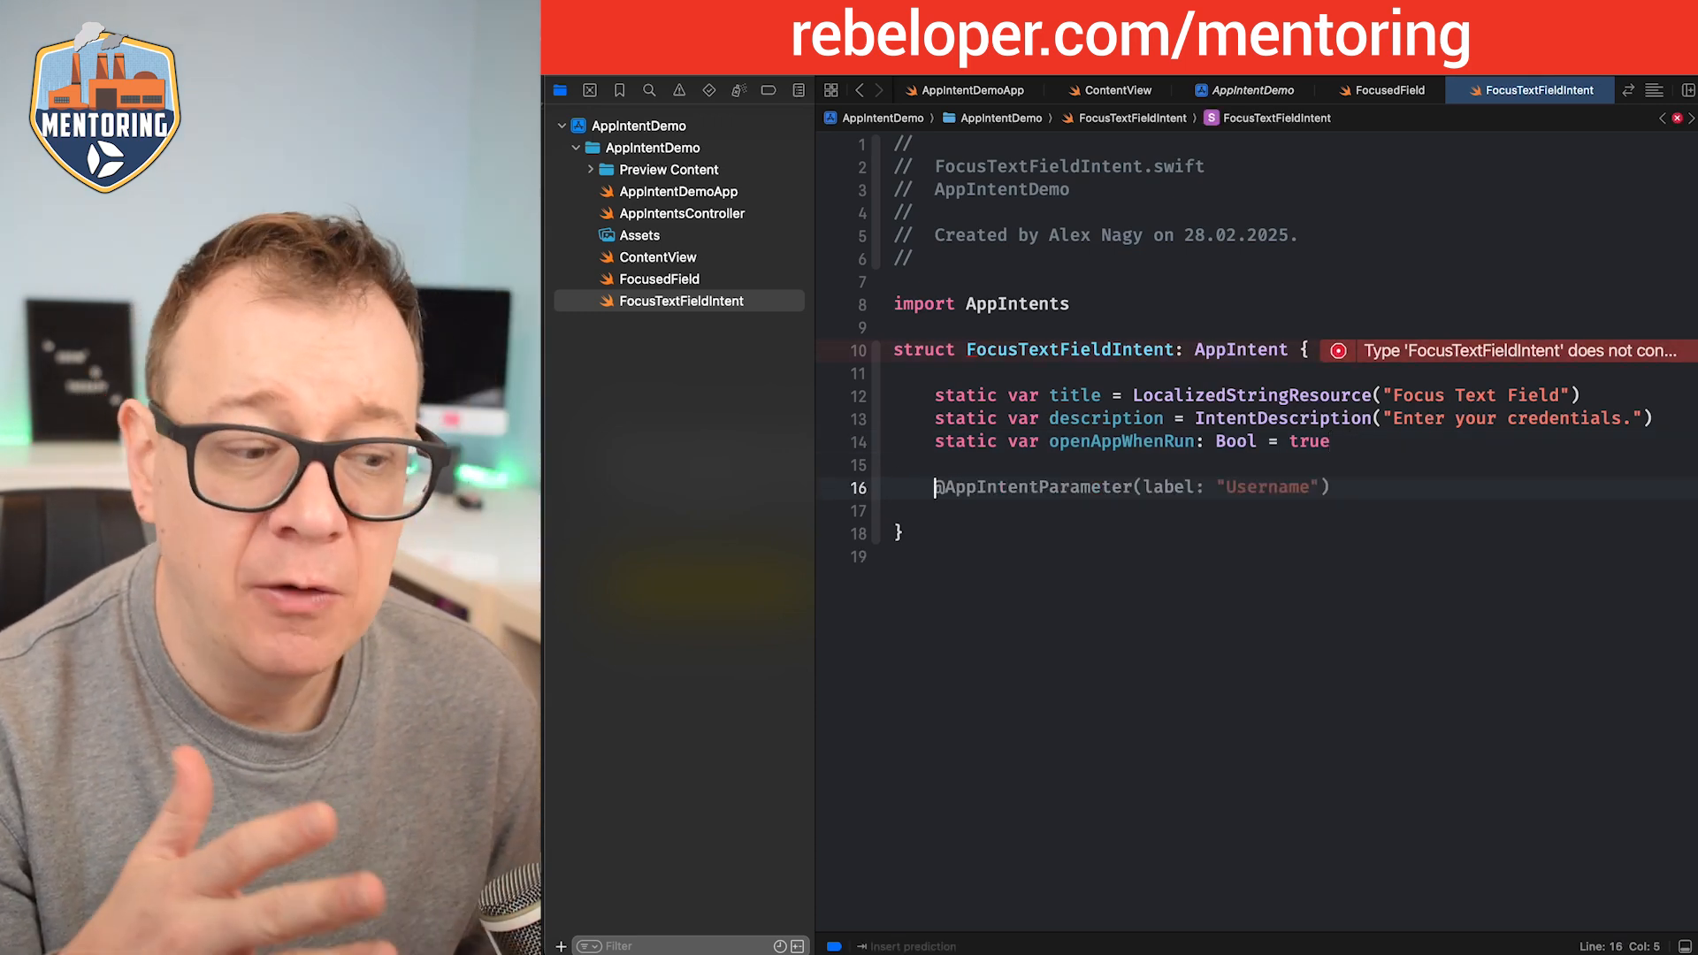
type("@")
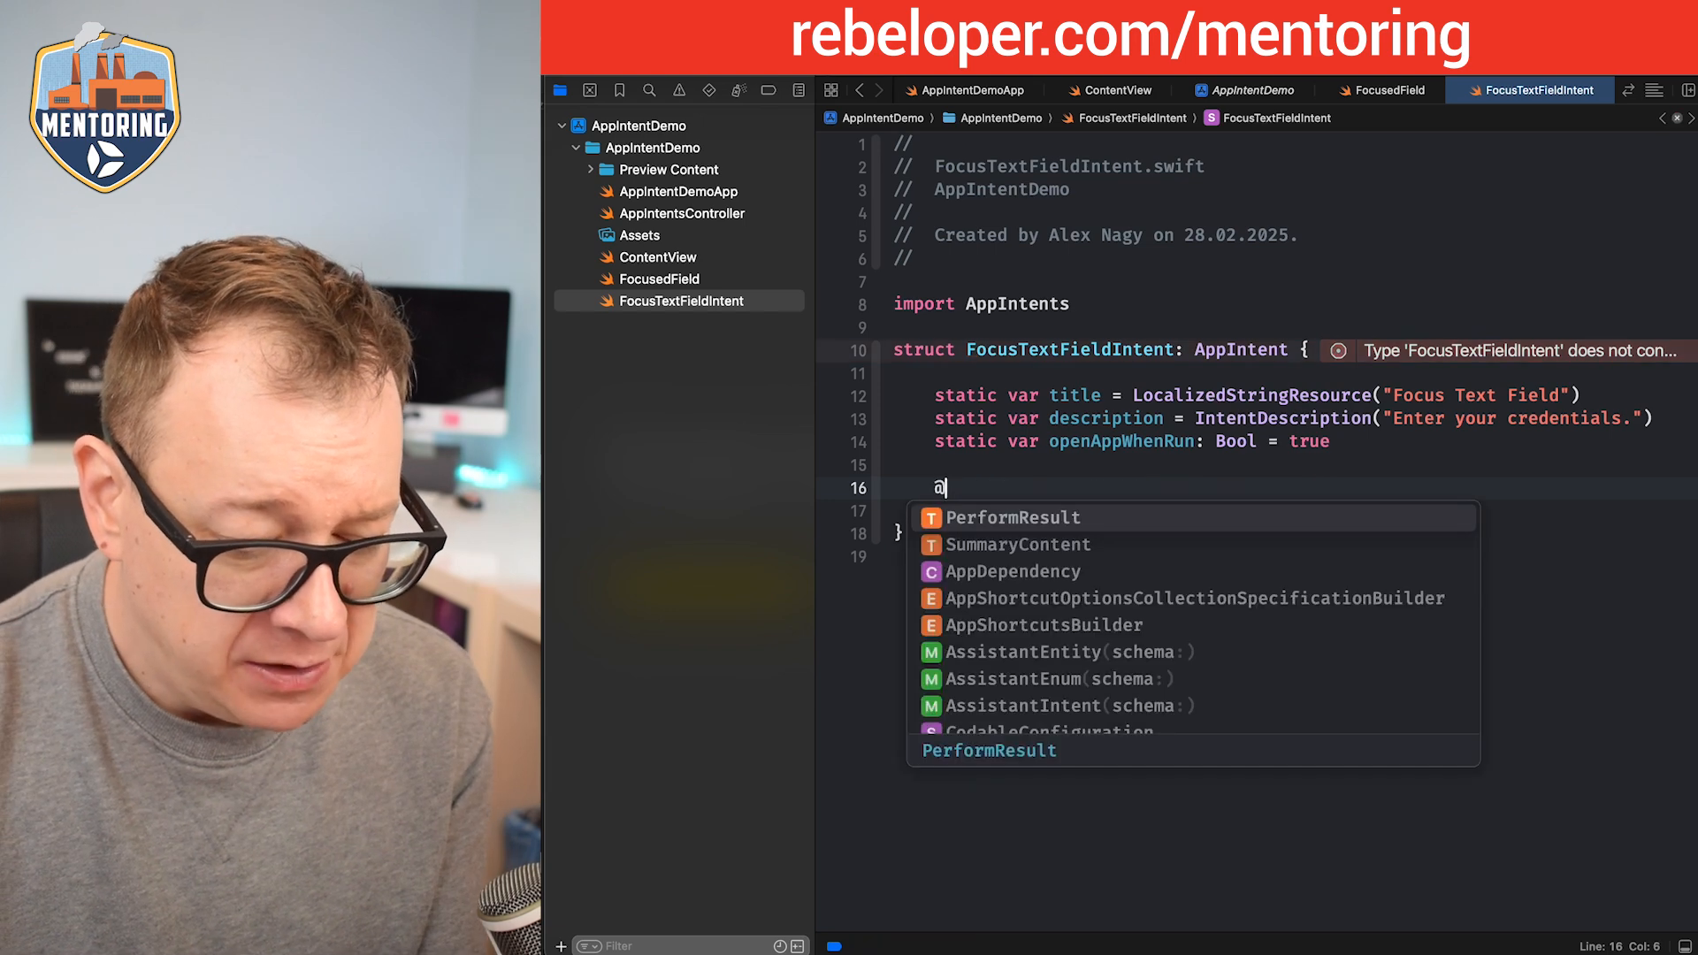
type("Pa")
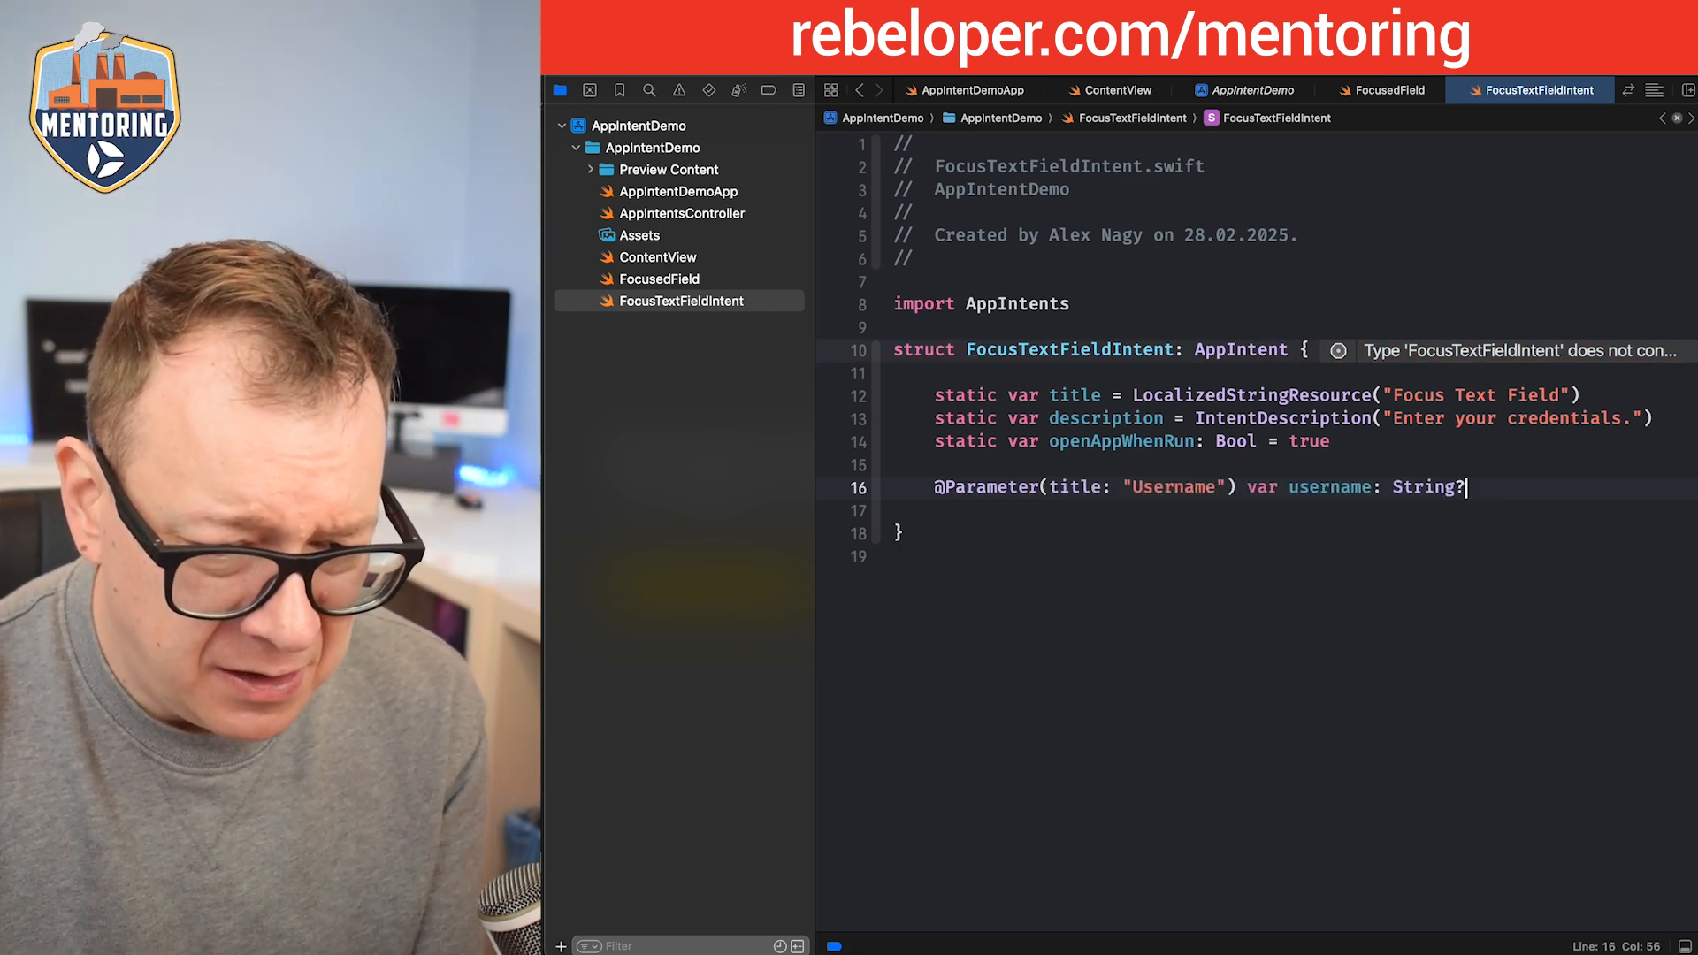
double_click(1171, 487)
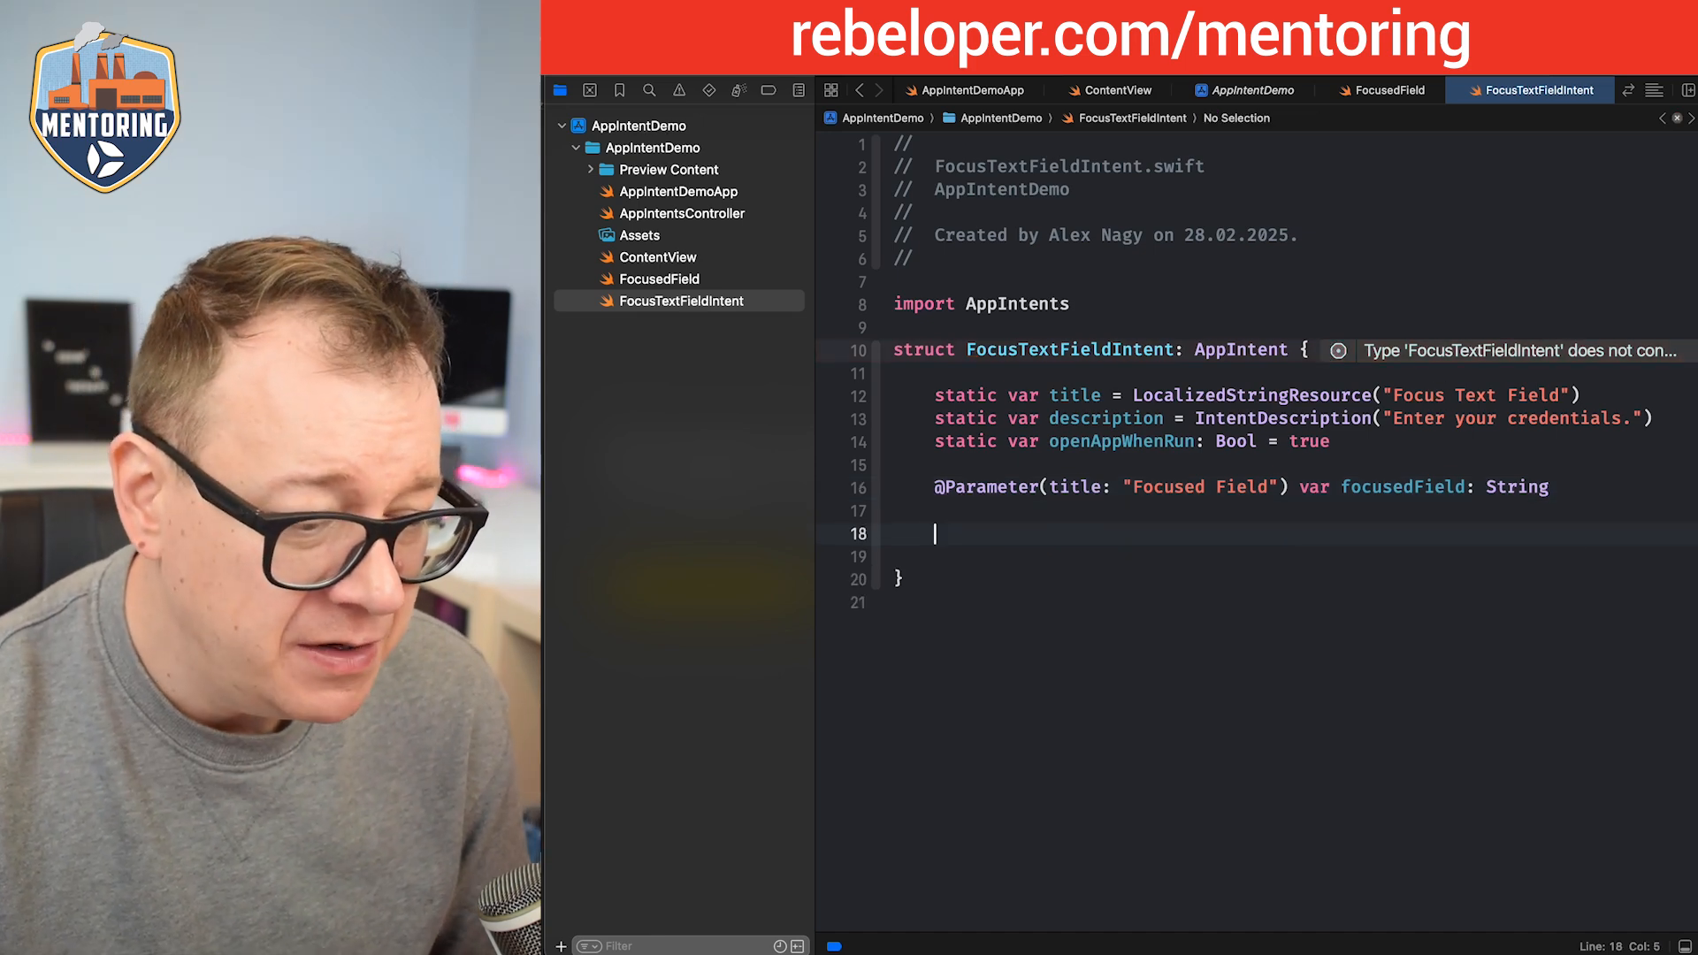
Add perform() that assigns AppIntentsController.shared.focusedField and returns .result()
type("per")
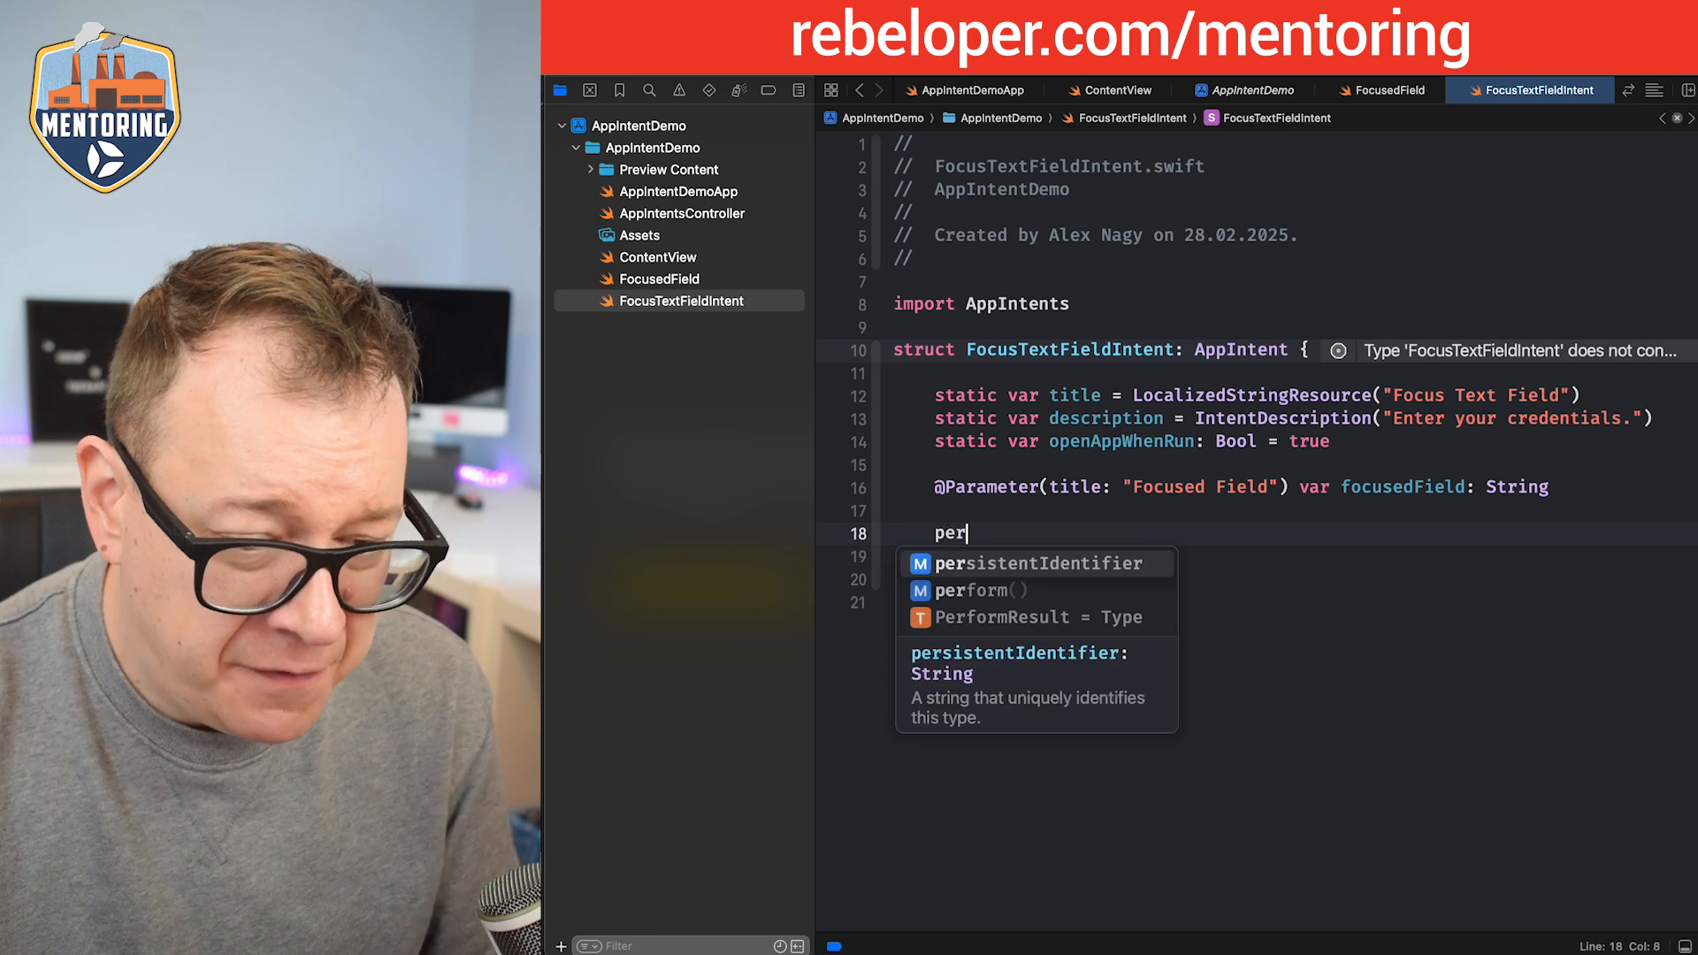
left_click(973, 589)
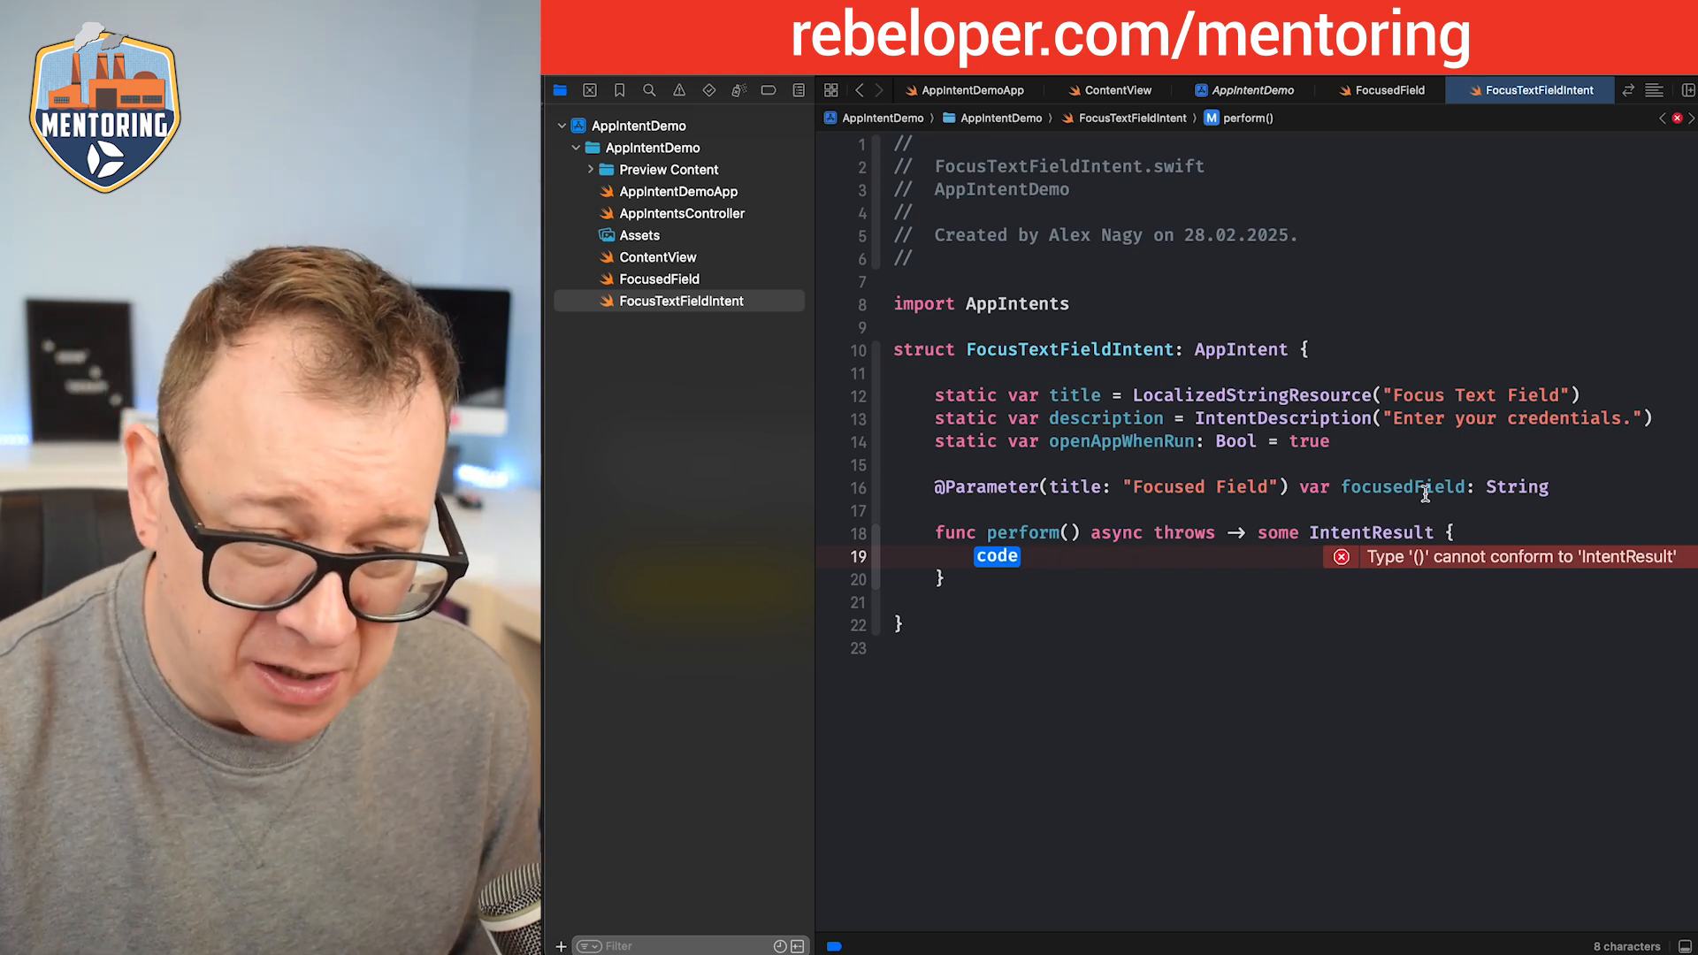
double_click(1403, 487)
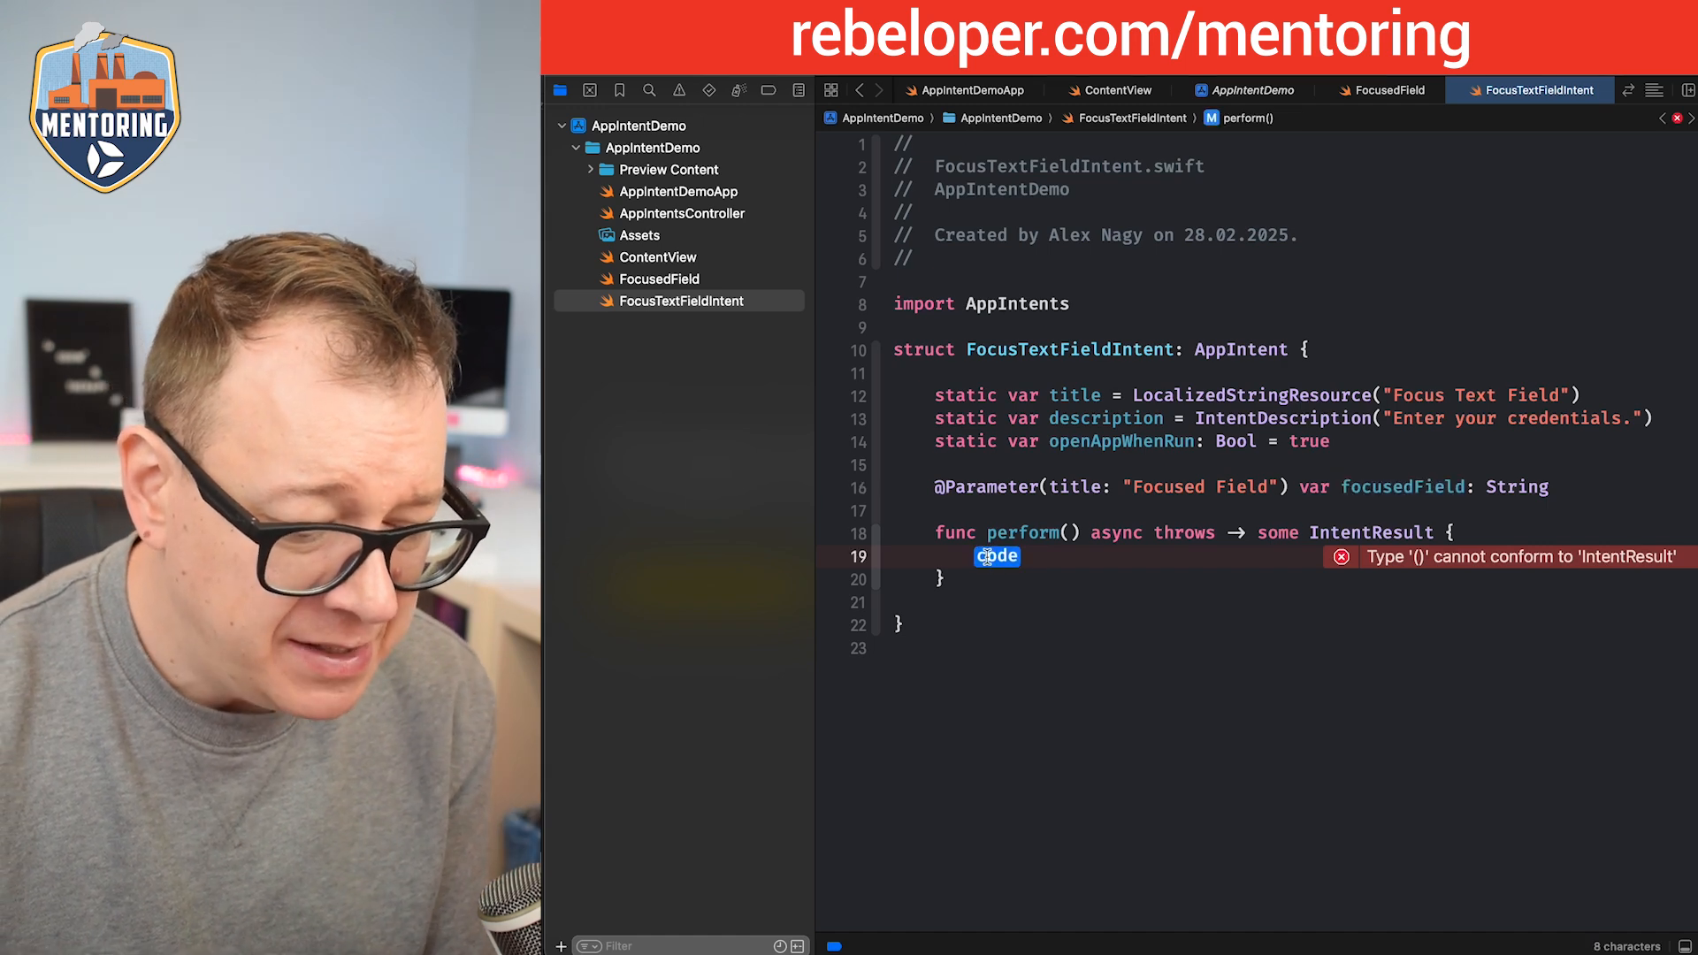
type("AppIntentsController.shared.focusedField = focusedField")
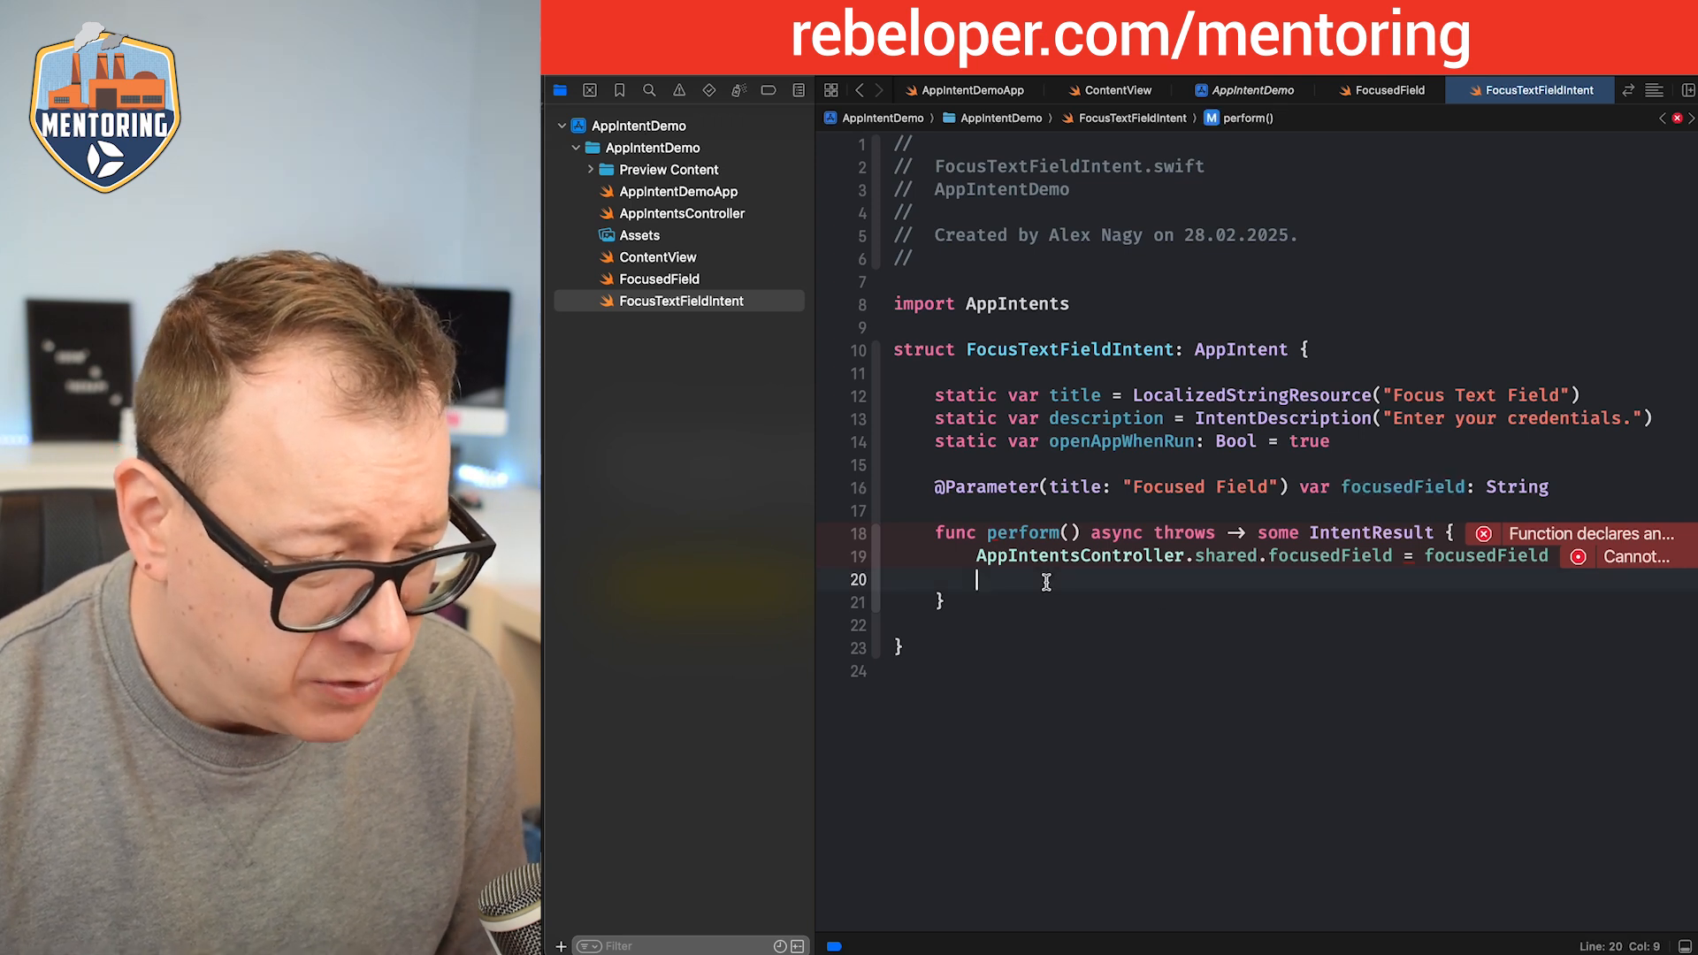
type("r")
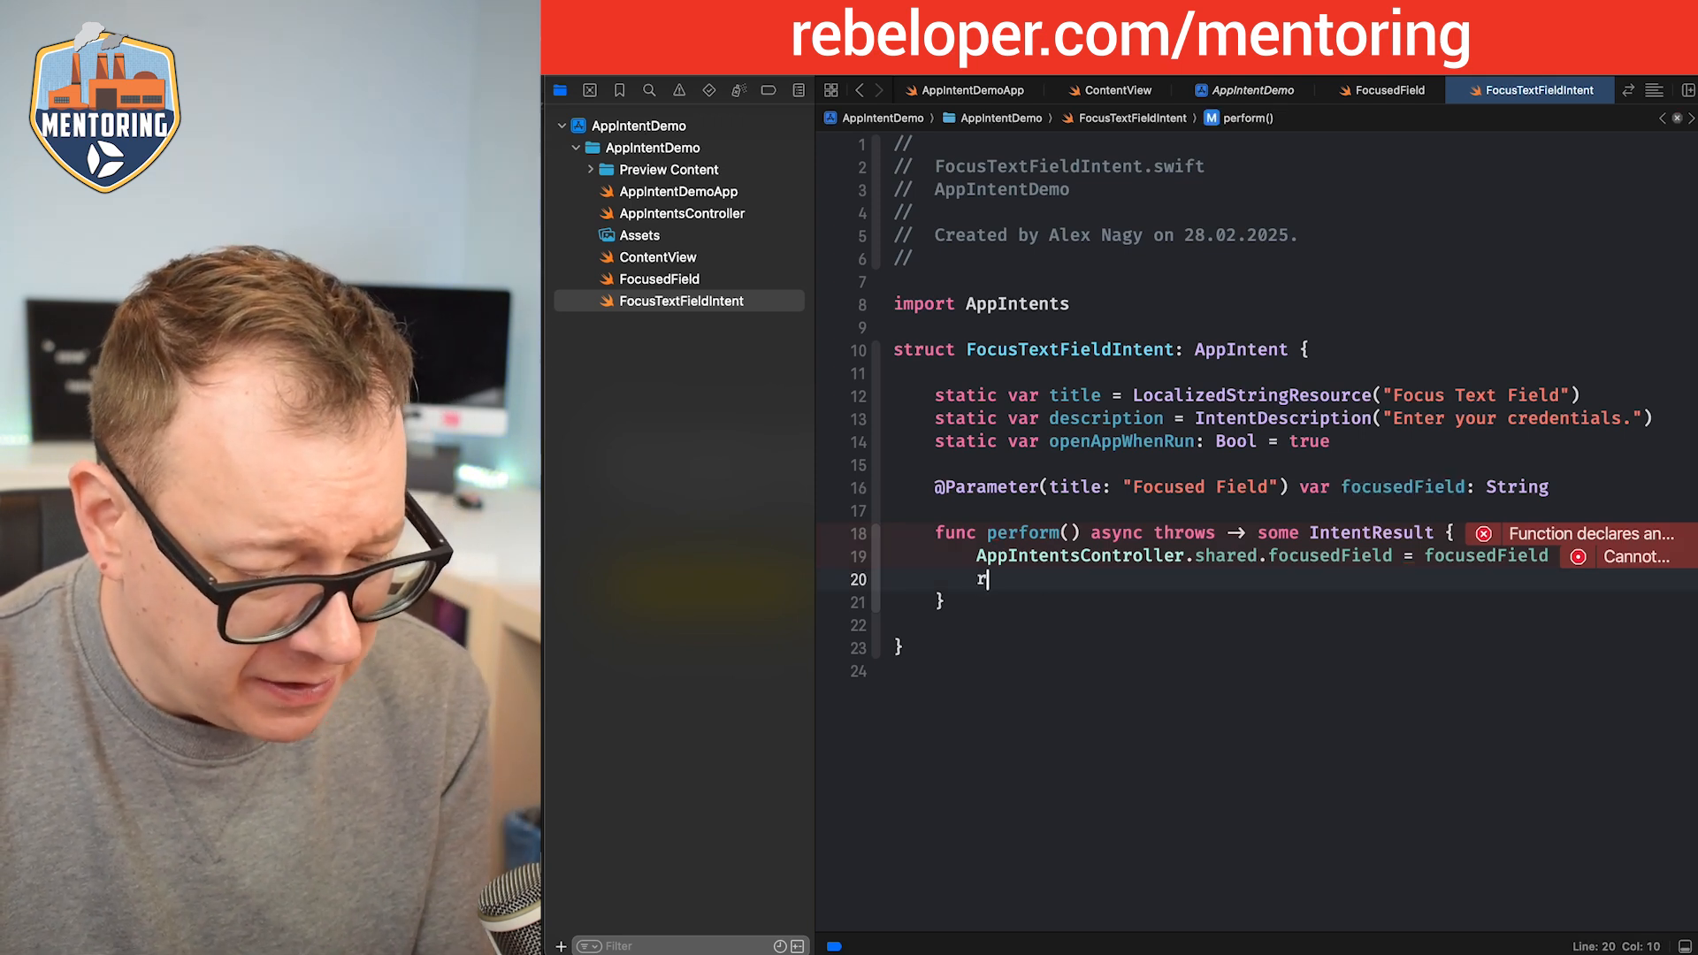
type("eturn .result(")
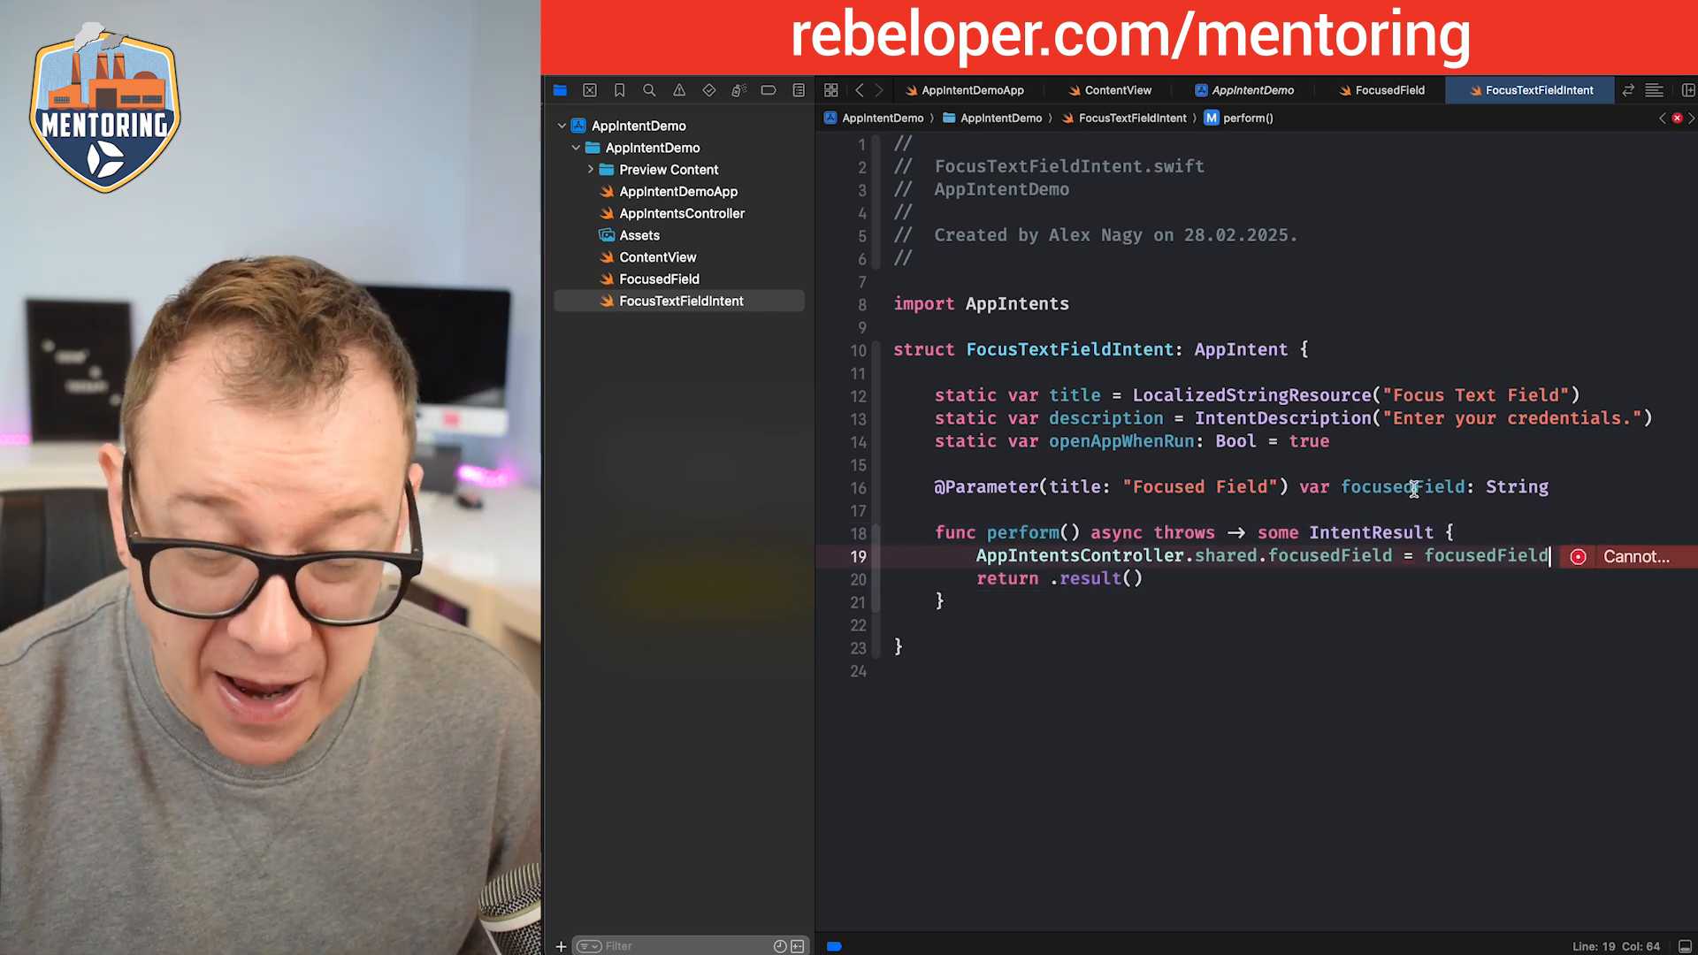
Set the assigned value to FocusedField(rawValue: focusedField)!
double_click(1329, 555)
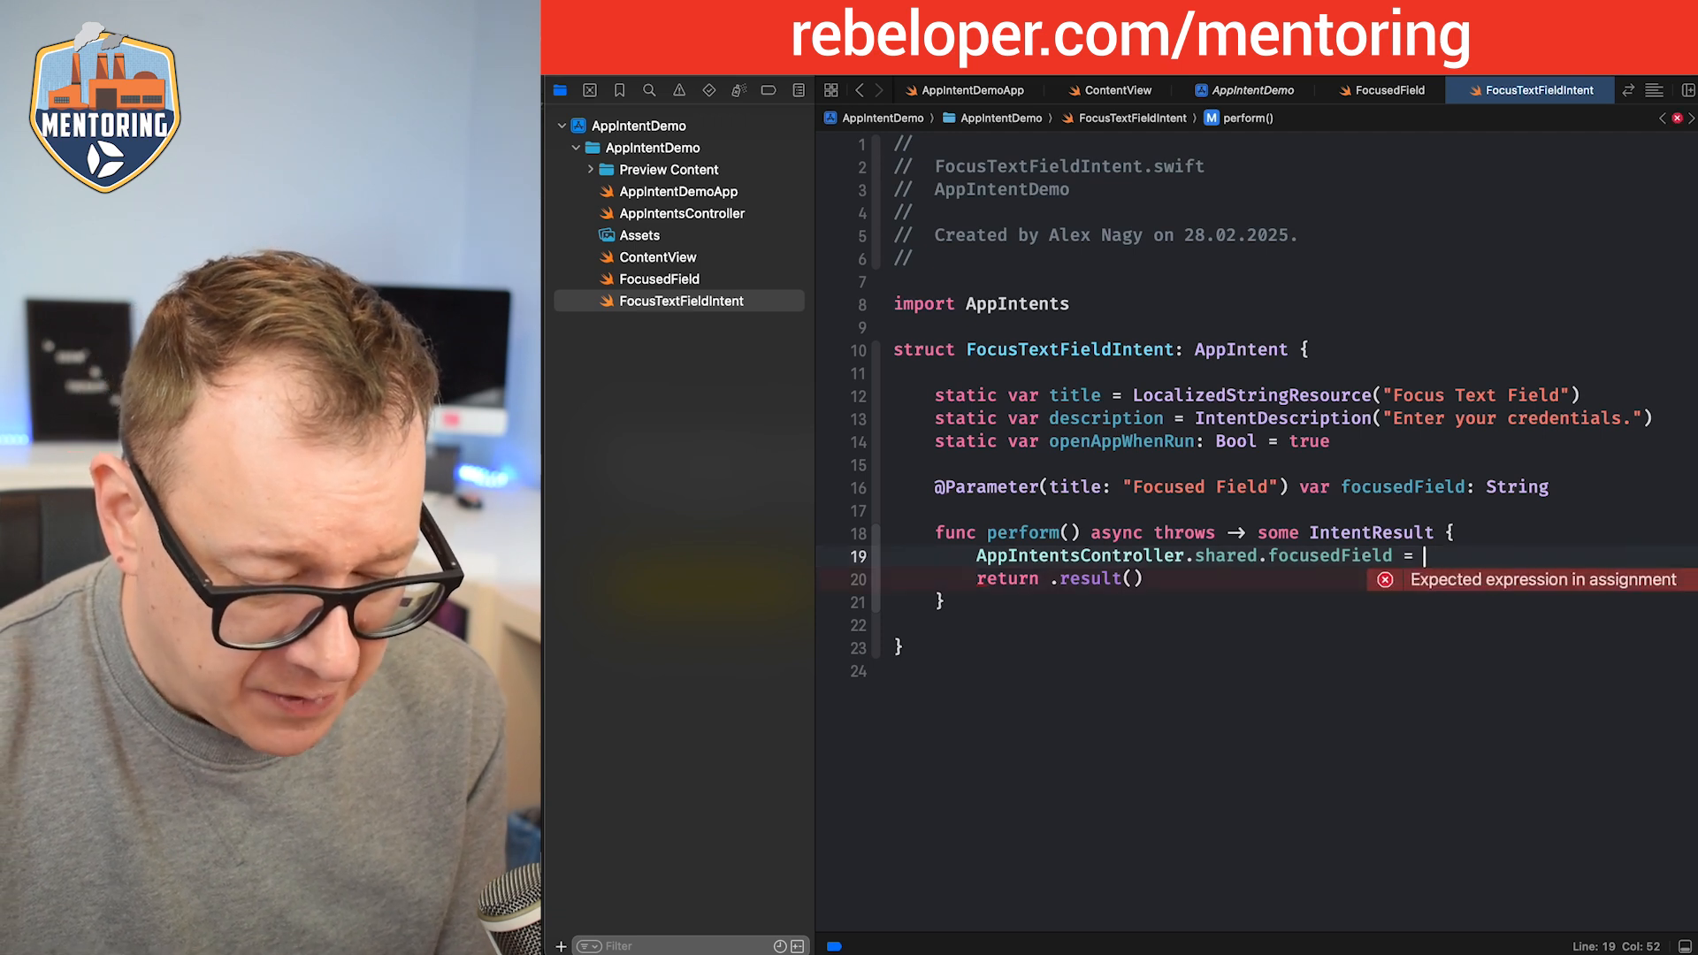
type("Focu")
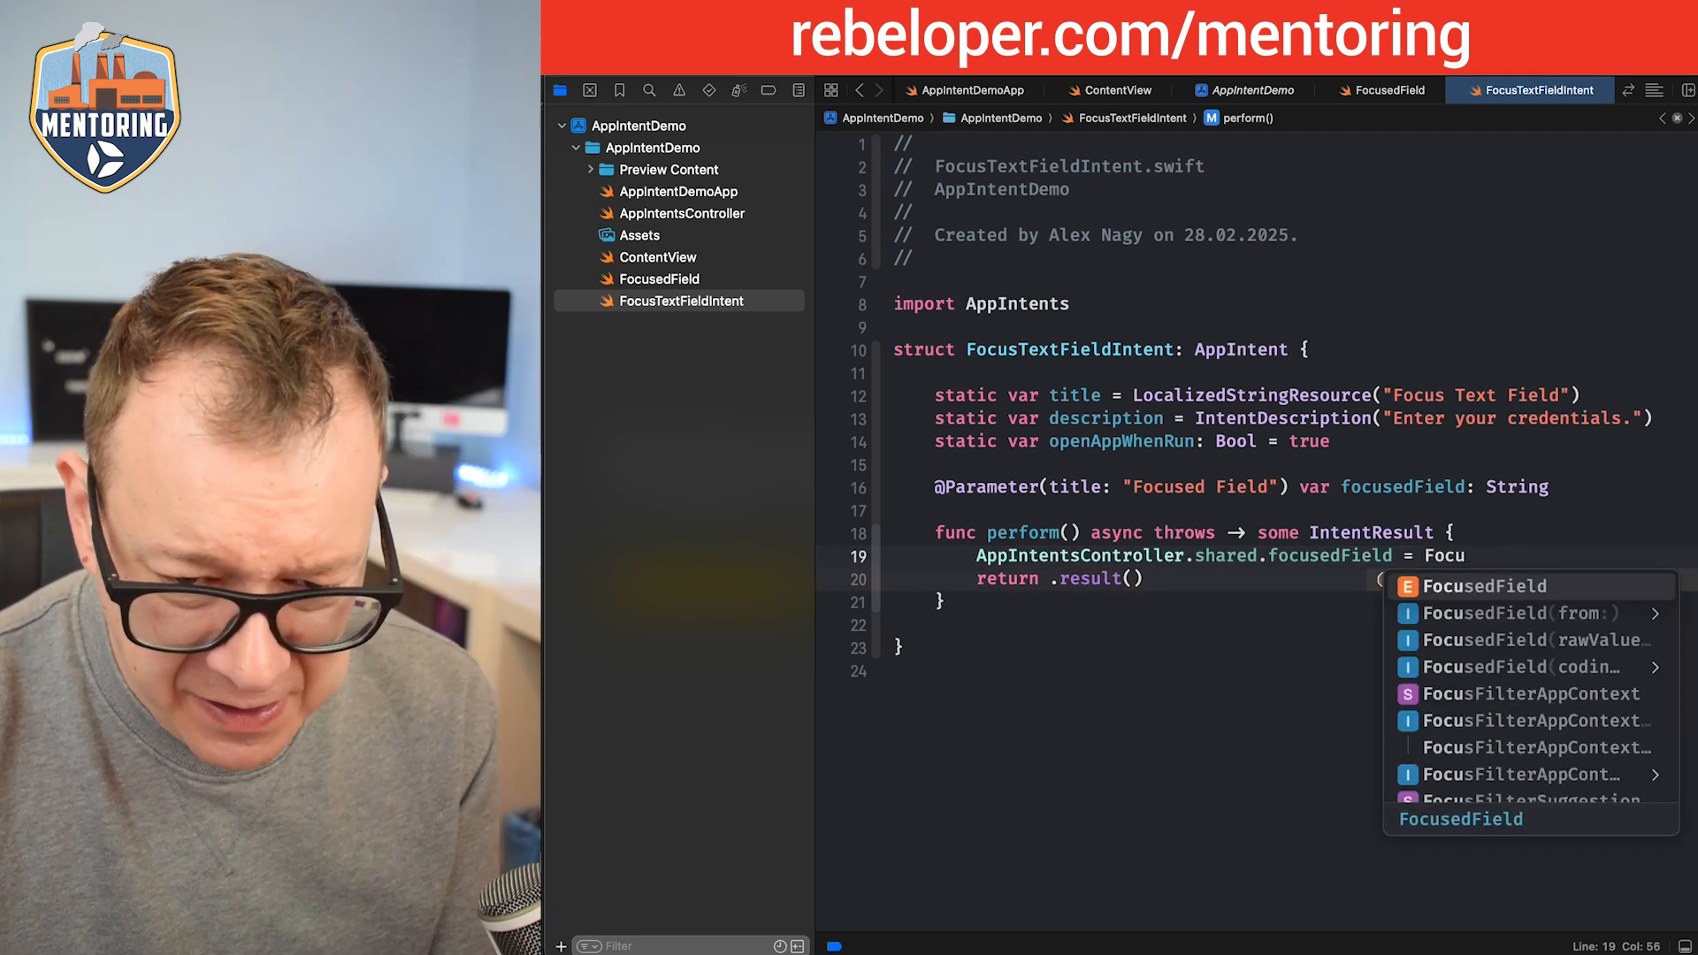
left_click(1516, 640)
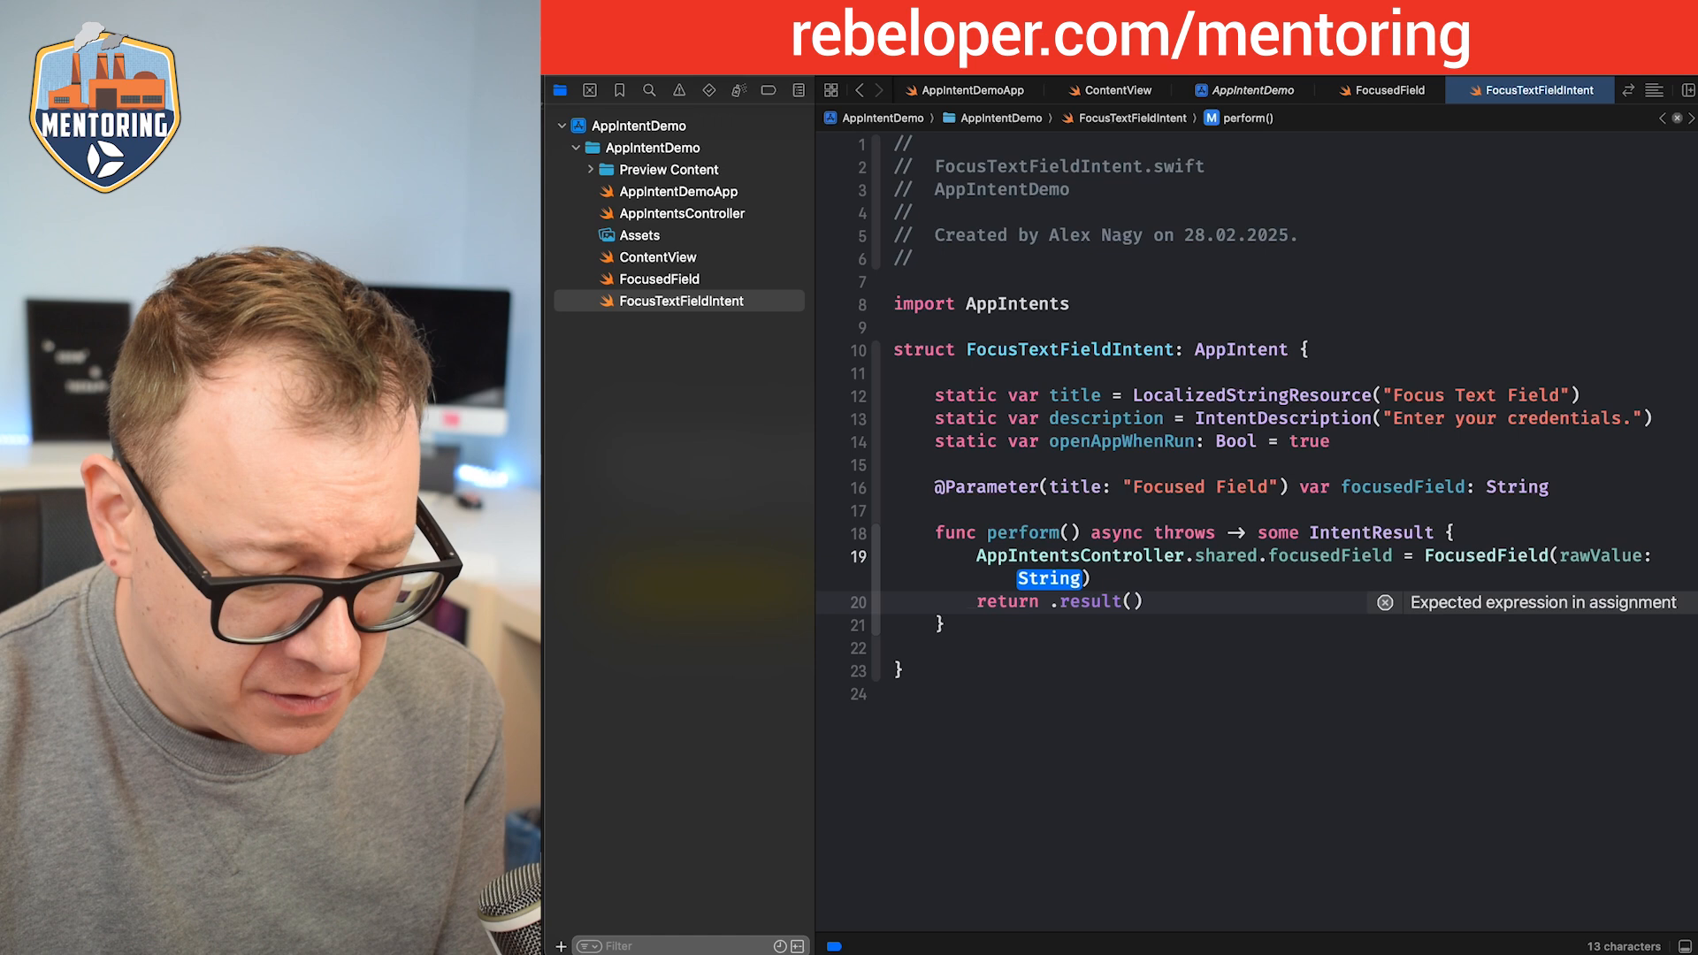
type("focusedField")
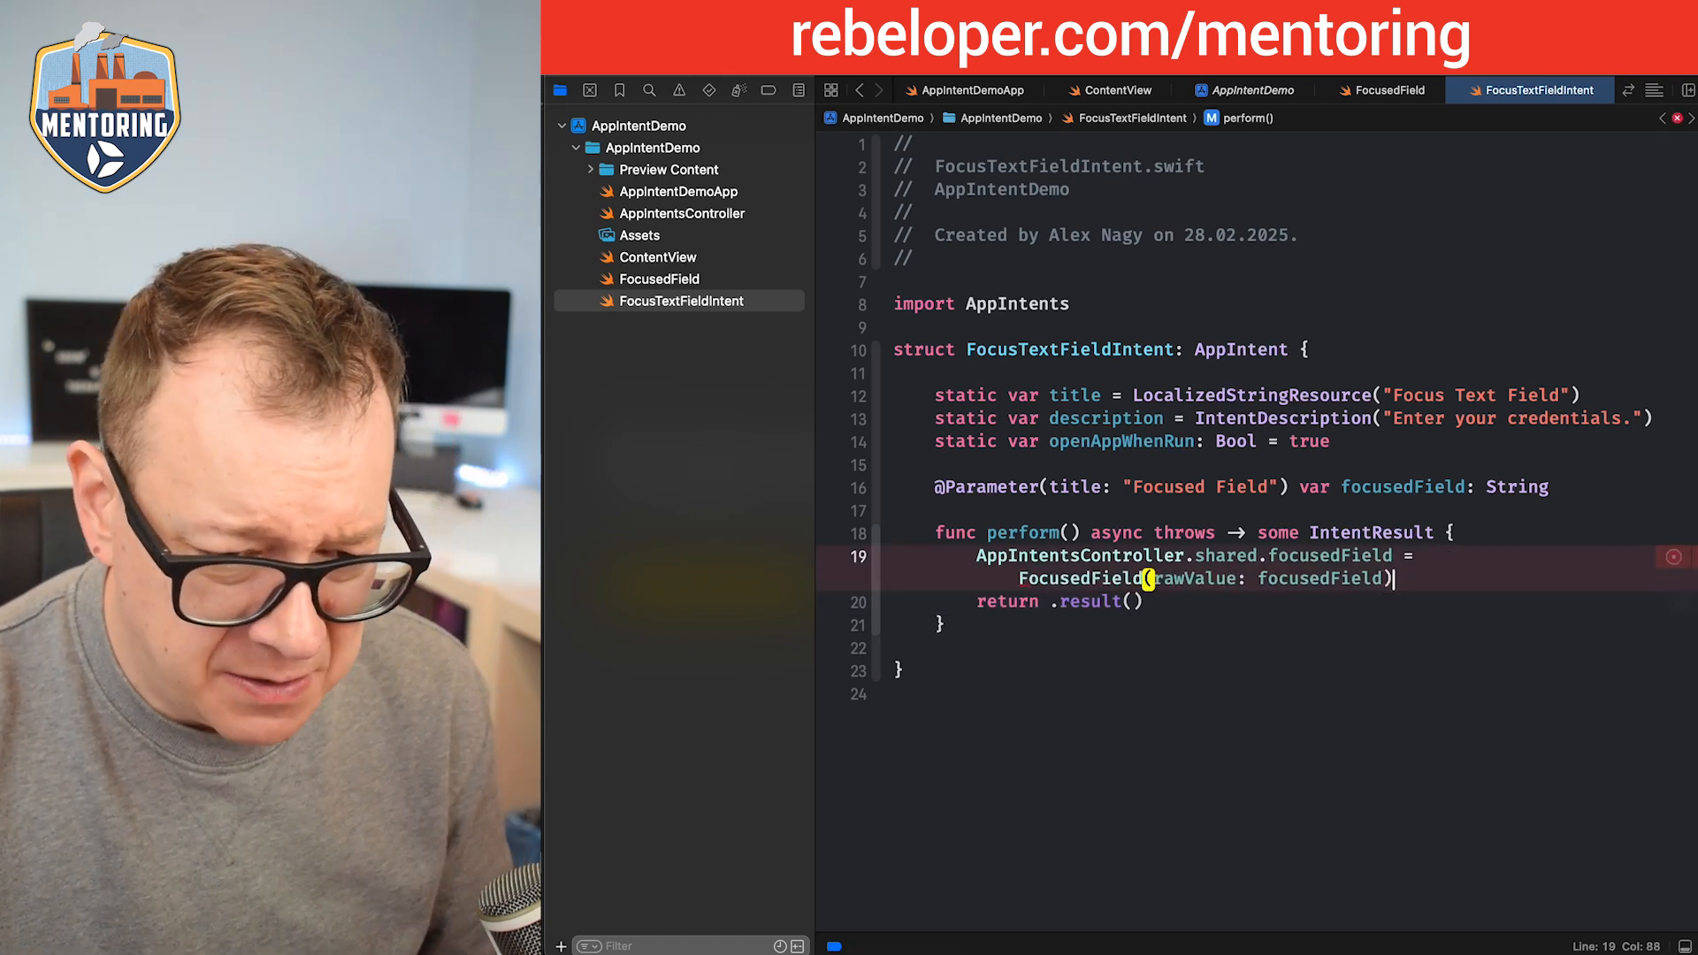
type("!")
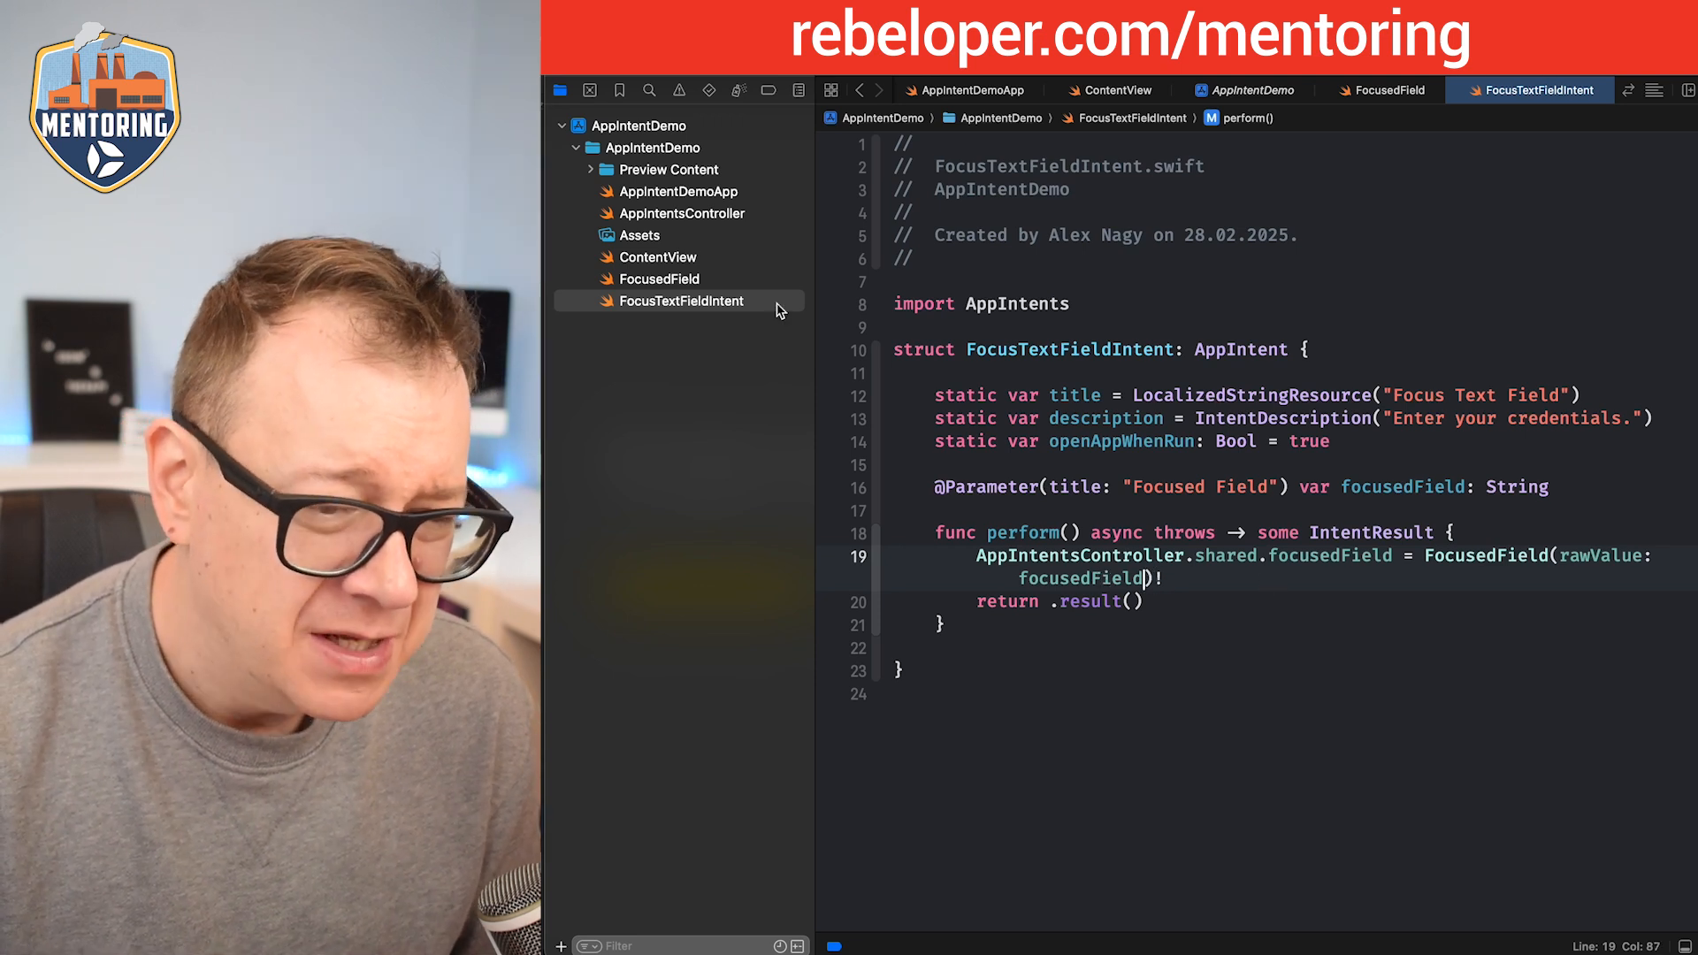
Check the FocusedField enum's email case, then run the app in the Simulator
left_click(658, 278)
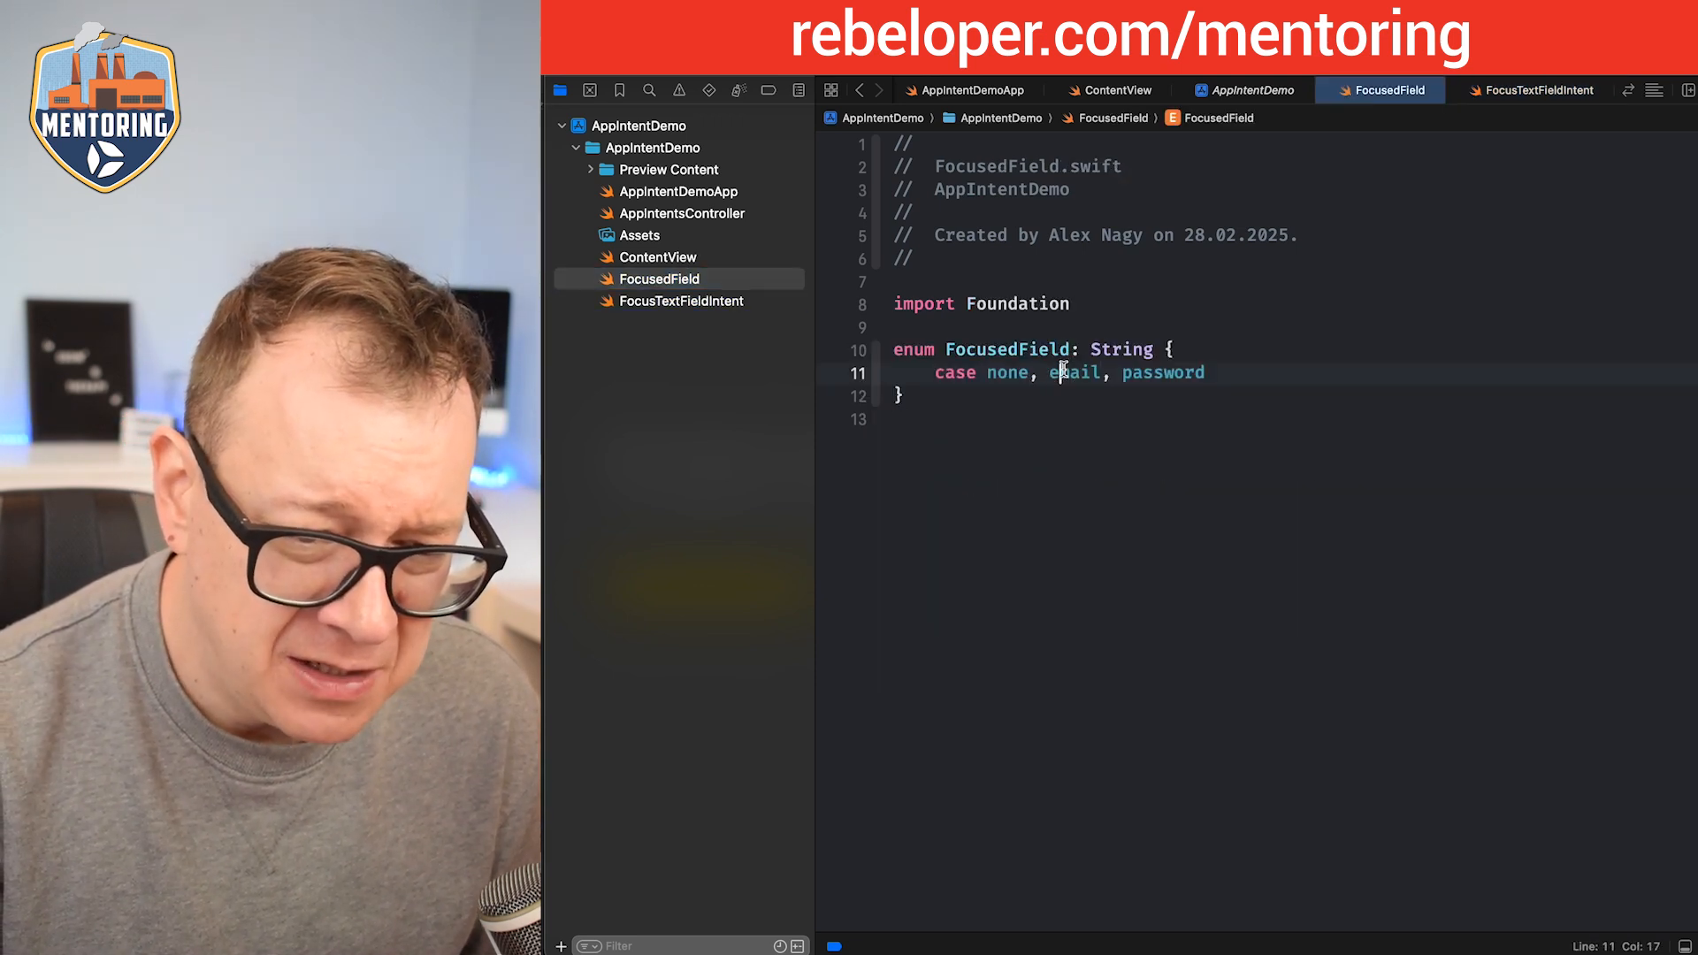
double_click(1072, 374)
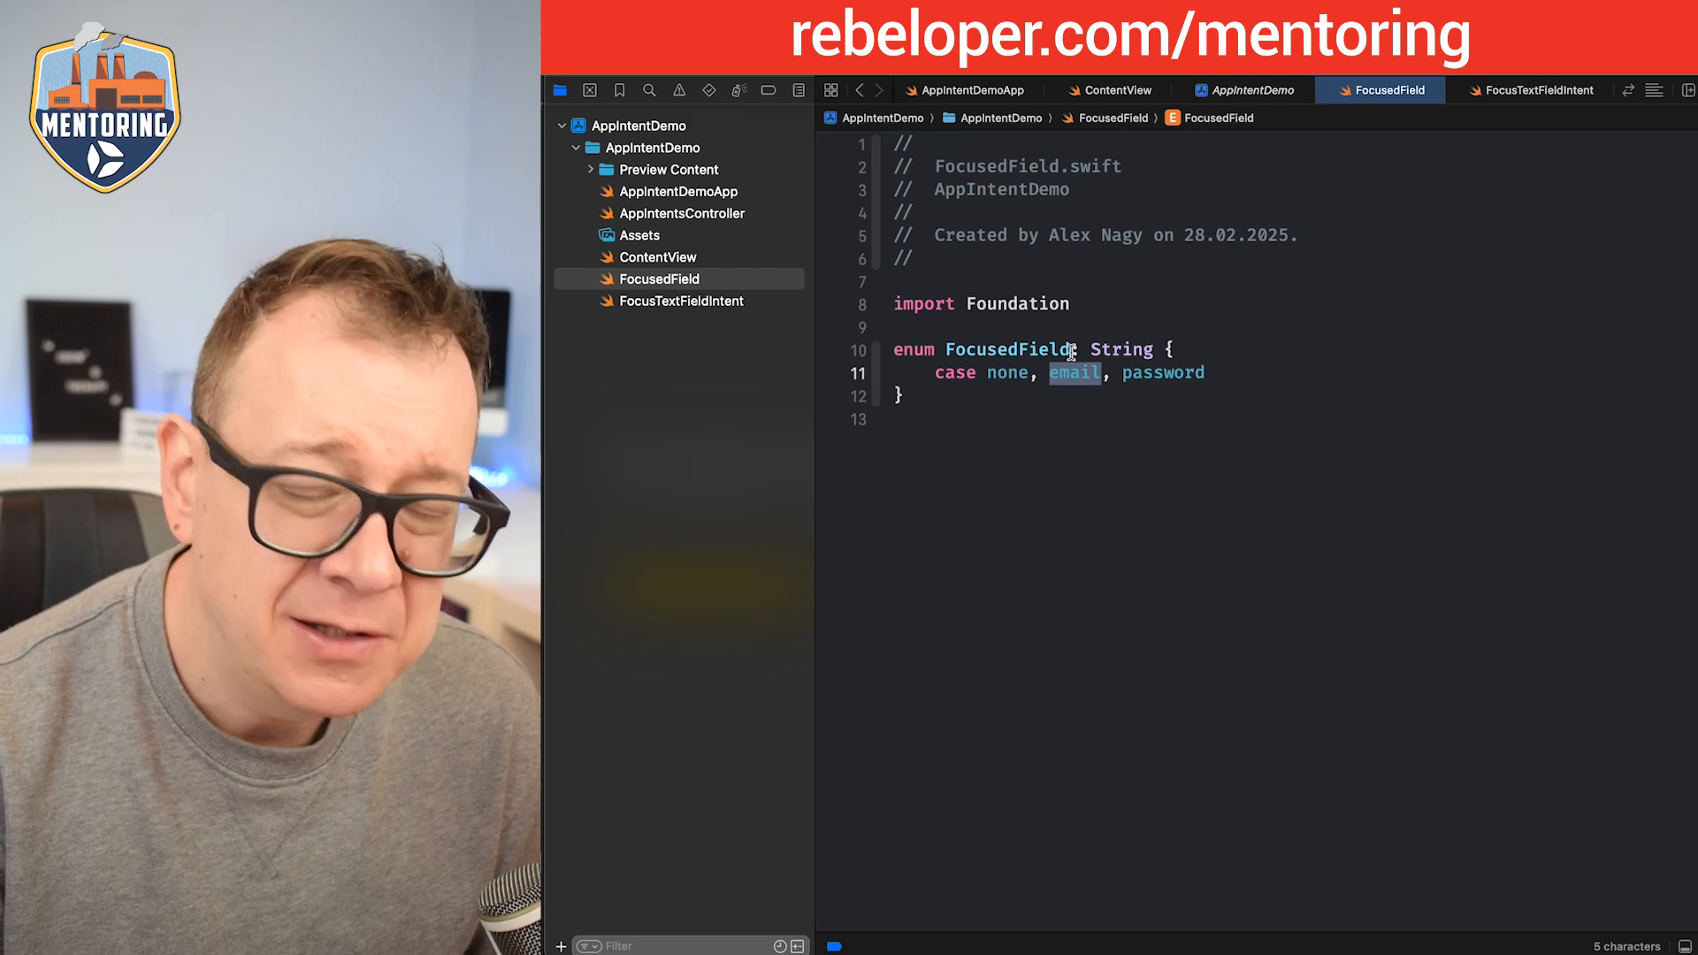
left_click(1539, 90)
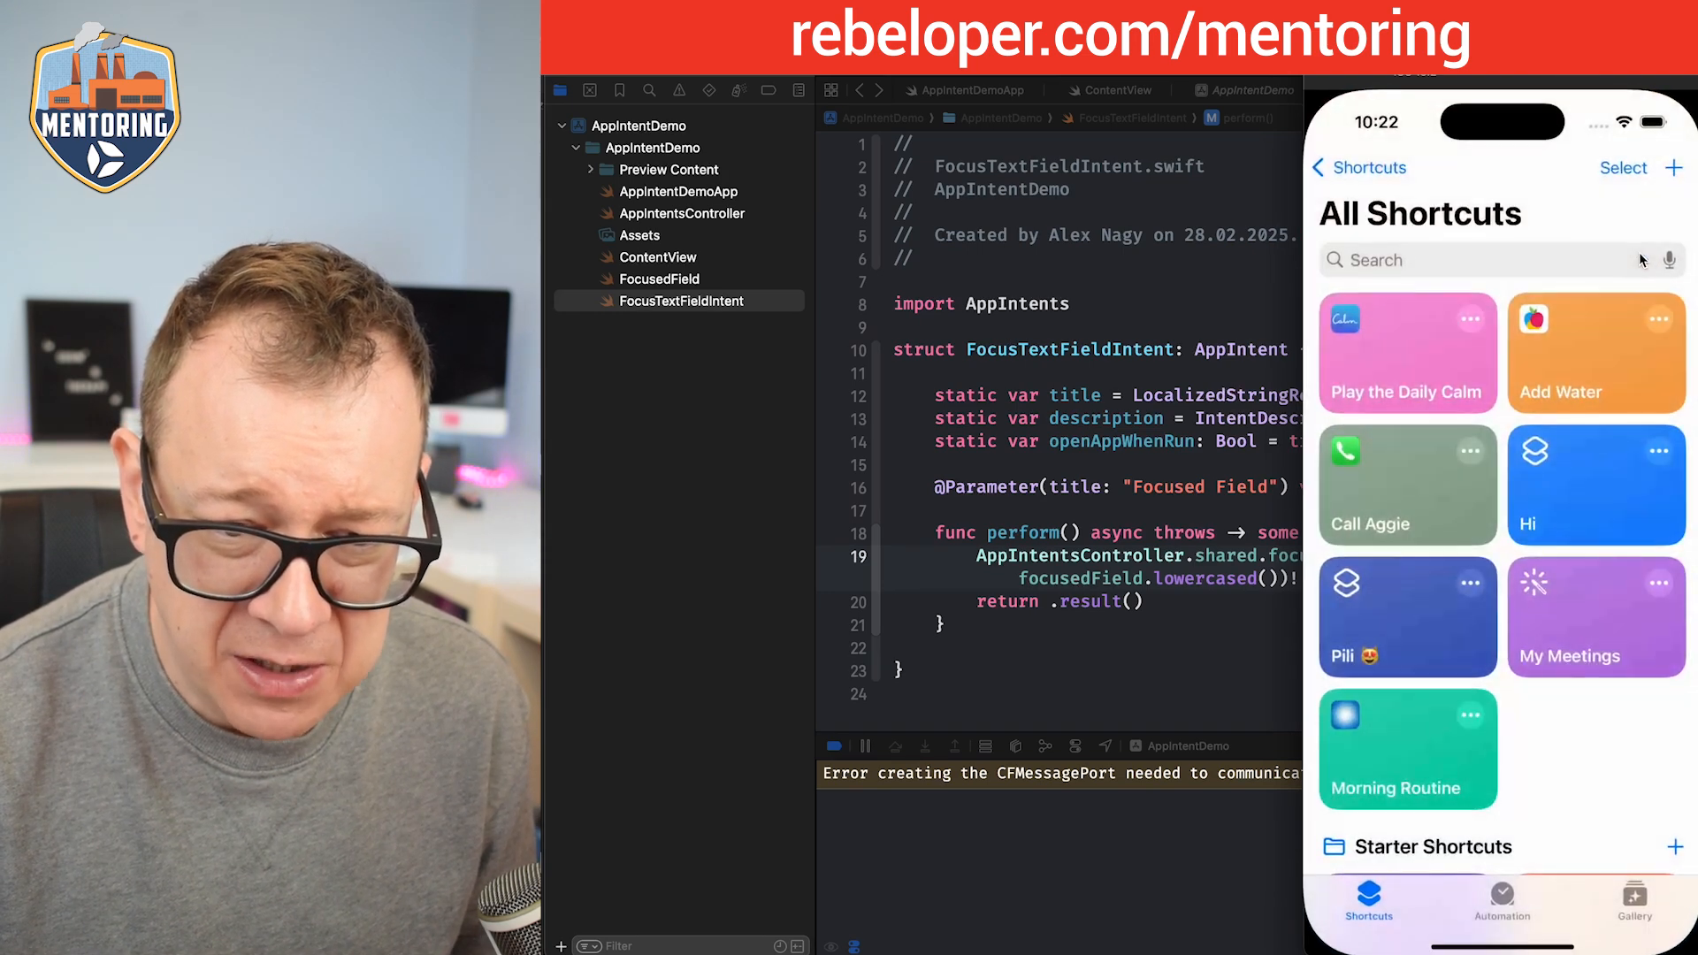
Create a new shortcut and add AppIntentDemo's Focus Text Field action to it
left_click(1672, 168)
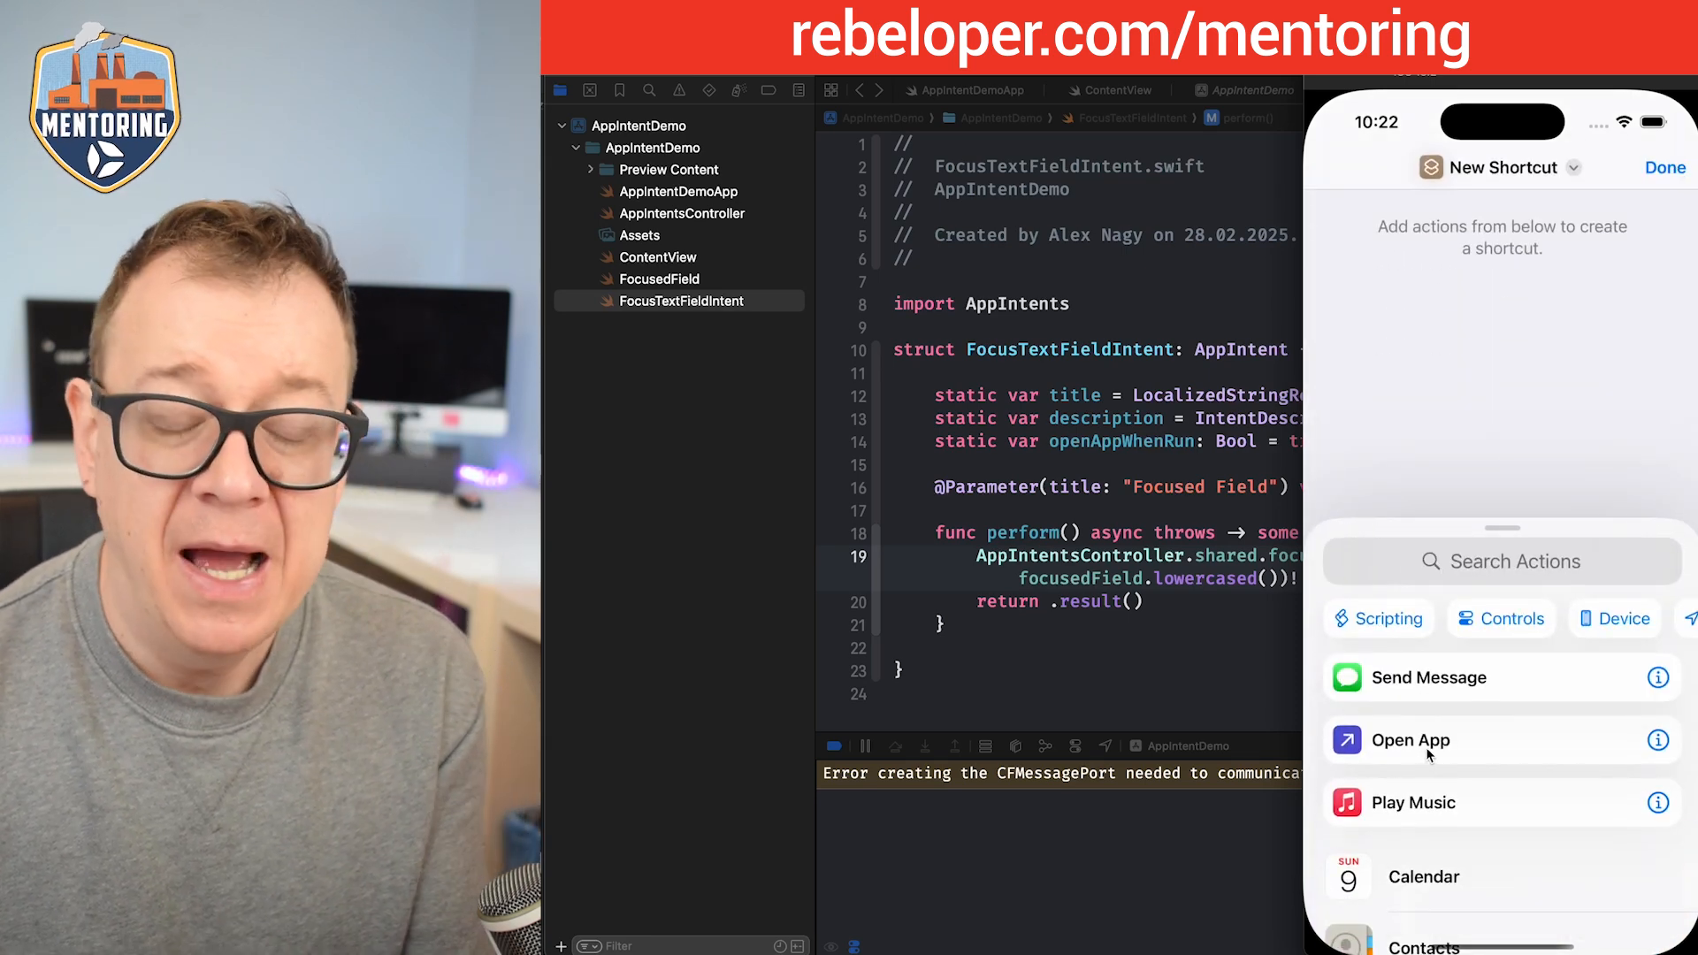
mouse_move(1300, 640)
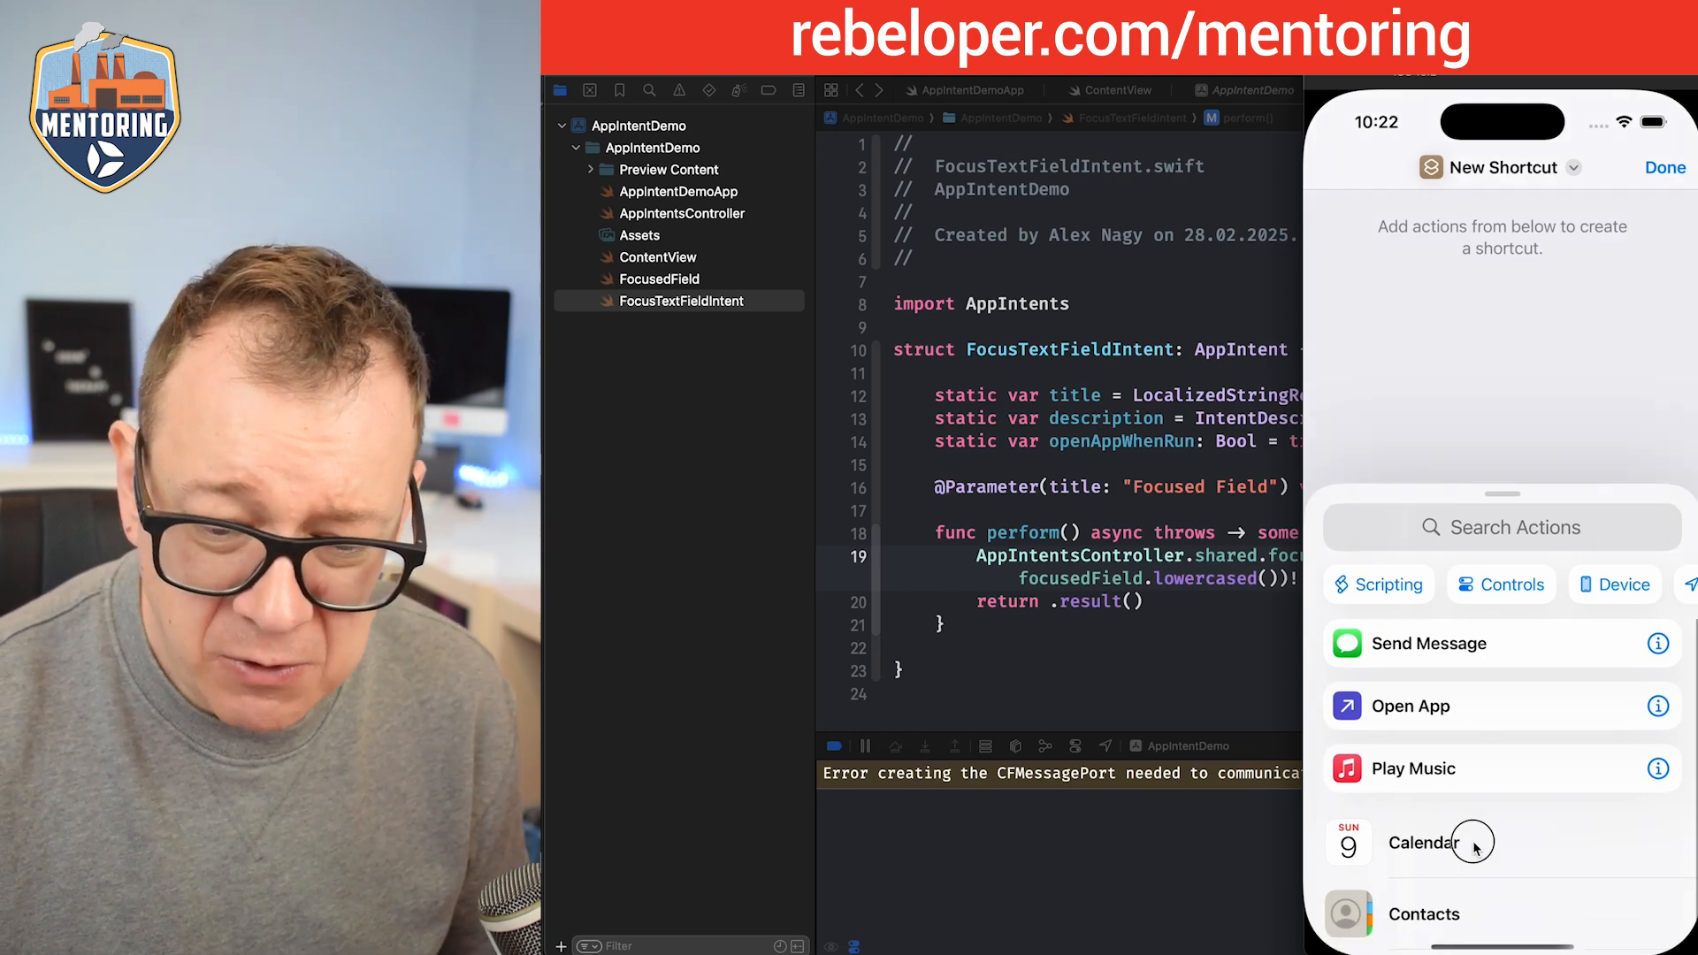
scroll("down", 3)
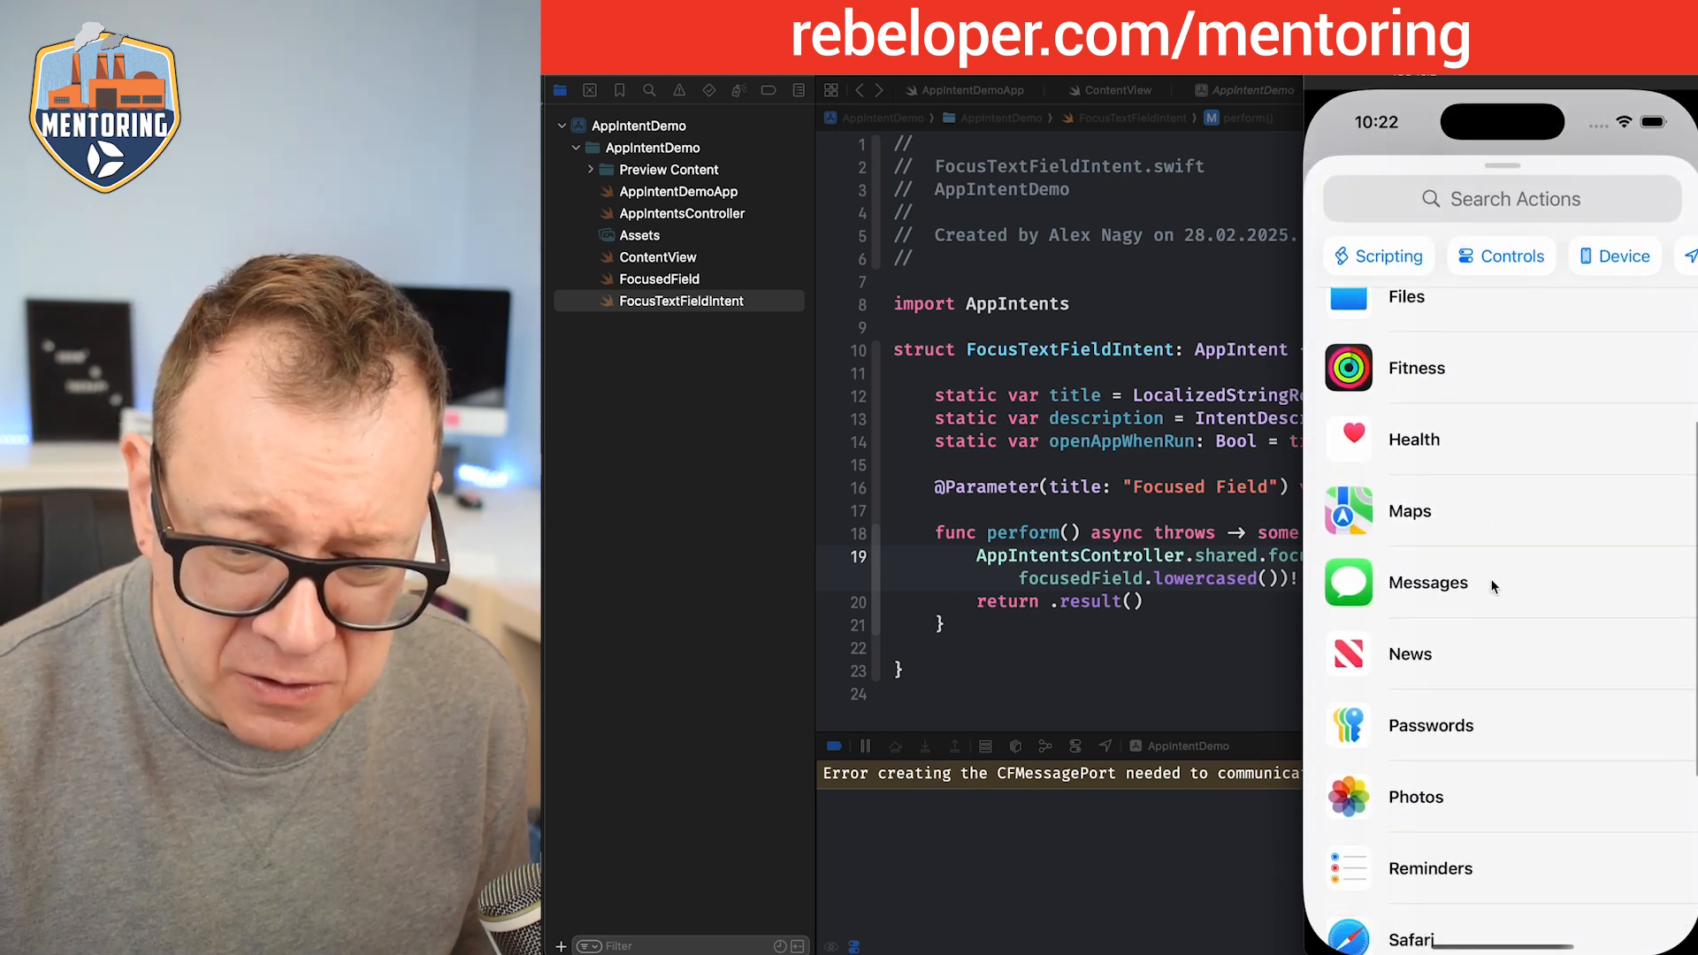
scroll("down", 3)
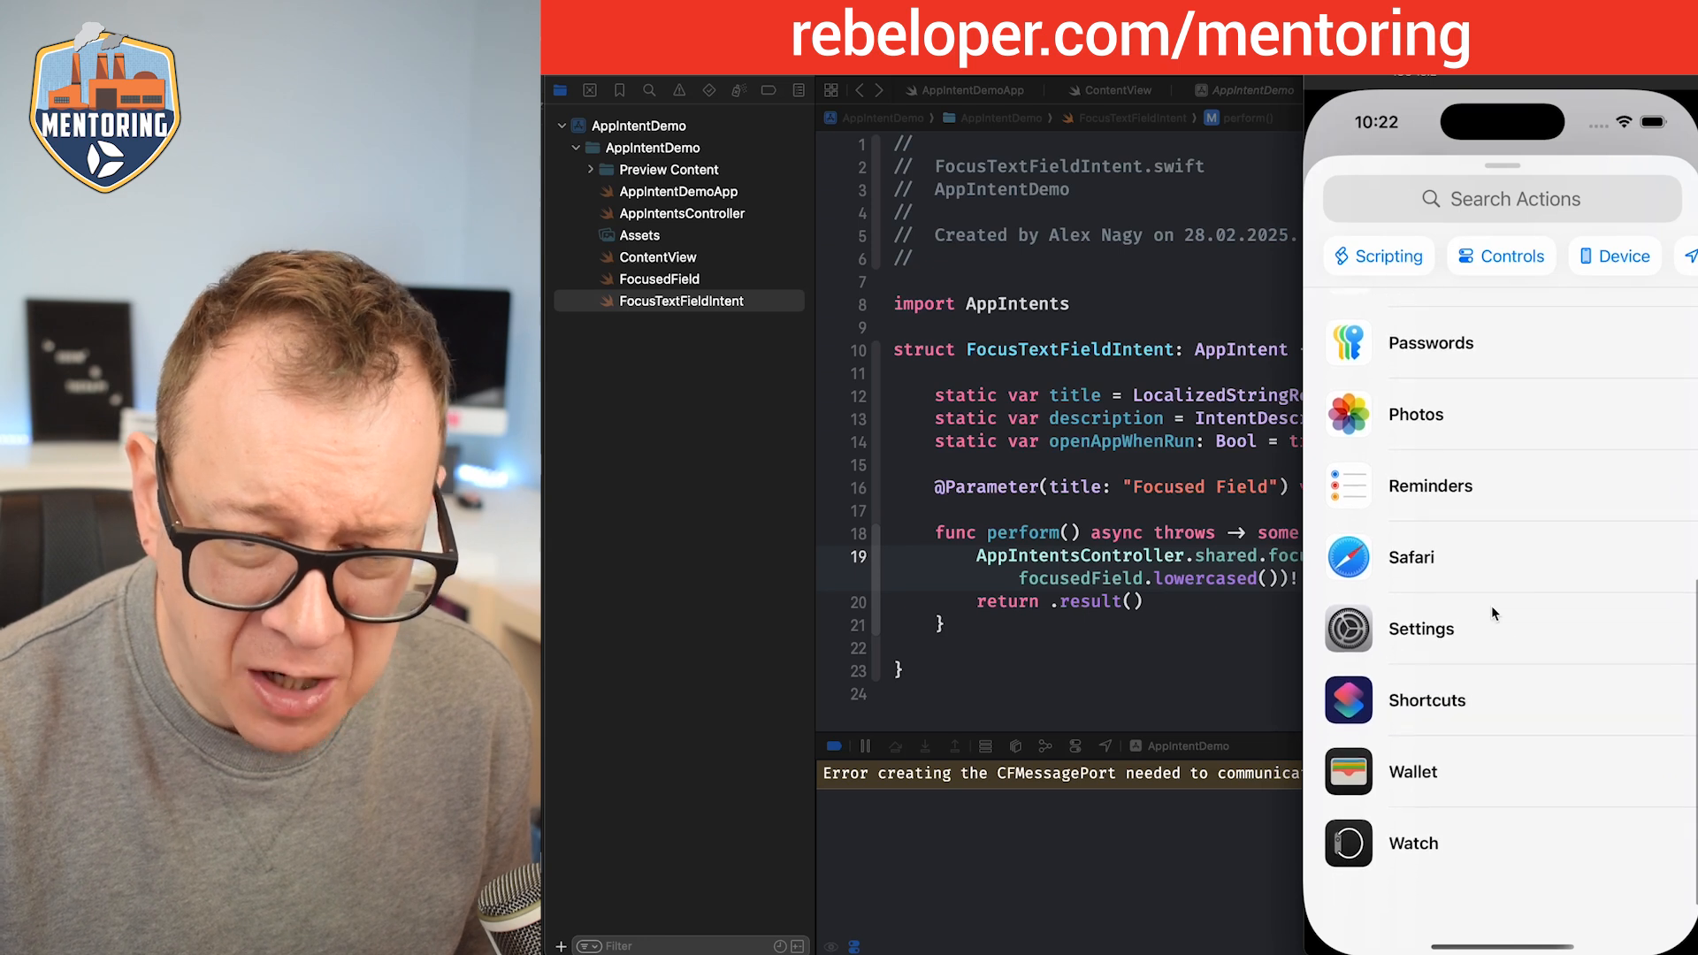
scroll("up", 3)
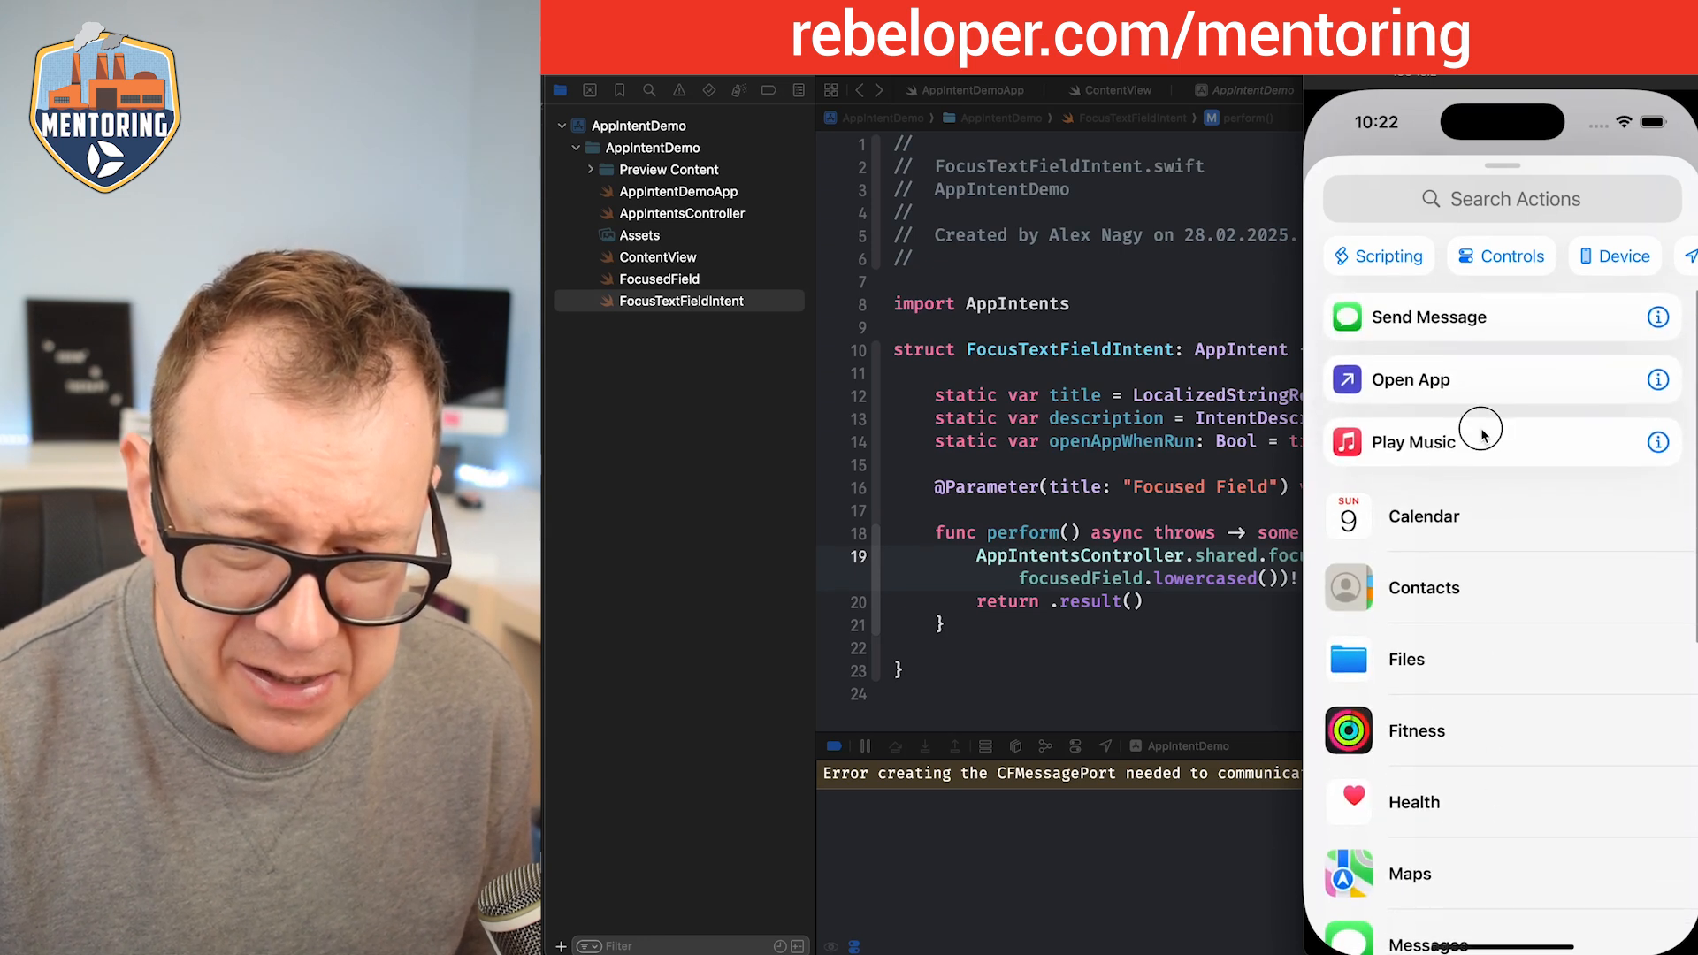
left_click(1500, 198)
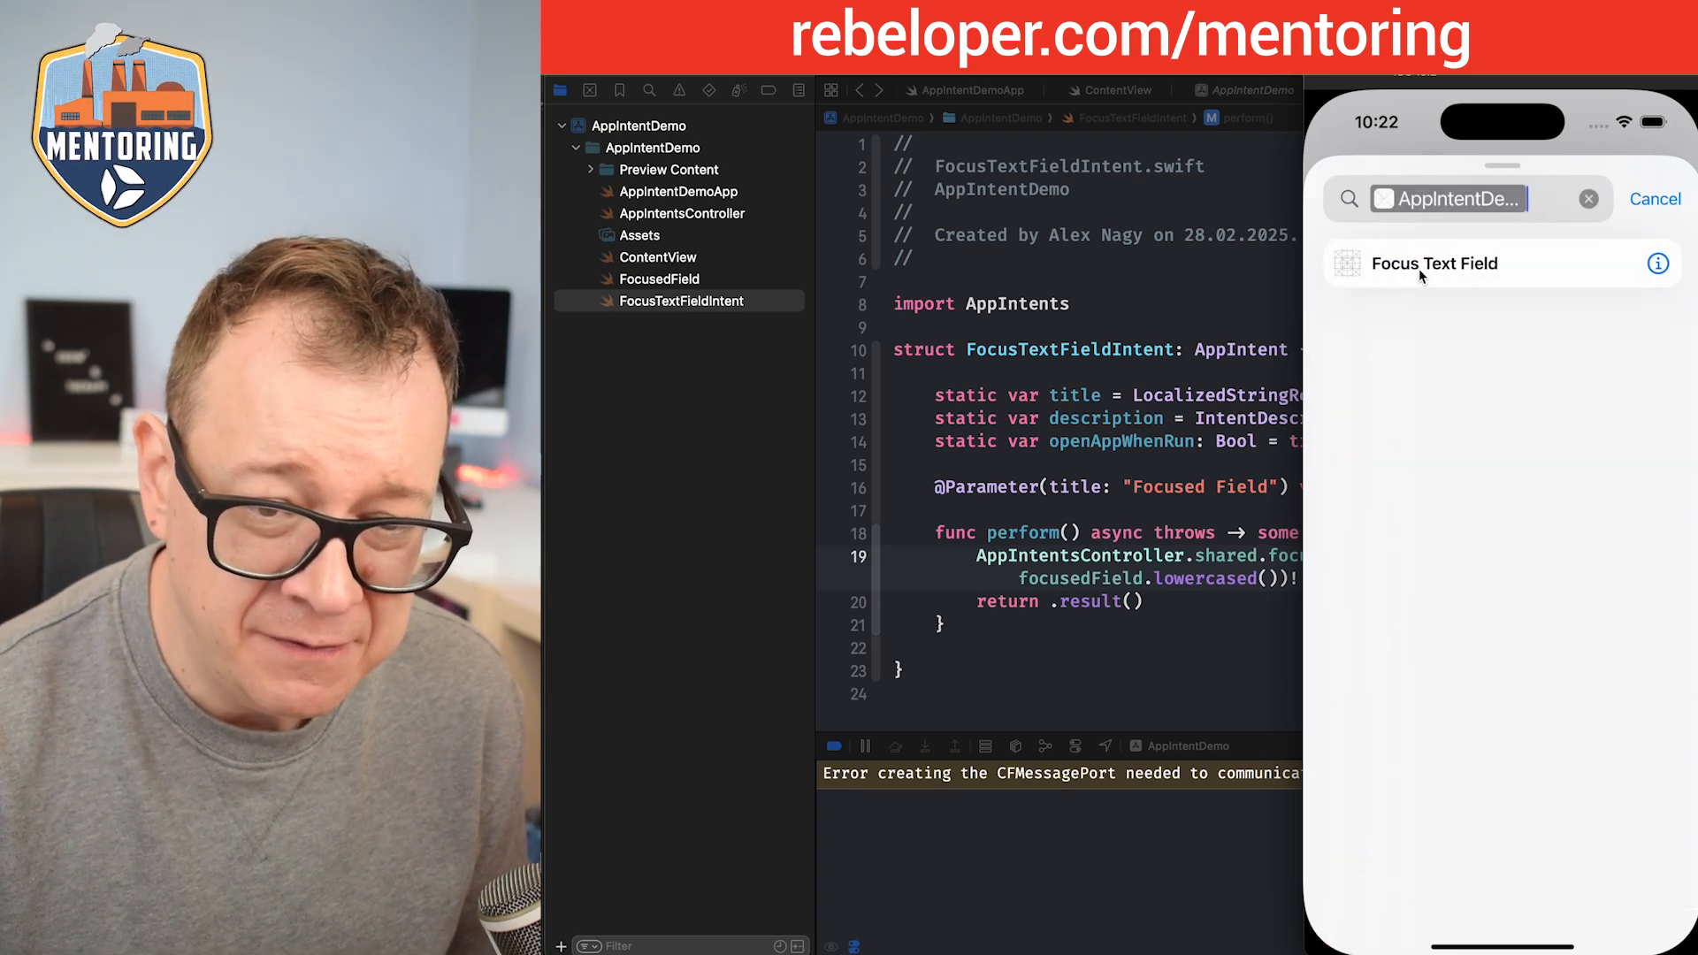
left_click(1435, 263)
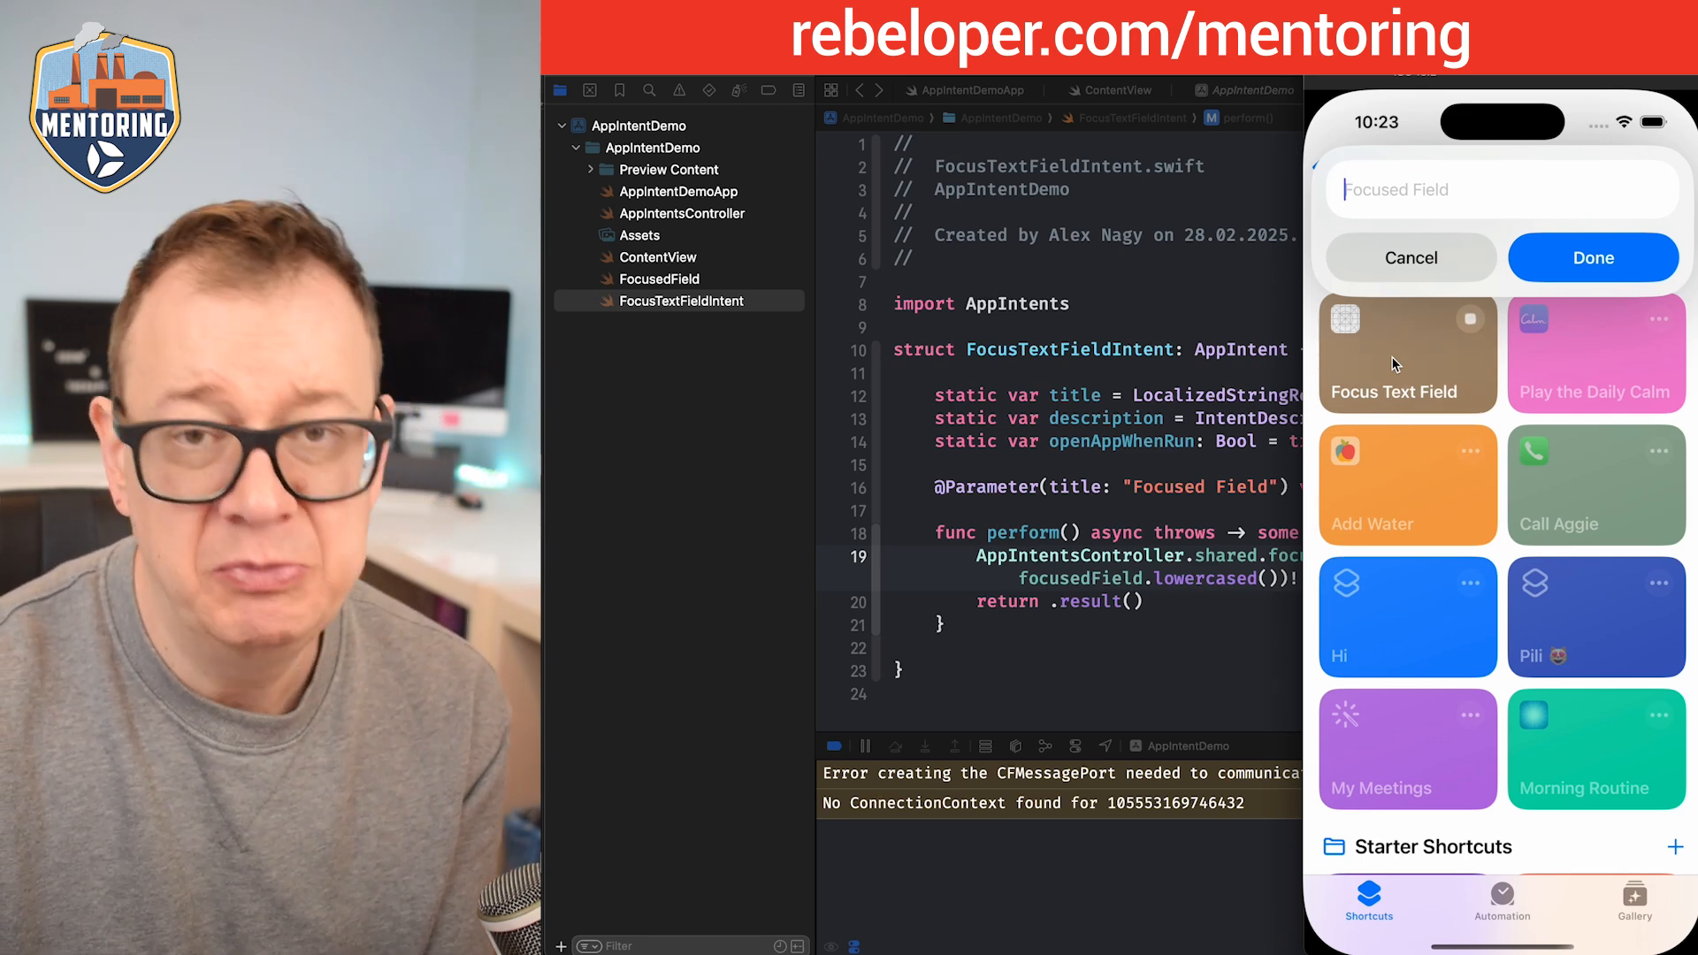
Enter Email in the Focused Field prompt and confirm, opening the demo app
type("Email")
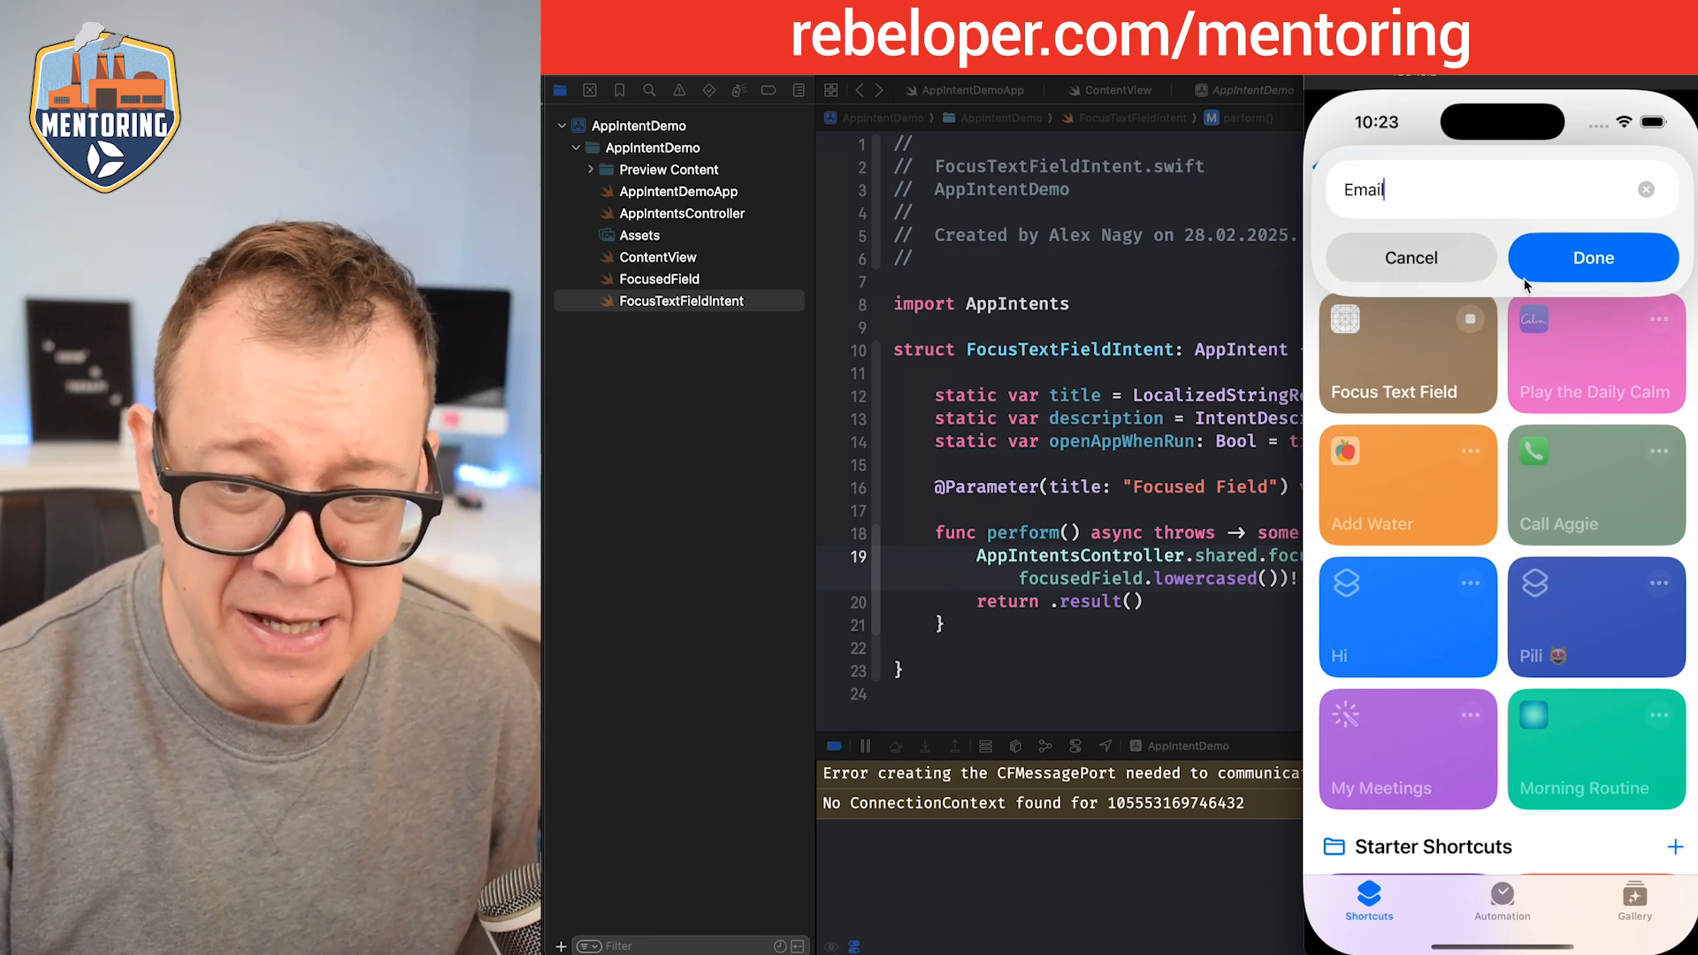
left_click(1593, 259)
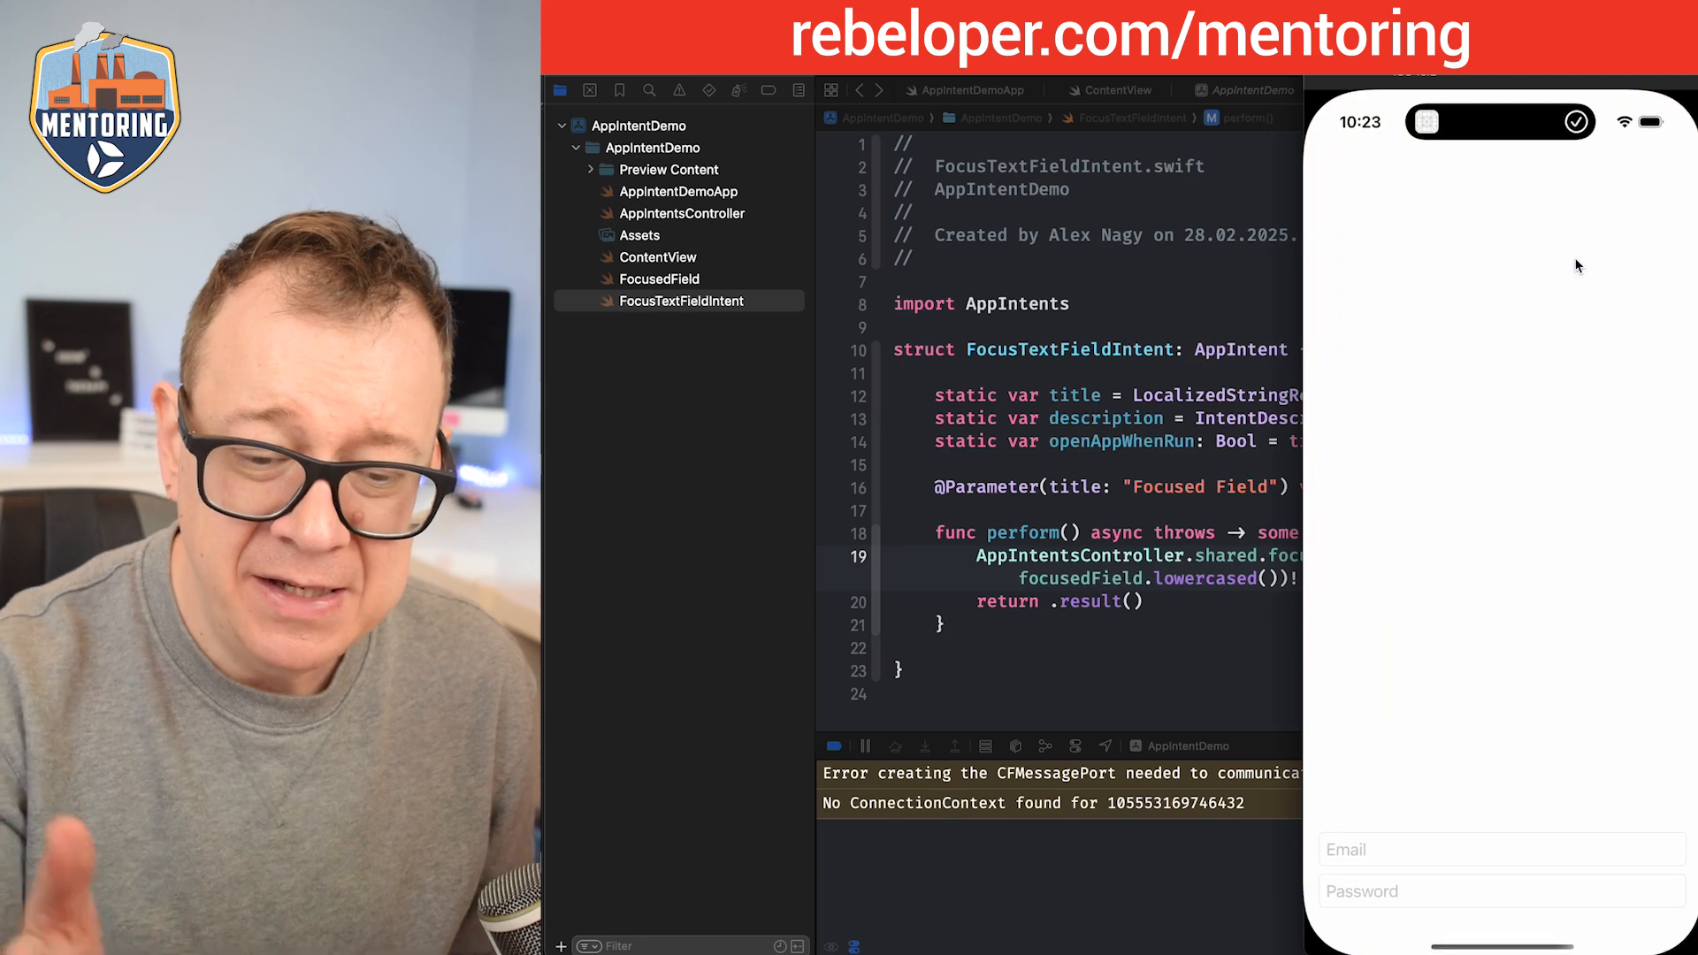